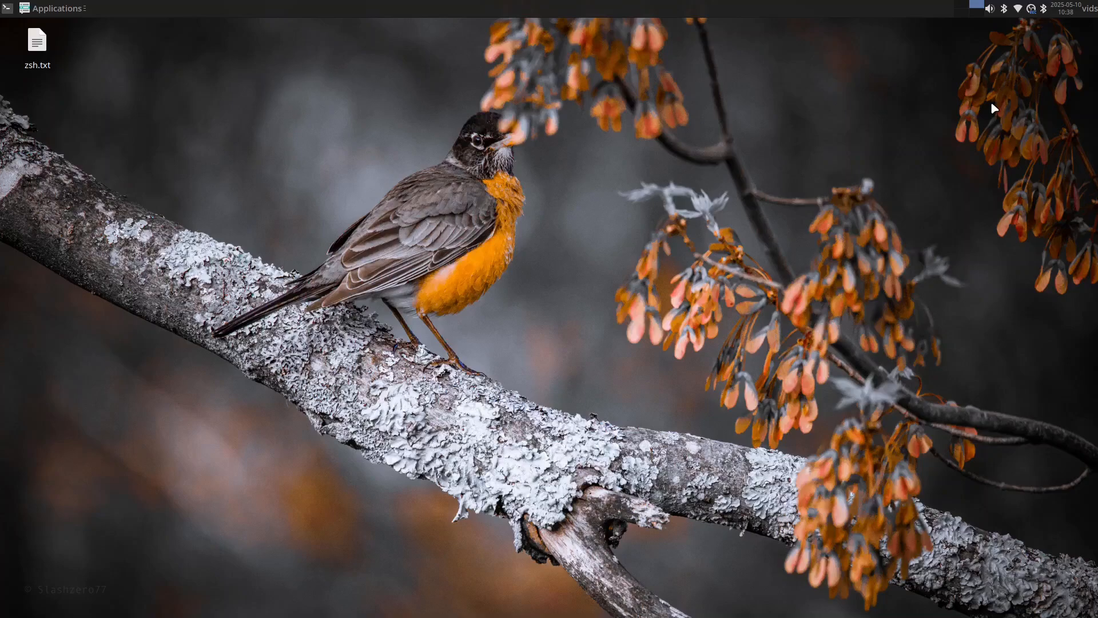
{"action": "mouse_move", "coordinate": [204, 106]}
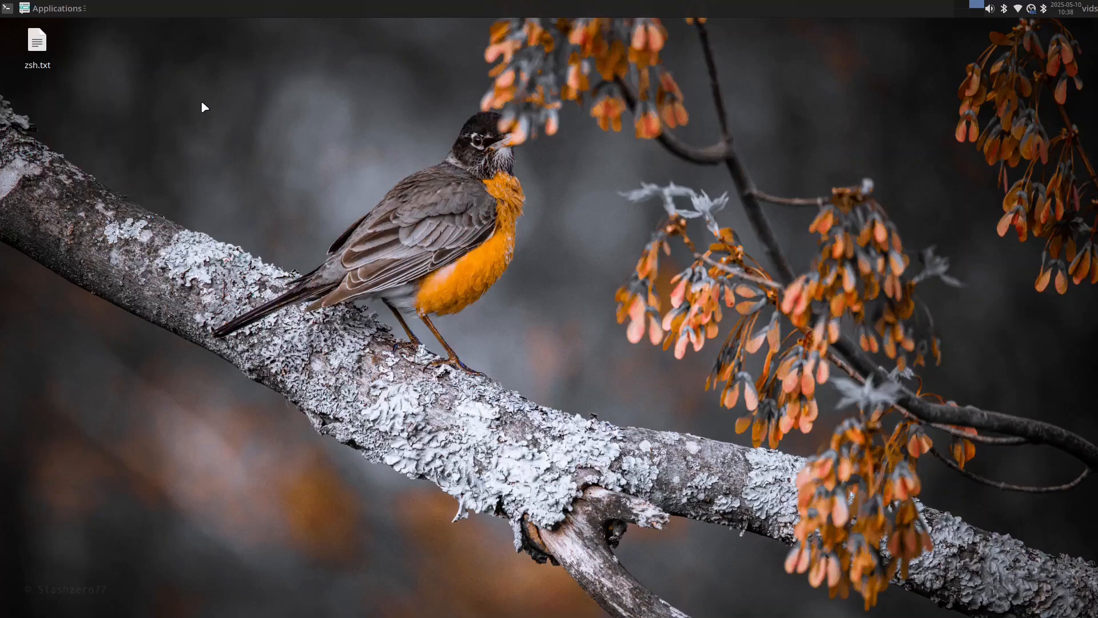
Open zsh.txt in Mousepad and read through it, selecting the /usr/bin/zsh path
{"action": "double_click", "coordinate": [36, 40]}
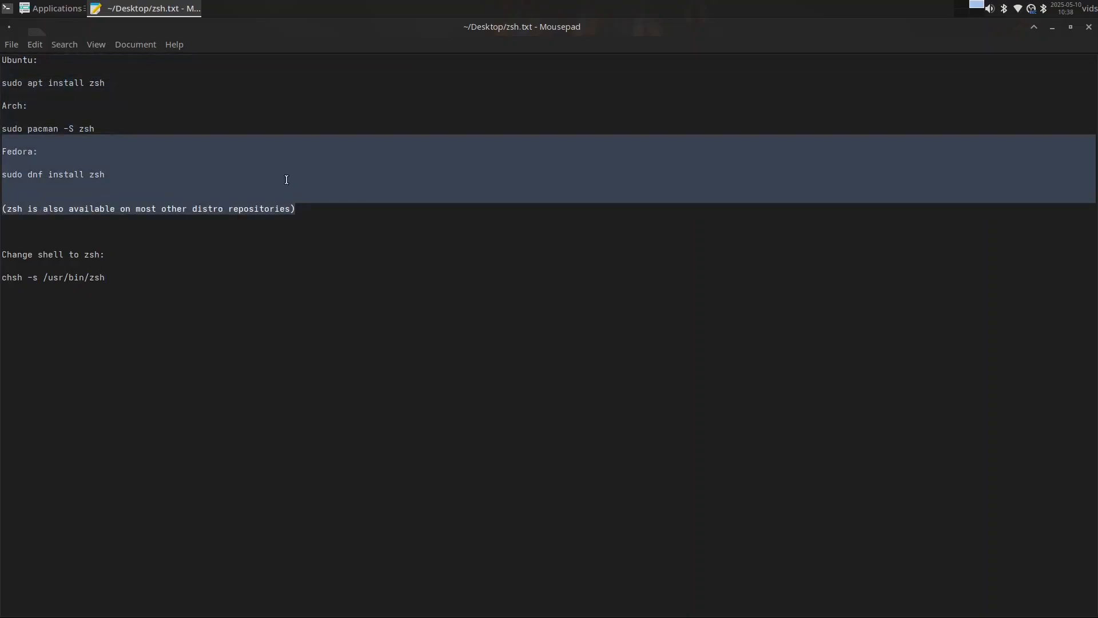
{"action": "left_click", "coordinate": [95, 128]}
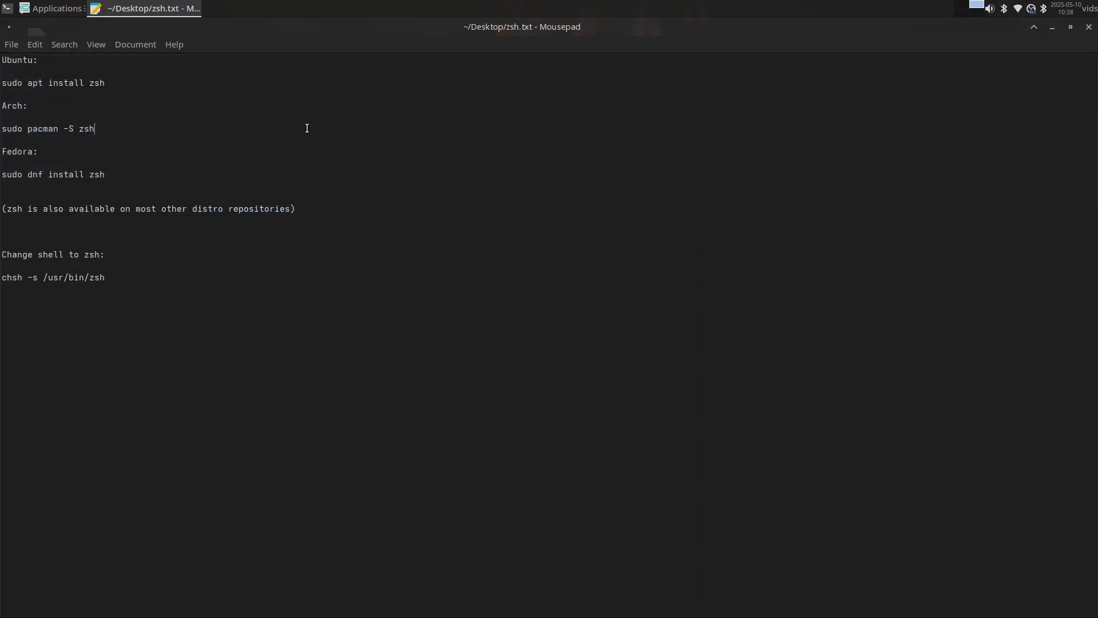
{"action": "mouse_move", "coordinate": [413, 157]}
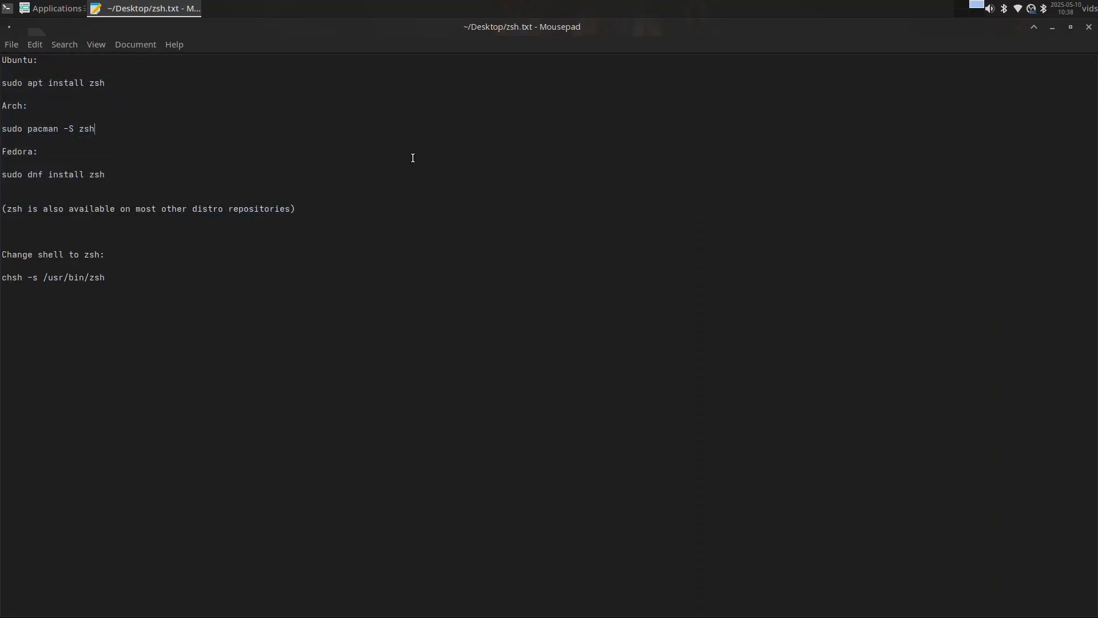
{"action": "mouse_move", "coordinate": [525, 96]}
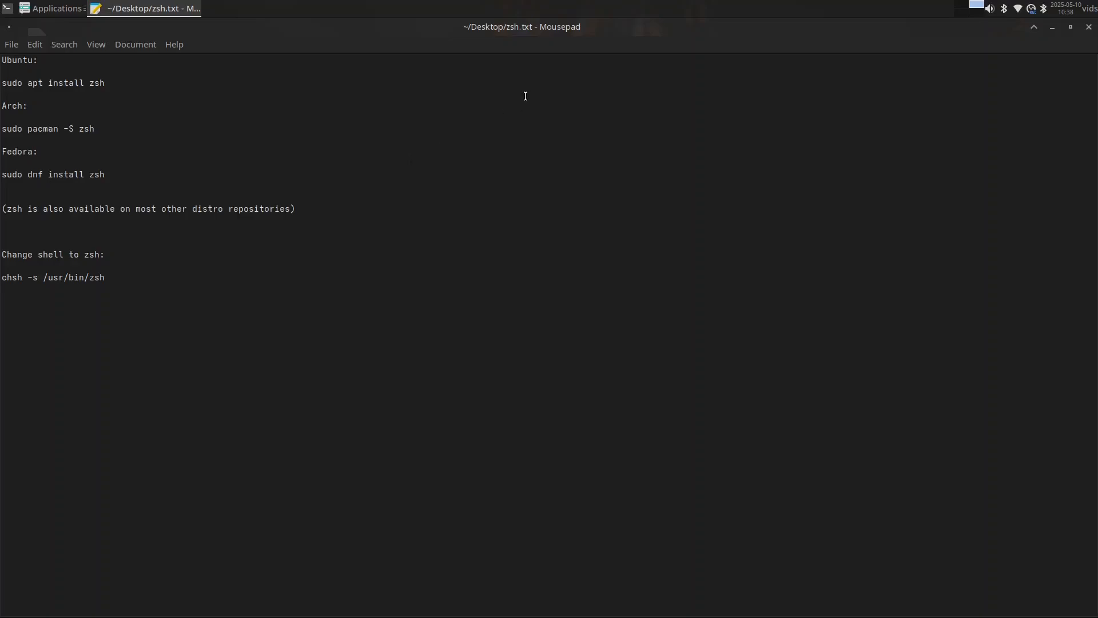
{"action": "left_click", "coordinate": [95, 128]}
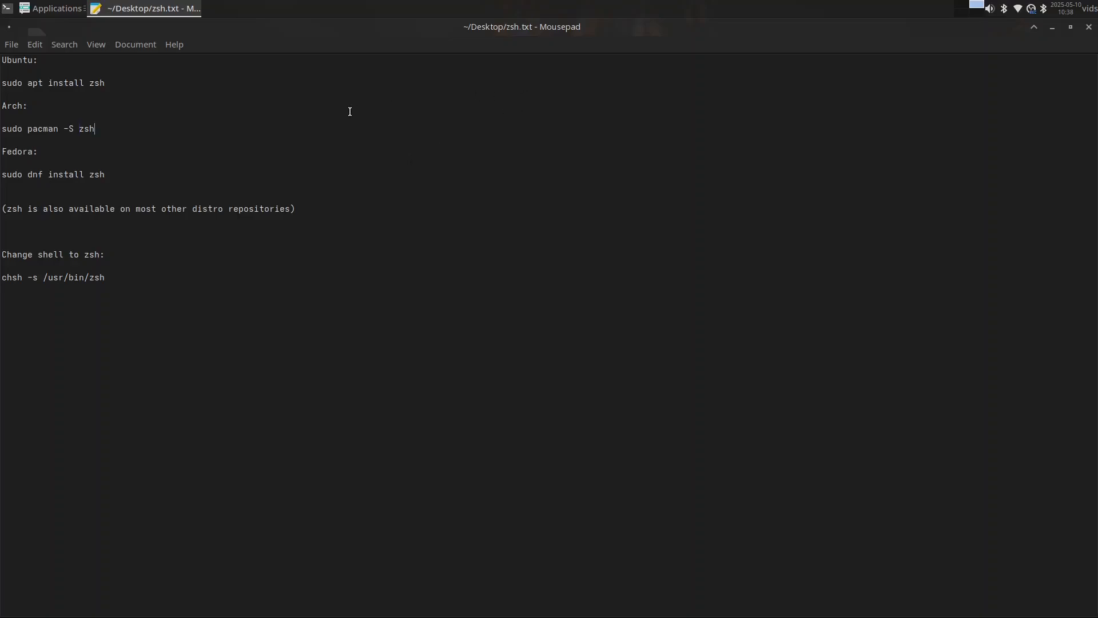
{"action": "mouse_move", "coordinate": [171, 189]}
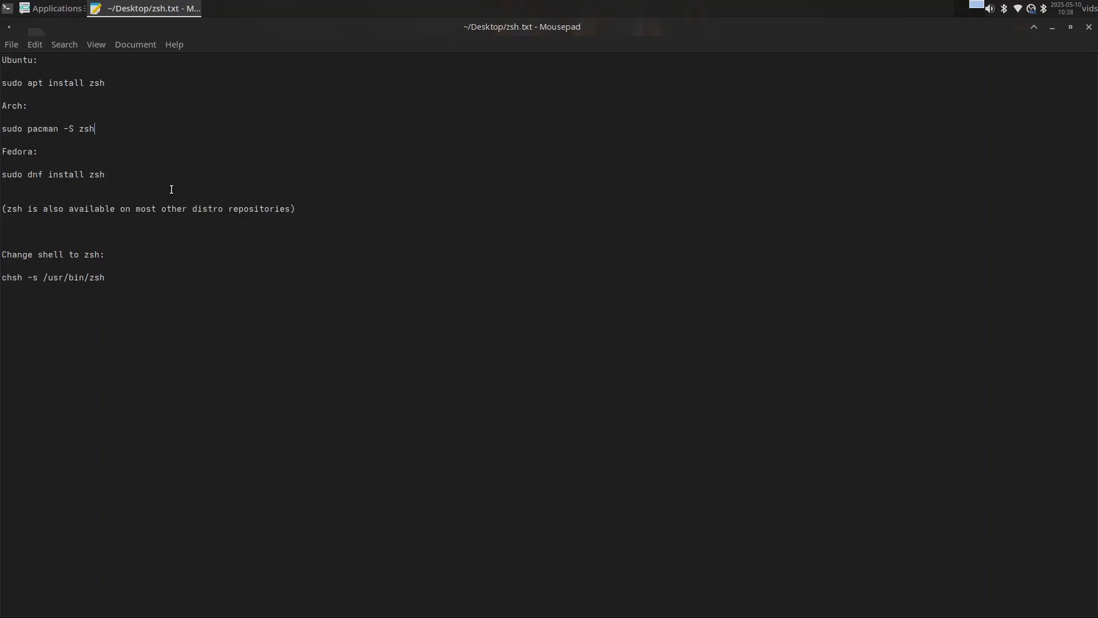
{"action": "left_click", "coordinate": [137, 281]}
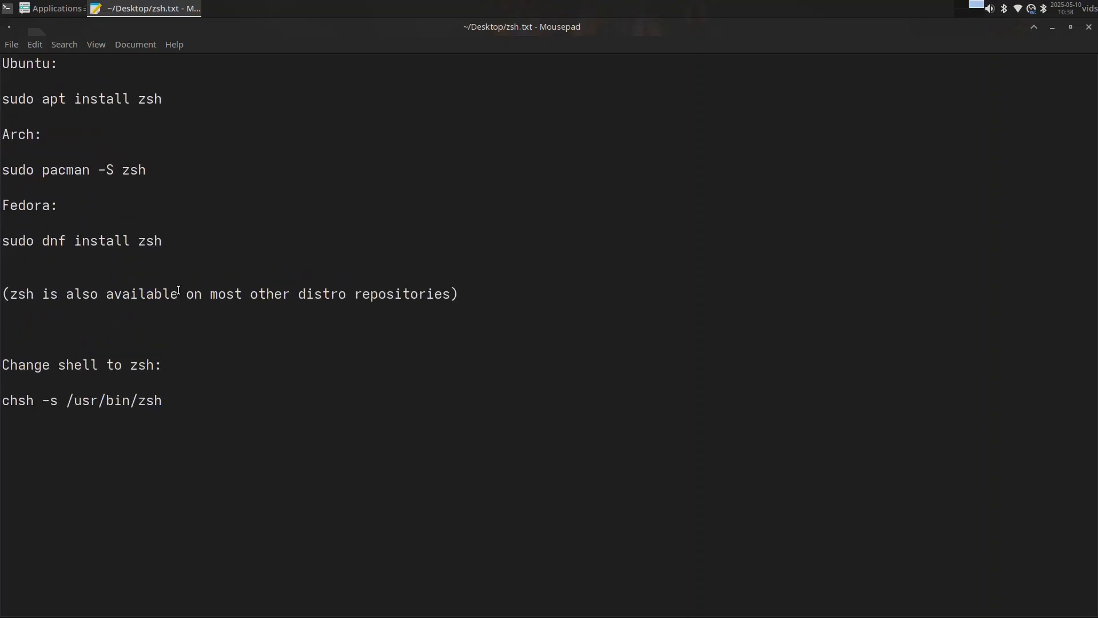
{"action": "double_click", "coordinate": [17, 399]}
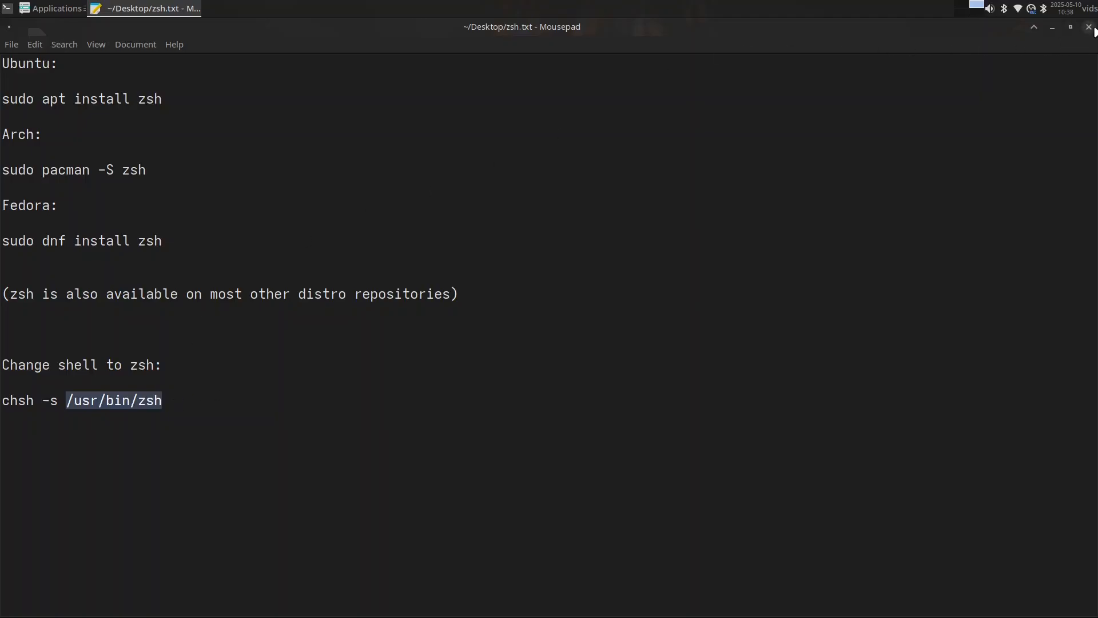
Close the notes, quit zsh-newuser-install, rename .zshrc to a .zshrc.ba… backup, and close the terminal
{"action": "left_click", "coordinate": [1088, 27]}
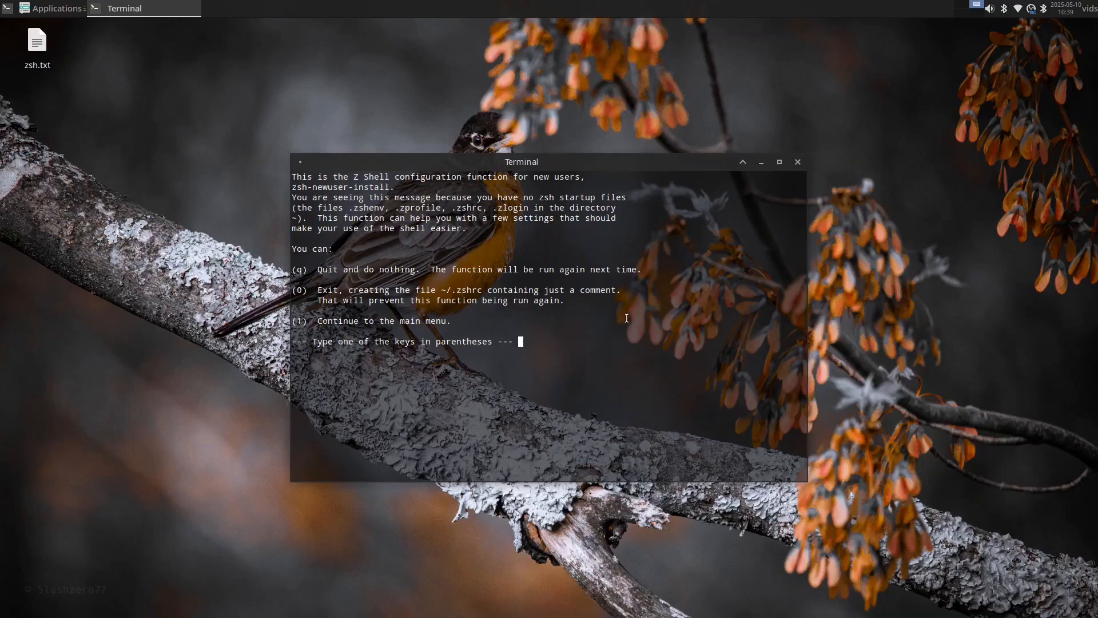
{"action": "type", "text": "q"}
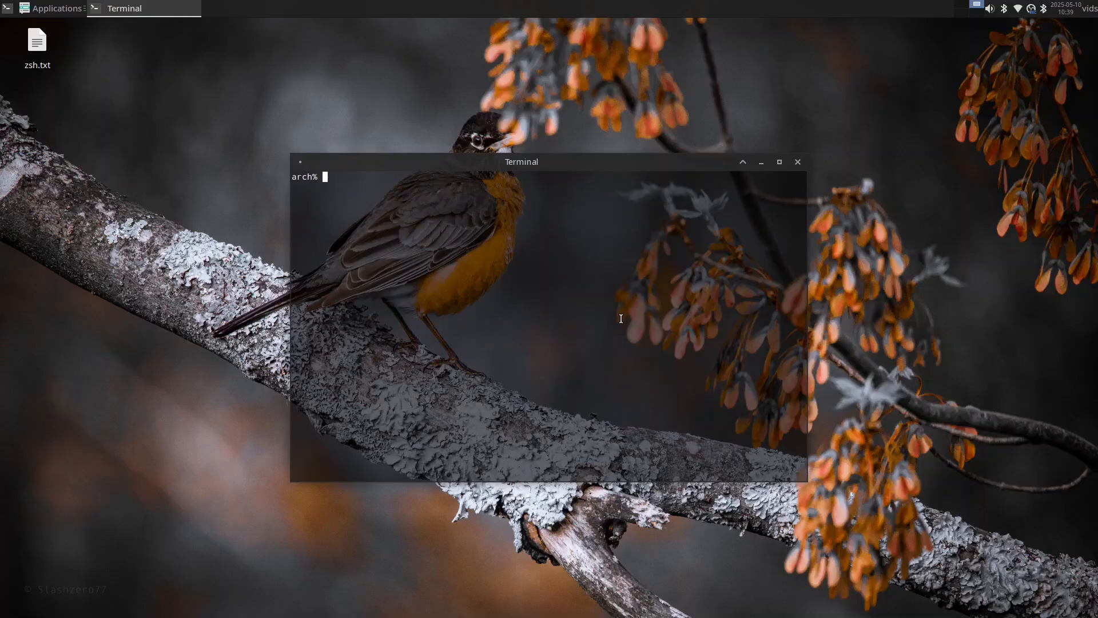
{"action": "type", "text": "mv .zshrc"}
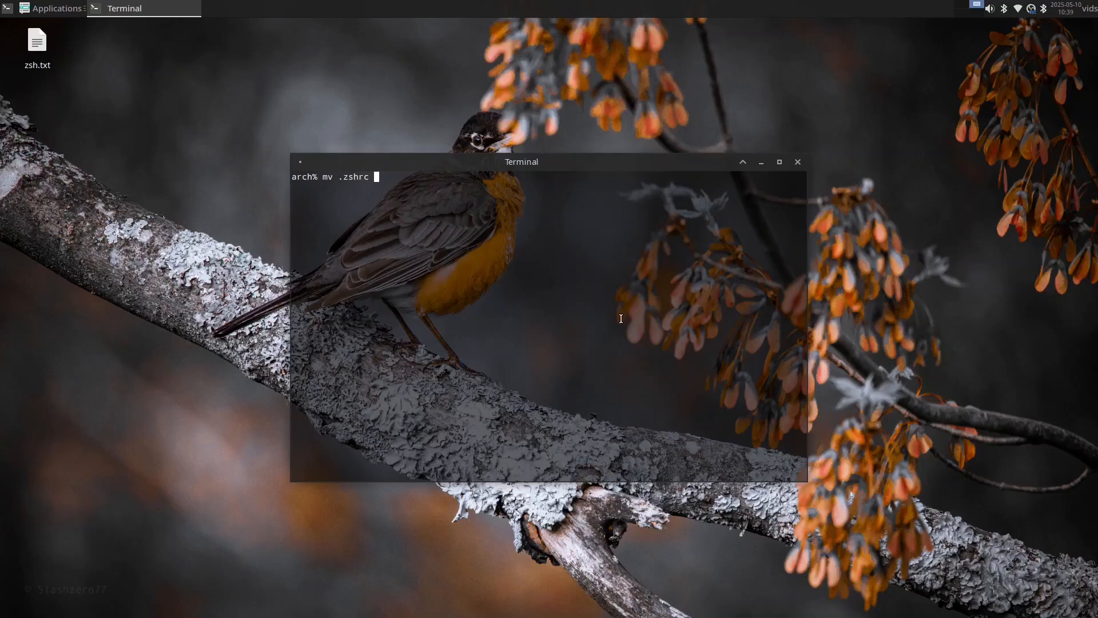
{"action": "type", "text": ".zshrc.ba"}
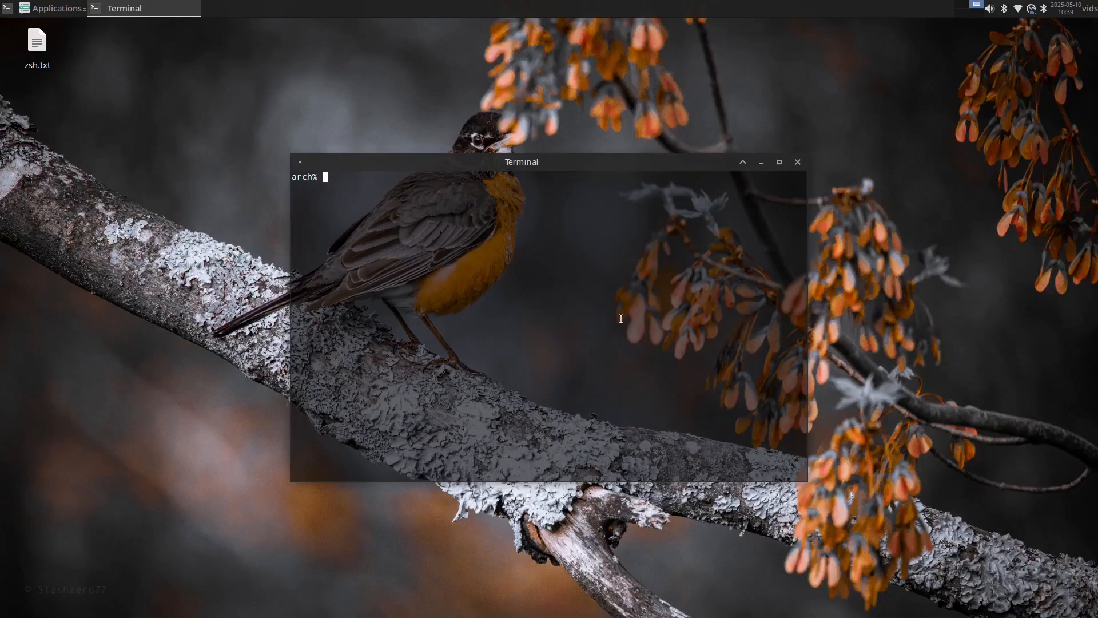
{"action": "mouse_move", "coordinate": [752, 175]}
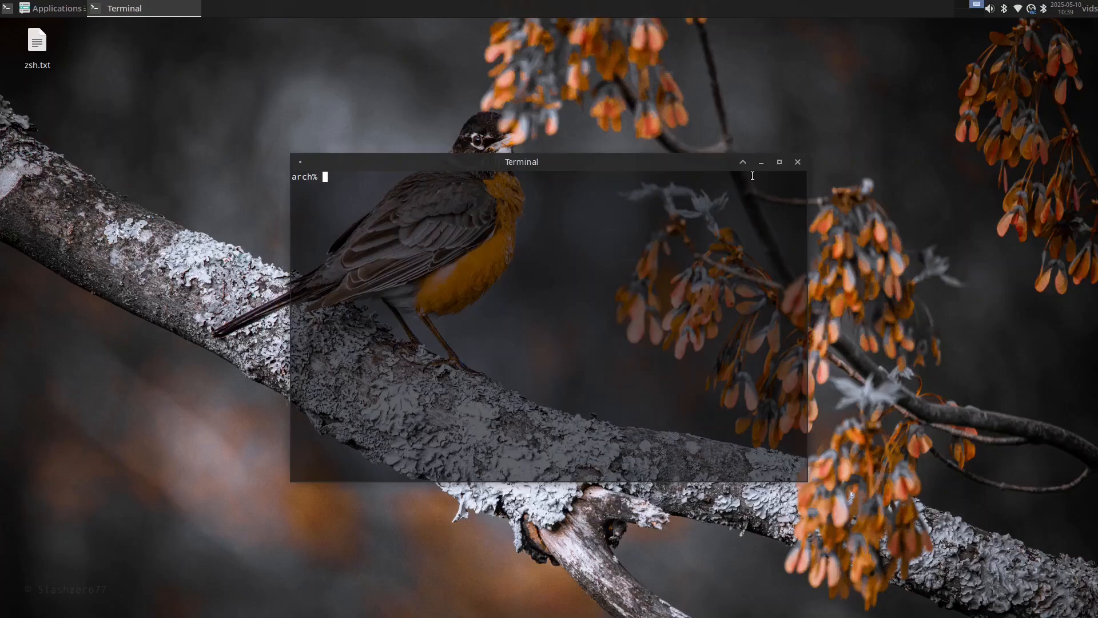
{"action": "mouse_move", "coordinate": [772, 167]}
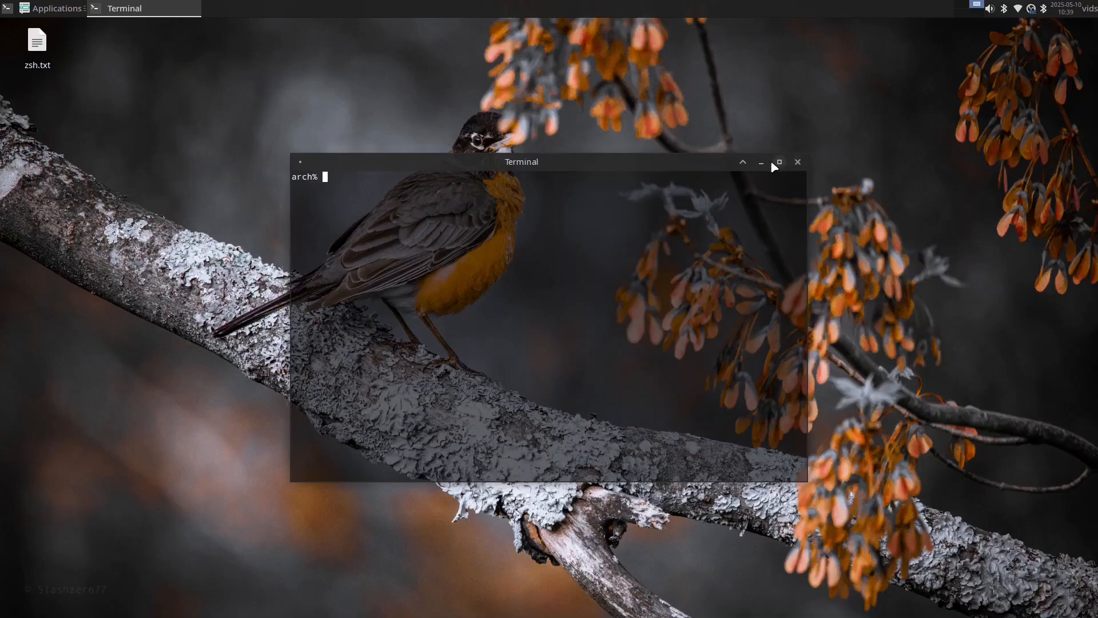
{"action": "left_click", "coordinate": [798, 162]}
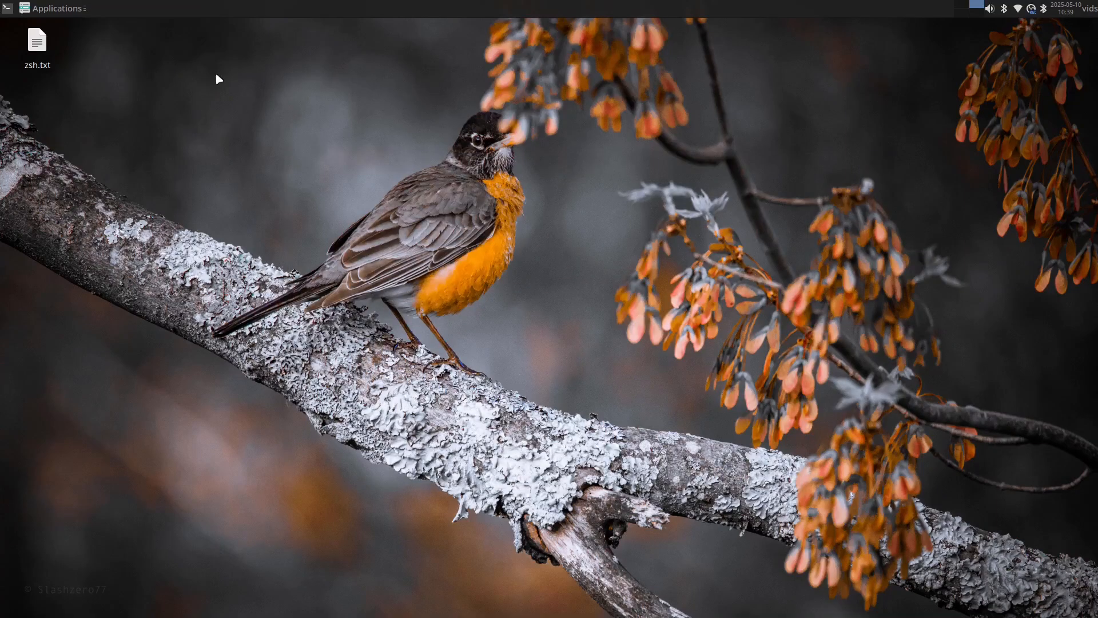
Load ohmyz.sh in LibreWolf and show the 'Install oh-my-zsh via curl' command
{"action": "left_click", "coordinate": [54, 8]}
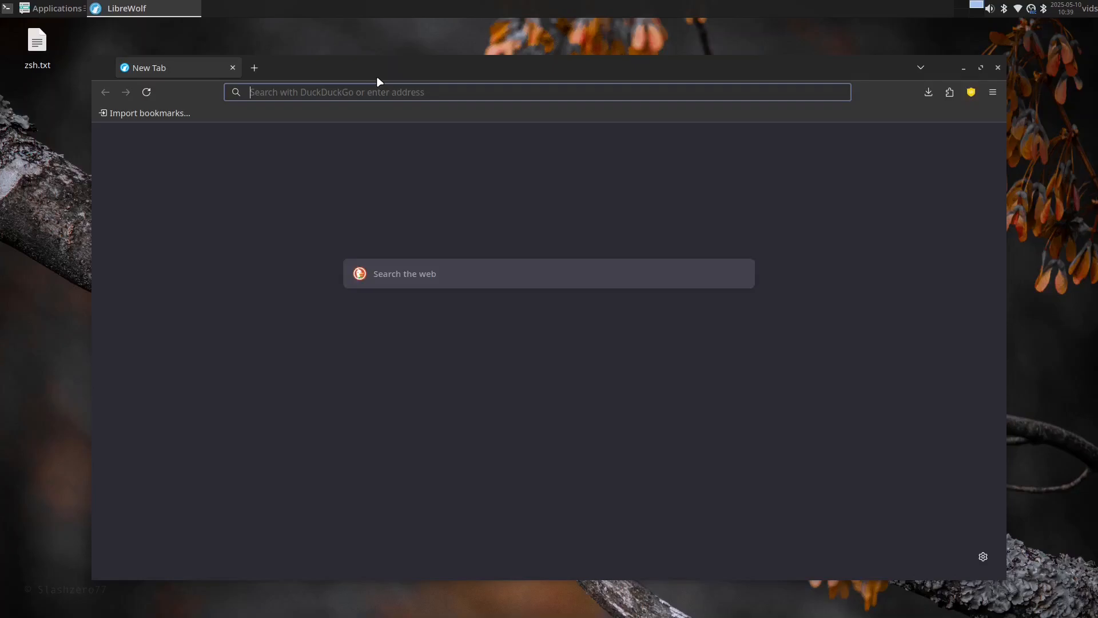
{"action": "type", "text": "ohmyz.sh/#install"}
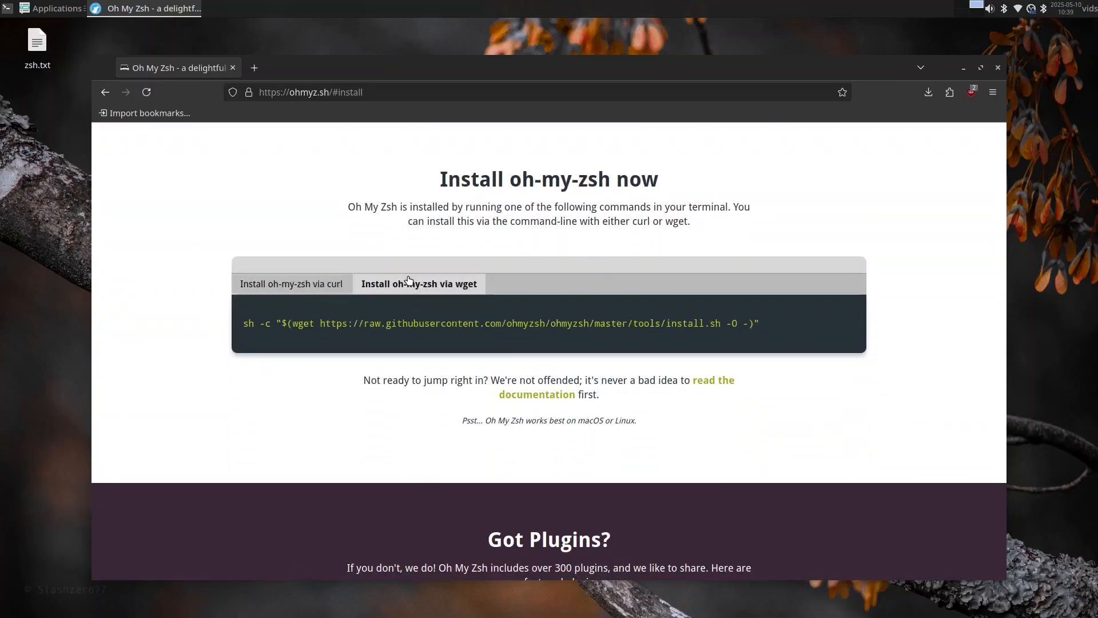
{"action": "mouse_move", "coordinate": [303, 299]}
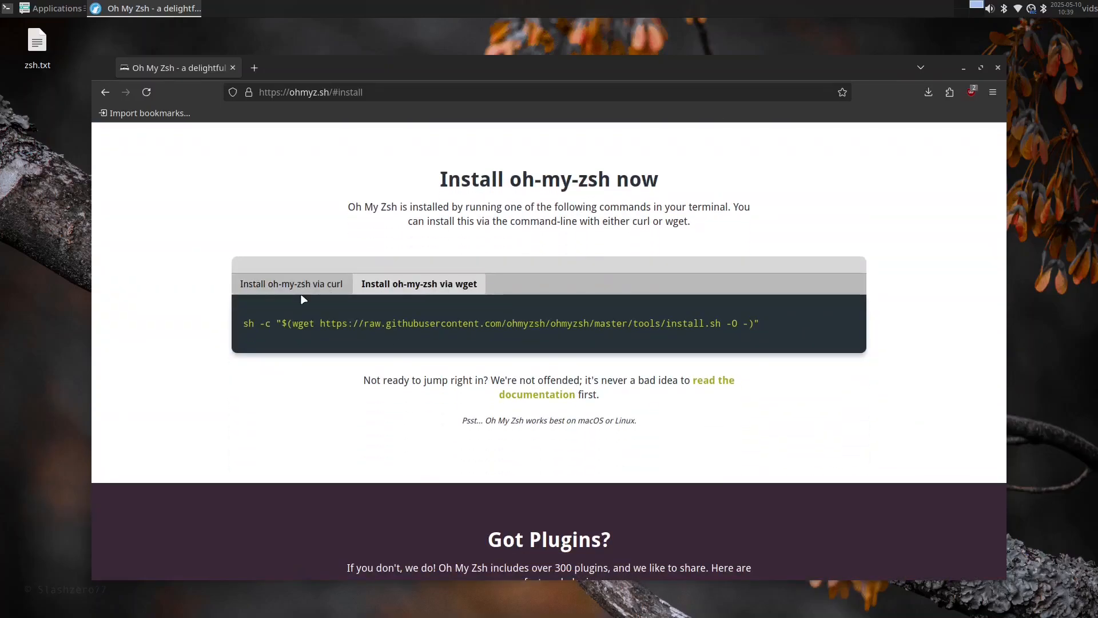
{"action": "left_click", "coordinate": [290, 284]}
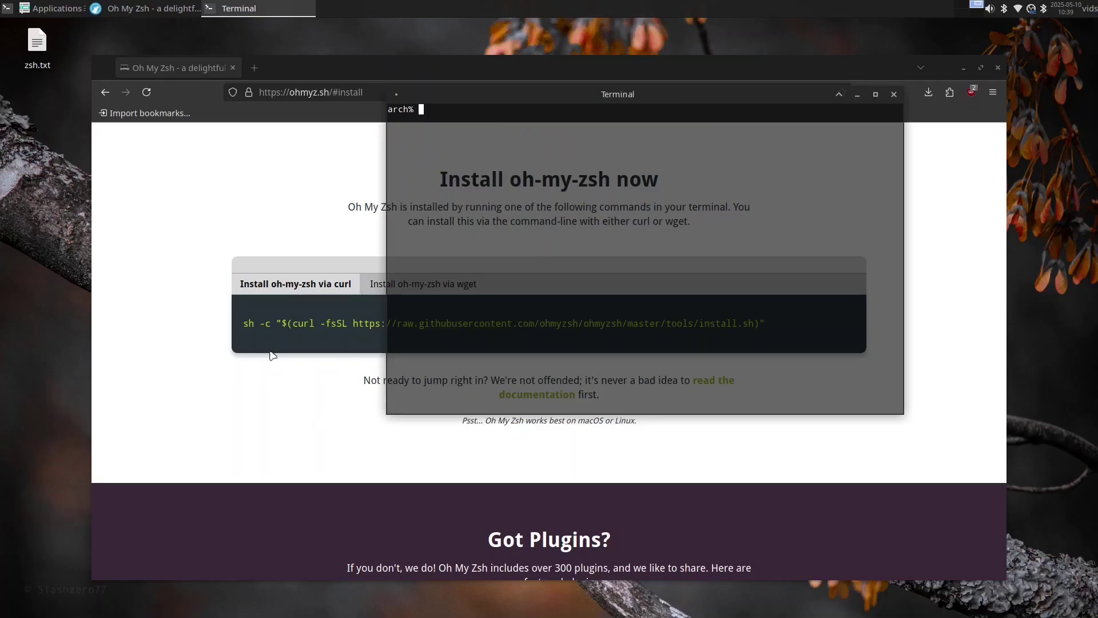
{"action": "mouse_move", "coordinate": [659, 227]}
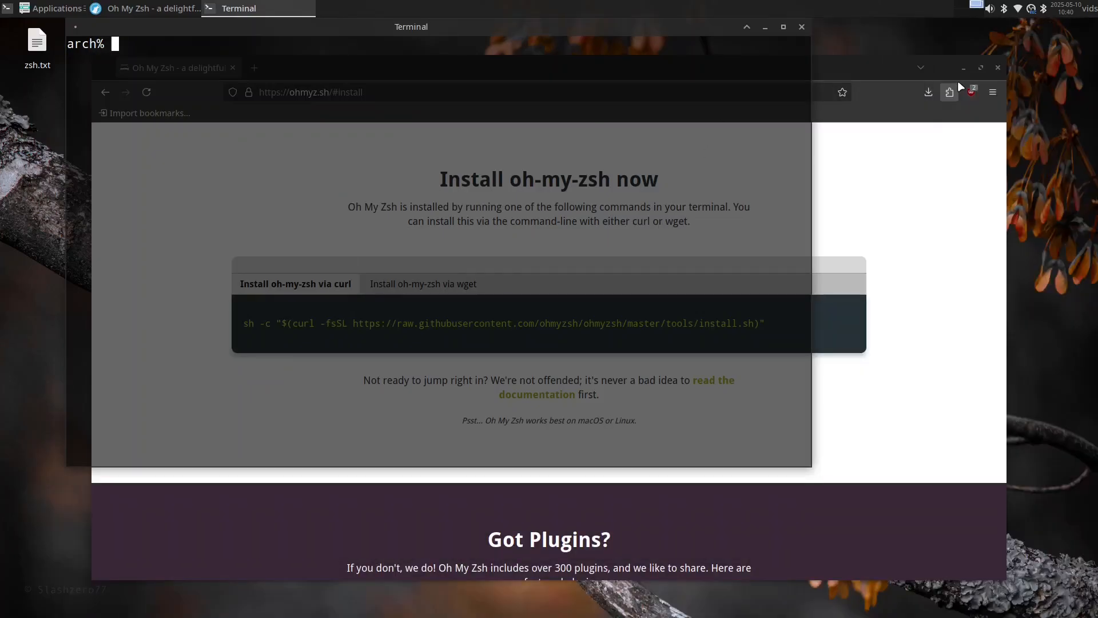
Install Oh My Zsh in the terminal by running the curl install command from the page
{"action": "left_click_drag", "start_coordinate": [411, 27], "coordinate": [530, 83]}
{"action": "type", "text": "doas pacm"}
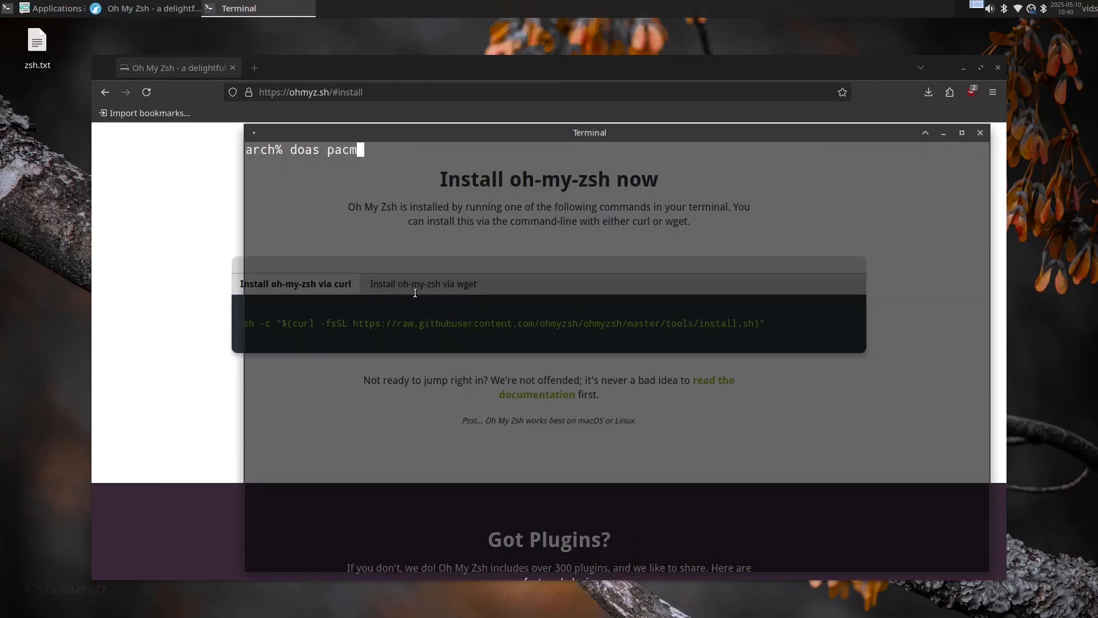
{"action": "type", "text": "an -S"}
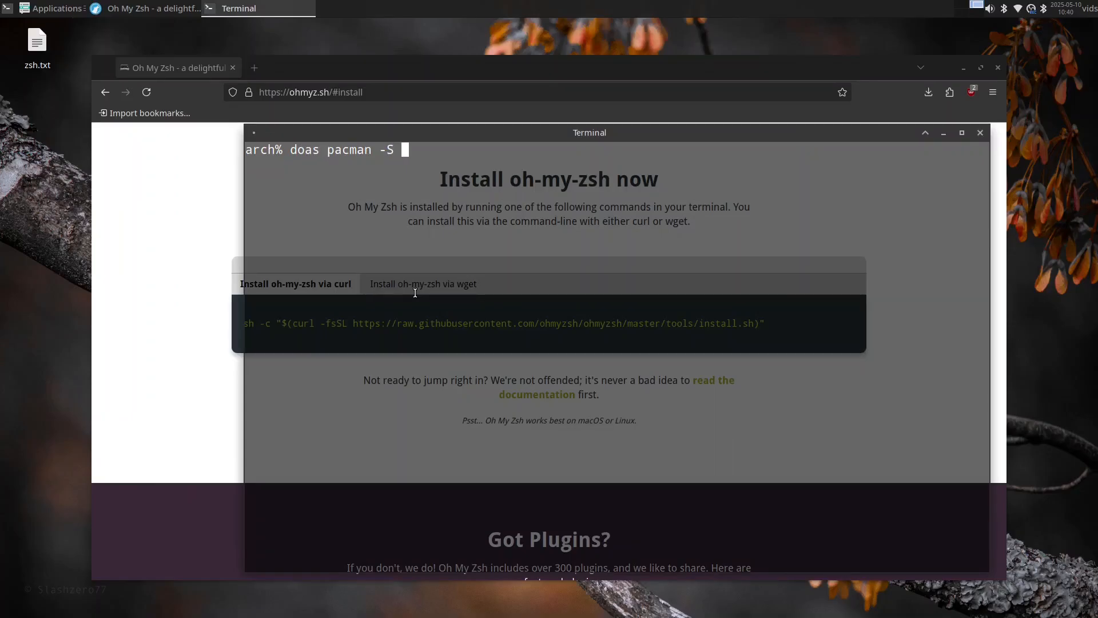
{"action": "type", "text": "curl --needed"}
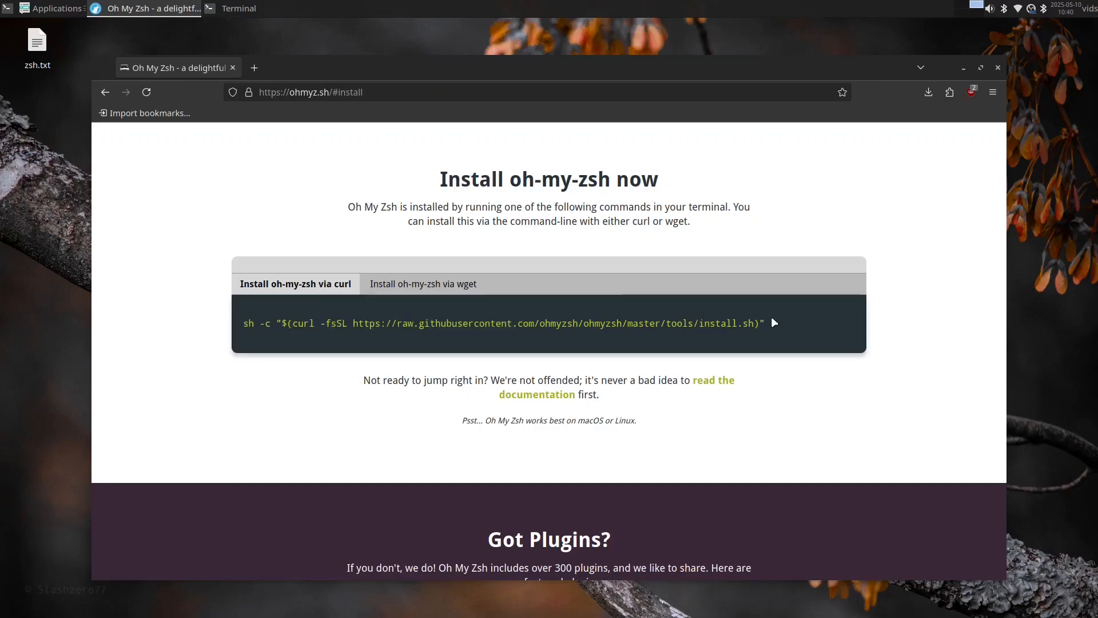
{"action": "left_click", "coordinate": [238, 8]}
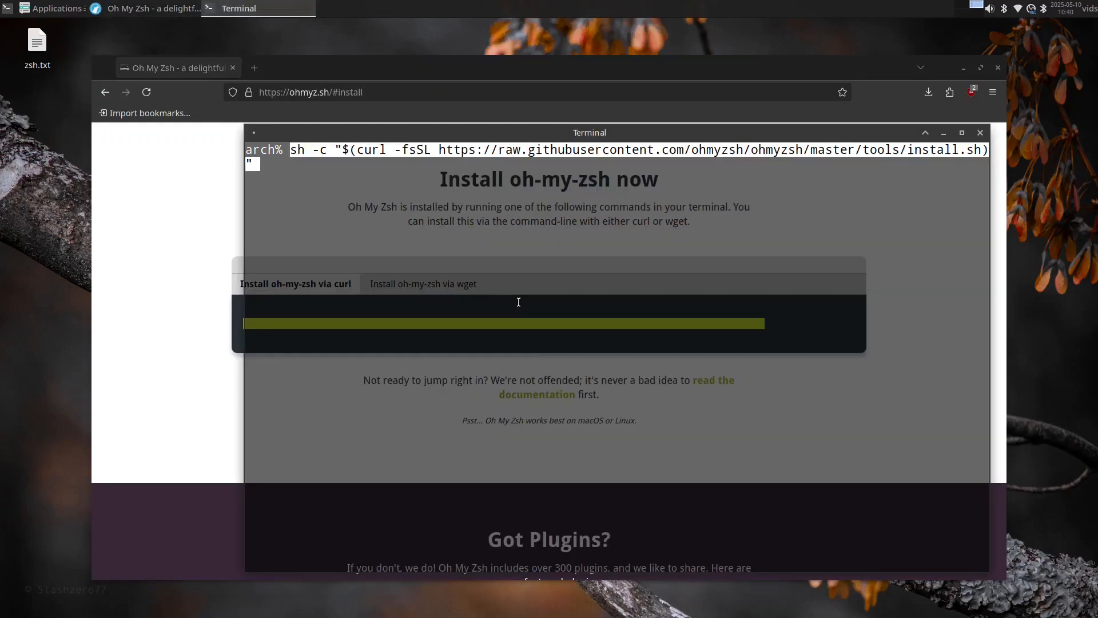
{"action": "key", "text": "Return"}
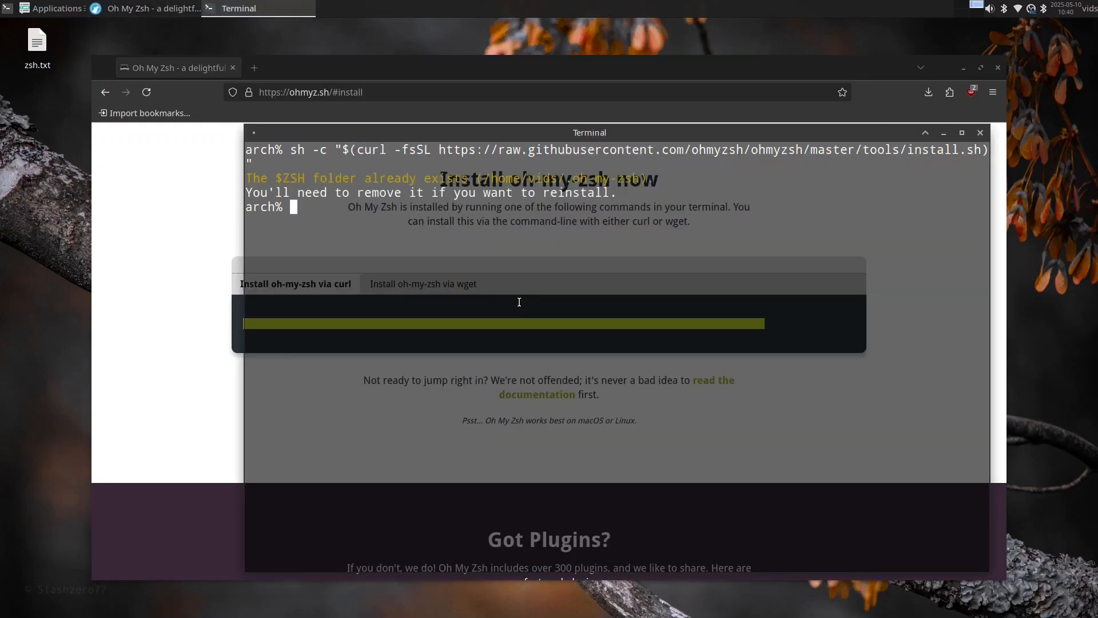
{"action": "type", "text": "rm -rf"}
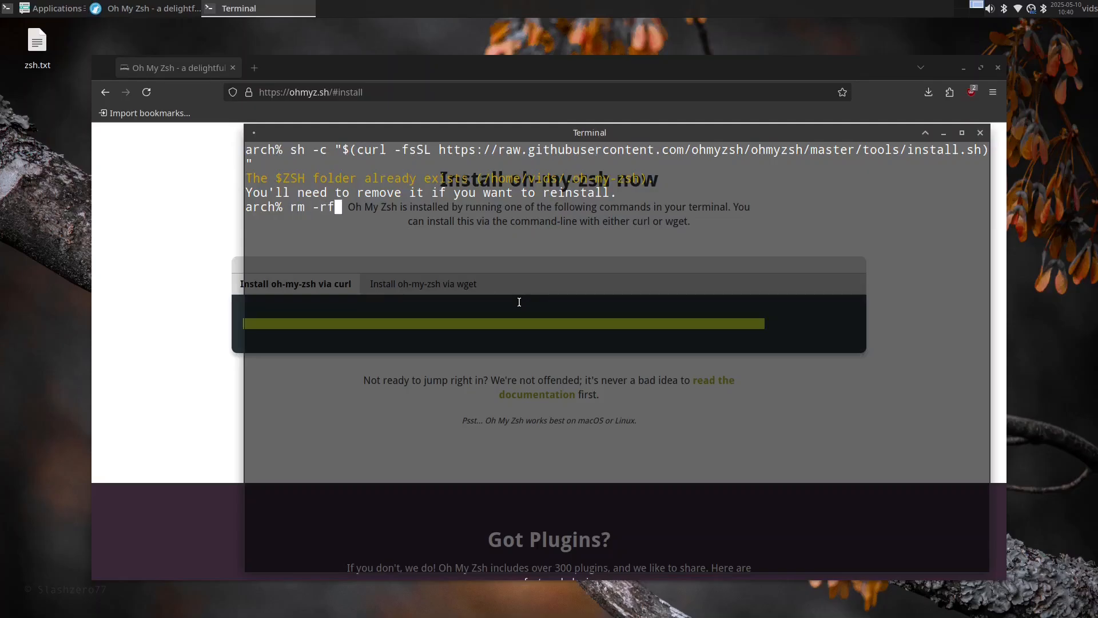
{"action": "type", "text": ".o"}
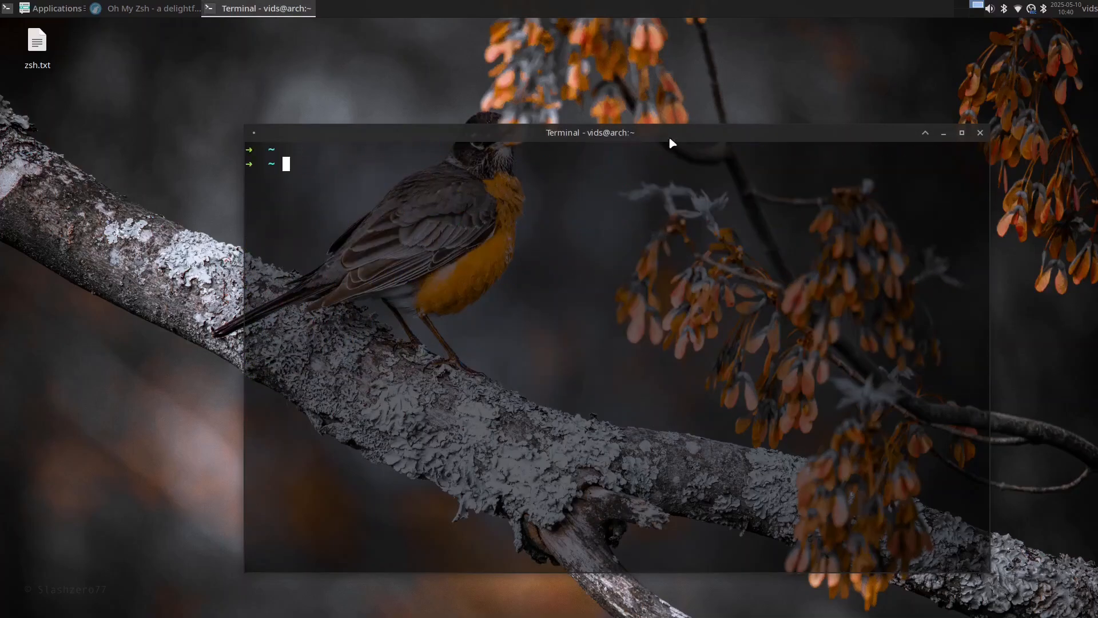
Set ZSH_THEME to agnoster in .zshrc with vim, then close the terminal
{"action": "left_click_drag", "start_coordinate": [589, 132], "coordinate": [492, 66]}
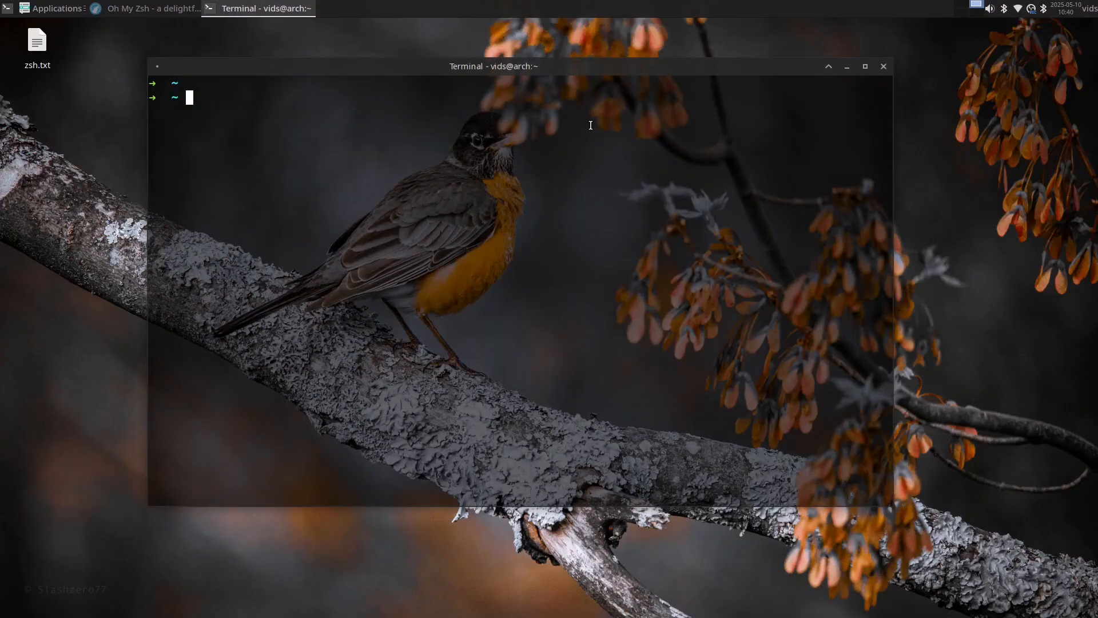
{"action": "type", "text": "vim .zs"}
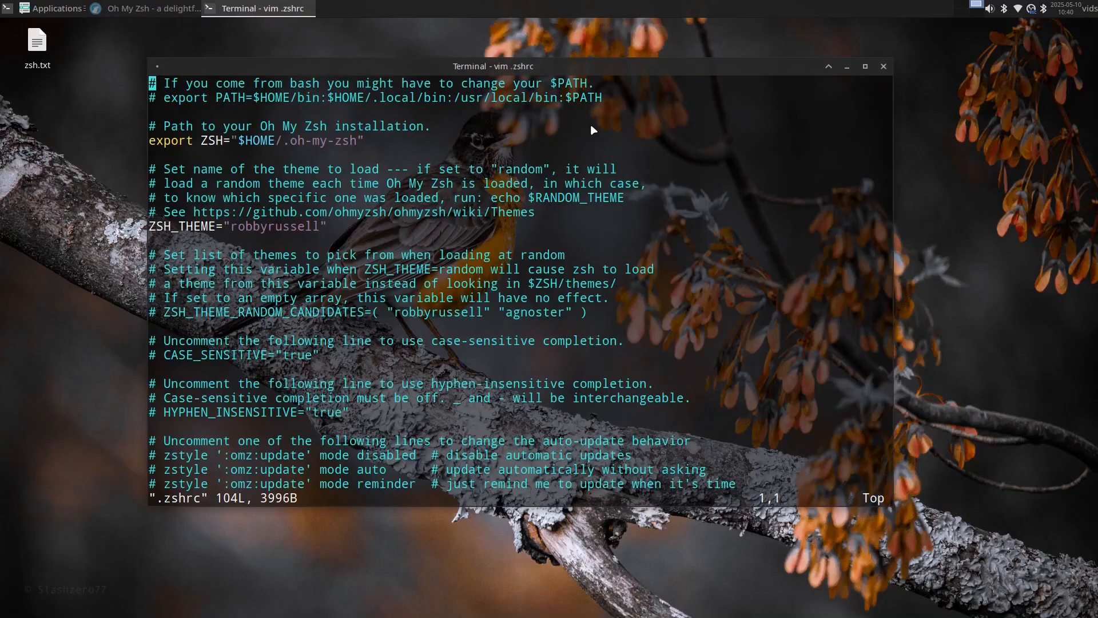
{"action": "type", "text": ":c"}
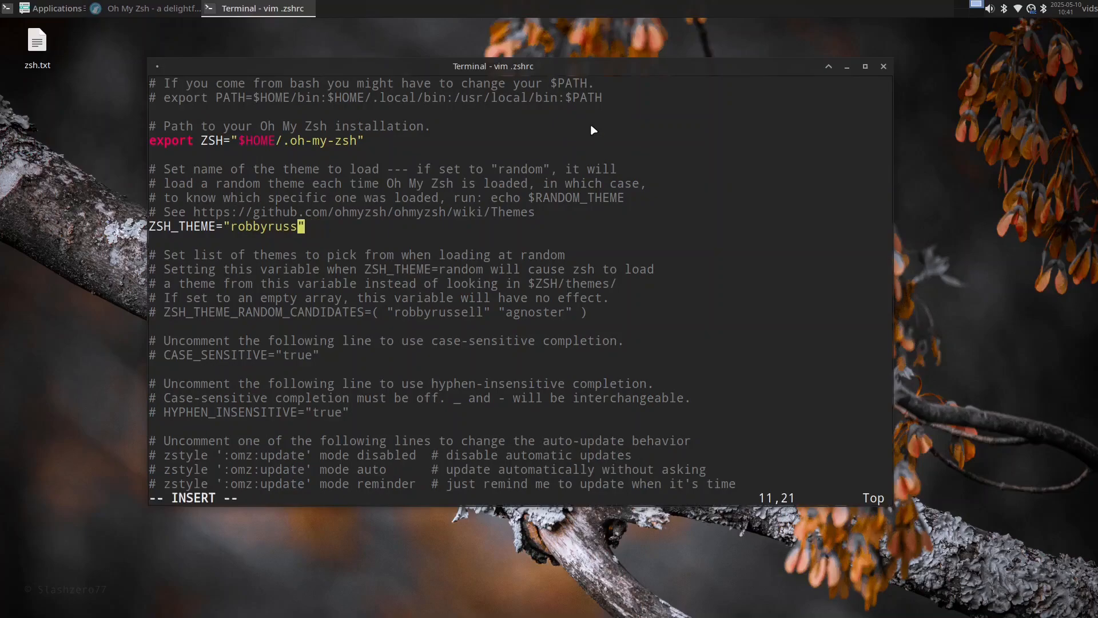
{"action": "type", "text": "agnoster"}
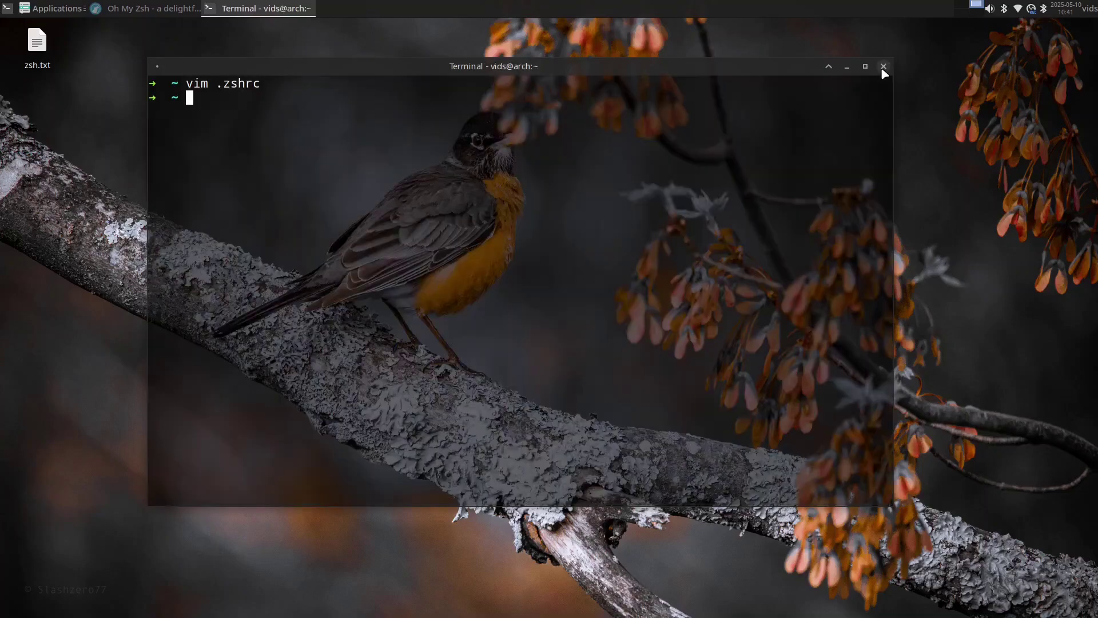
{"action": "left_click", "coordinate": [882, 66]}
{"action": "type", "text": "doas pacman"}
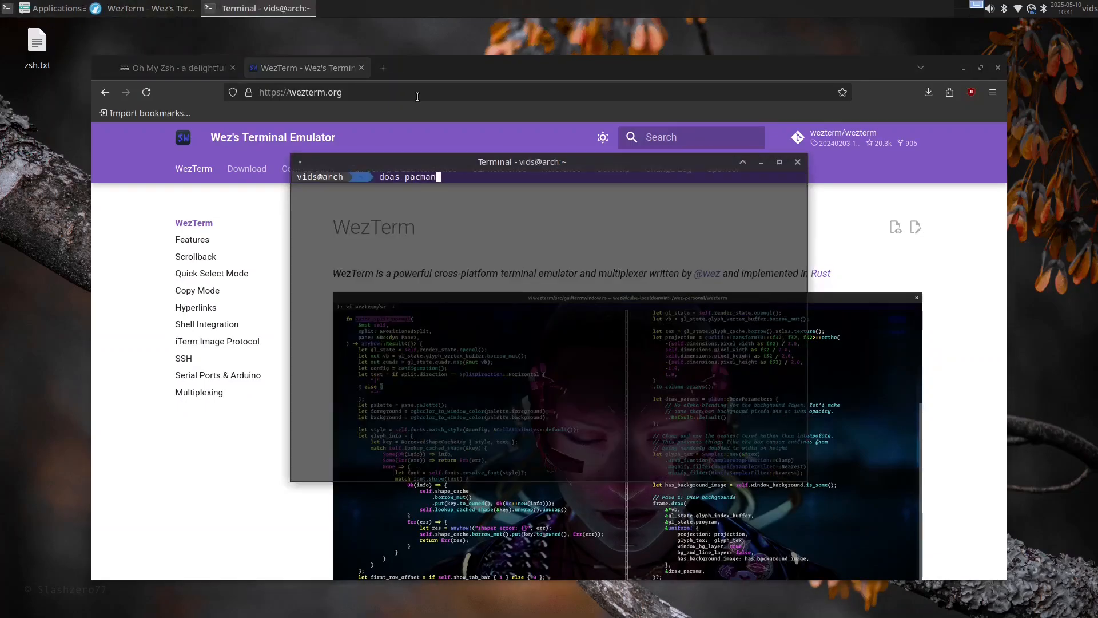
Run doas pacman -S wezterm --needed, see it is up to date, and close the terminal
{"action": "type", "text": "-S wezterm"}
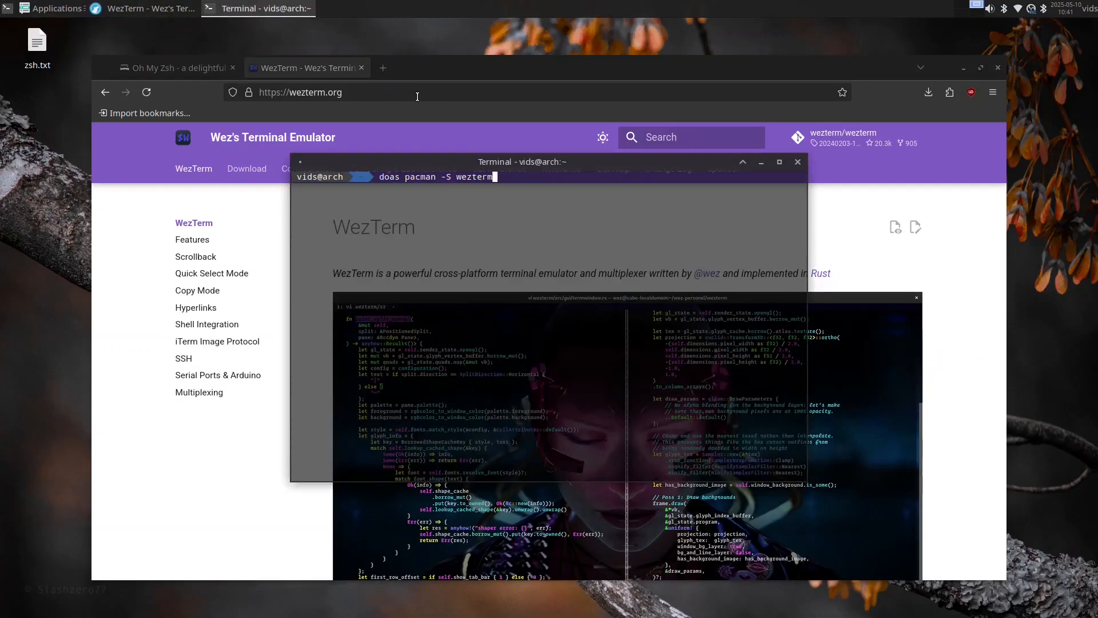
{"action": "type", "text": "--needed"}
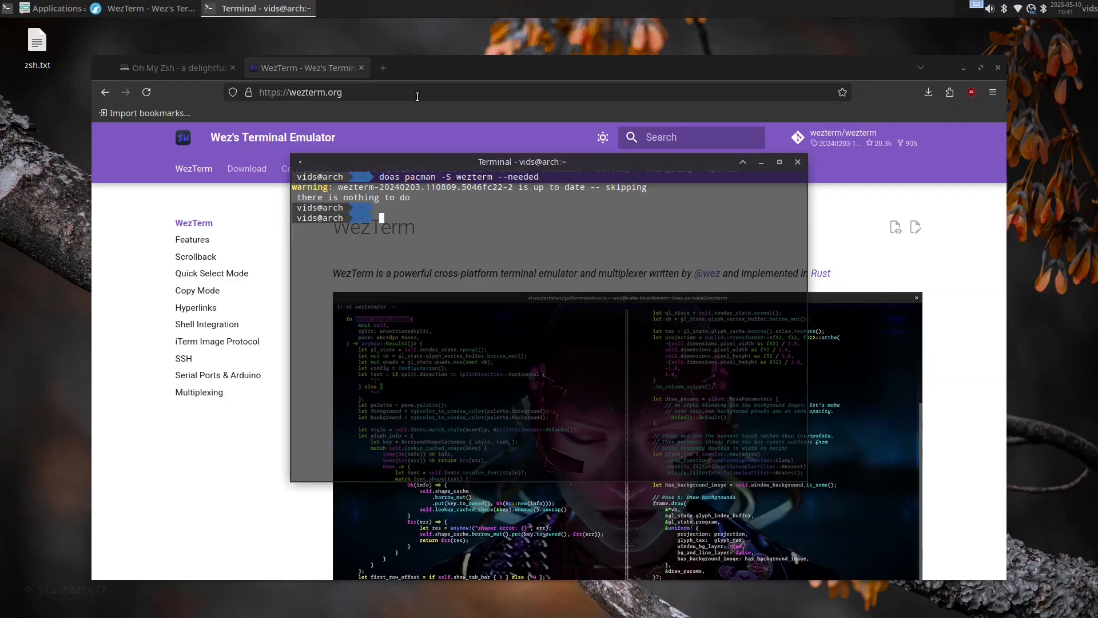
{"action": "left_click", "coordinate": [797, 161]}
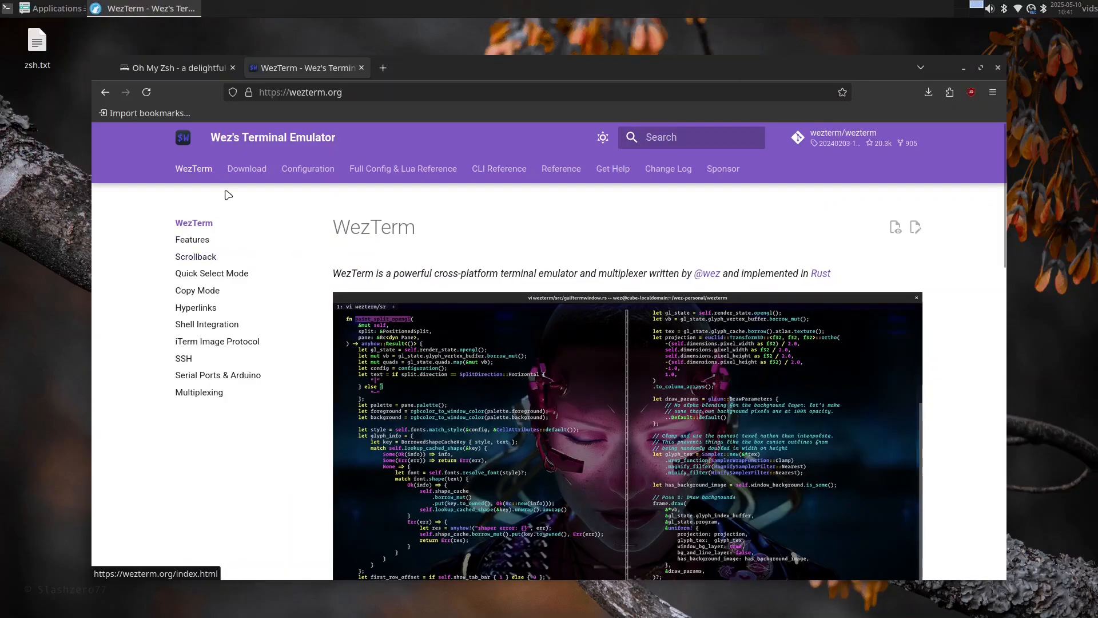
Launch WezTerm from the application search and copy the Quick Start config snippet
{"action": "left_click", "coordinate": [247, 169]}
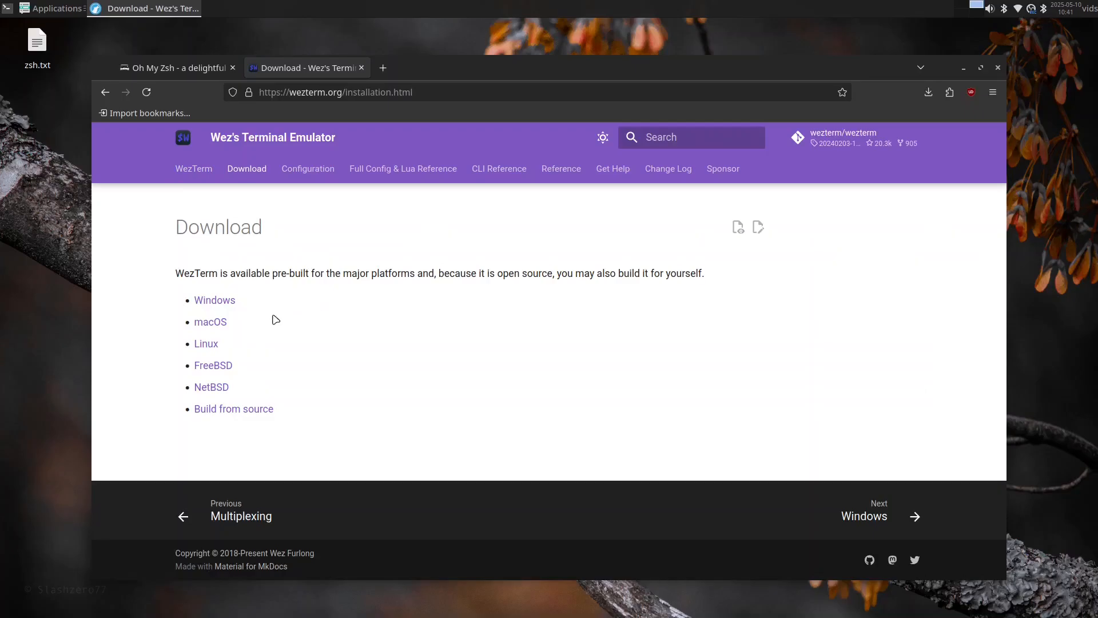
{"action": "mouse_move", "coordinate": [211, 354]}
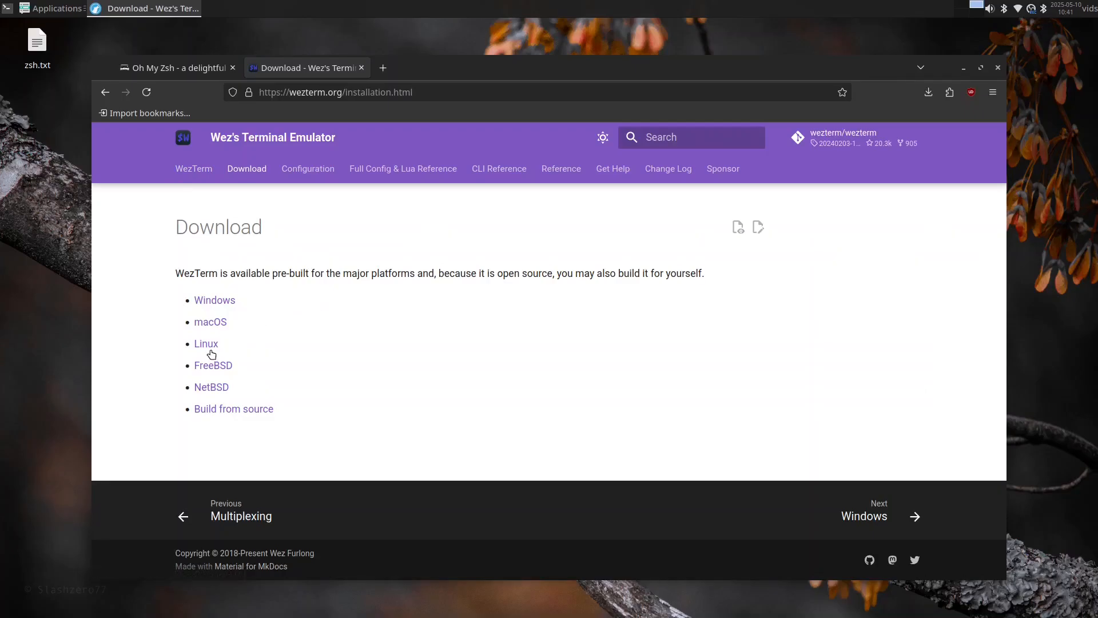
{"action": "mouse_move", "coordinate": [306, 186]}
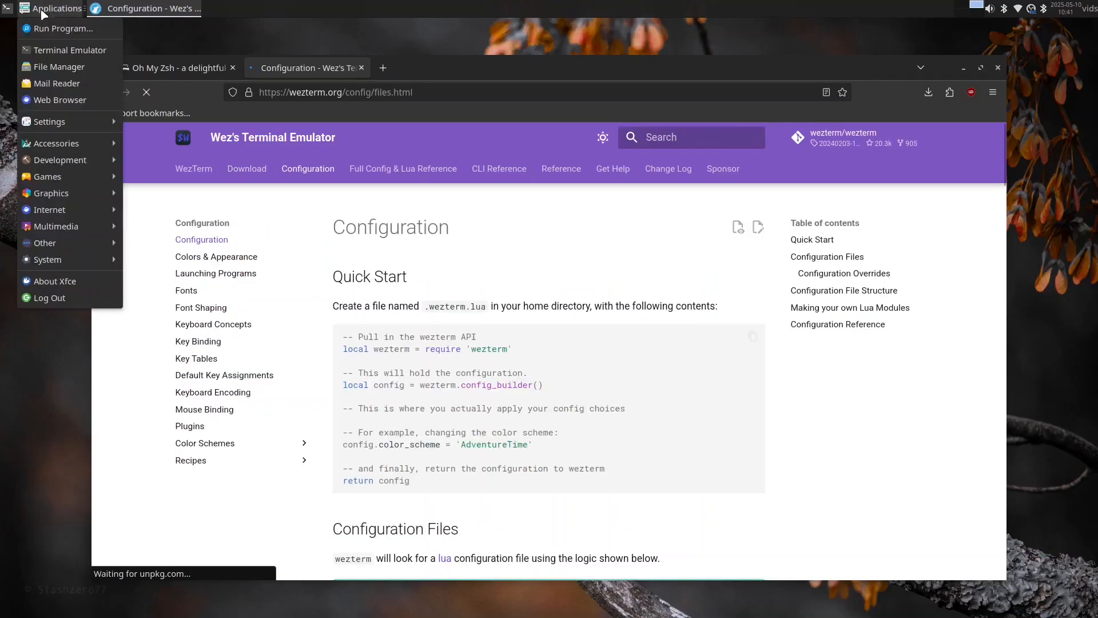
{"action": "left_click", "coordinate": [66, 28]}
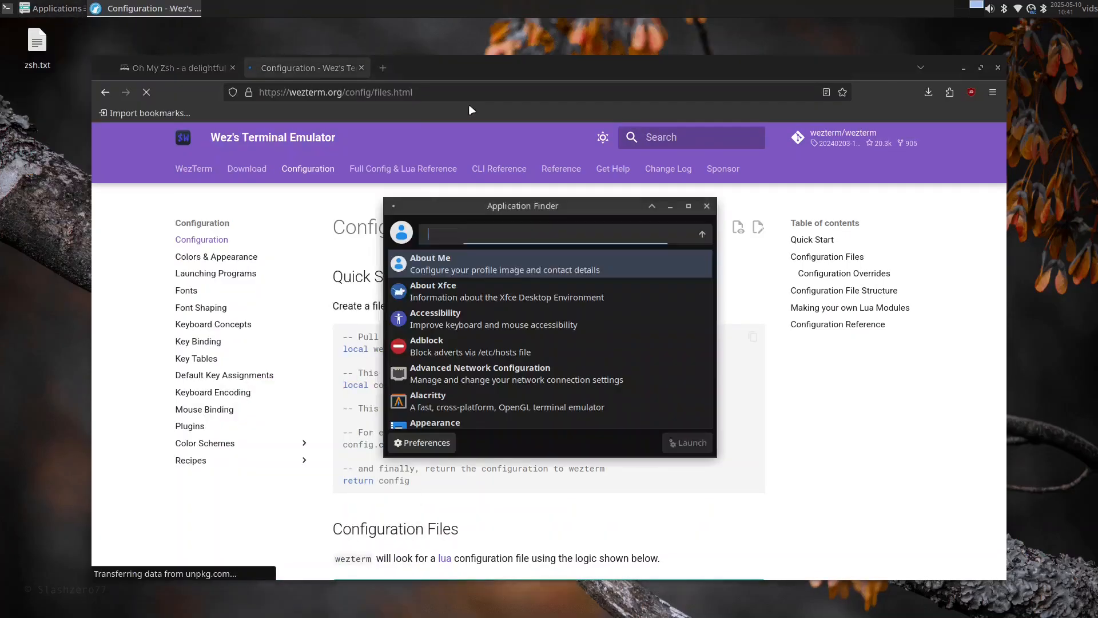
{"action": "type", "text": "wezterm"}
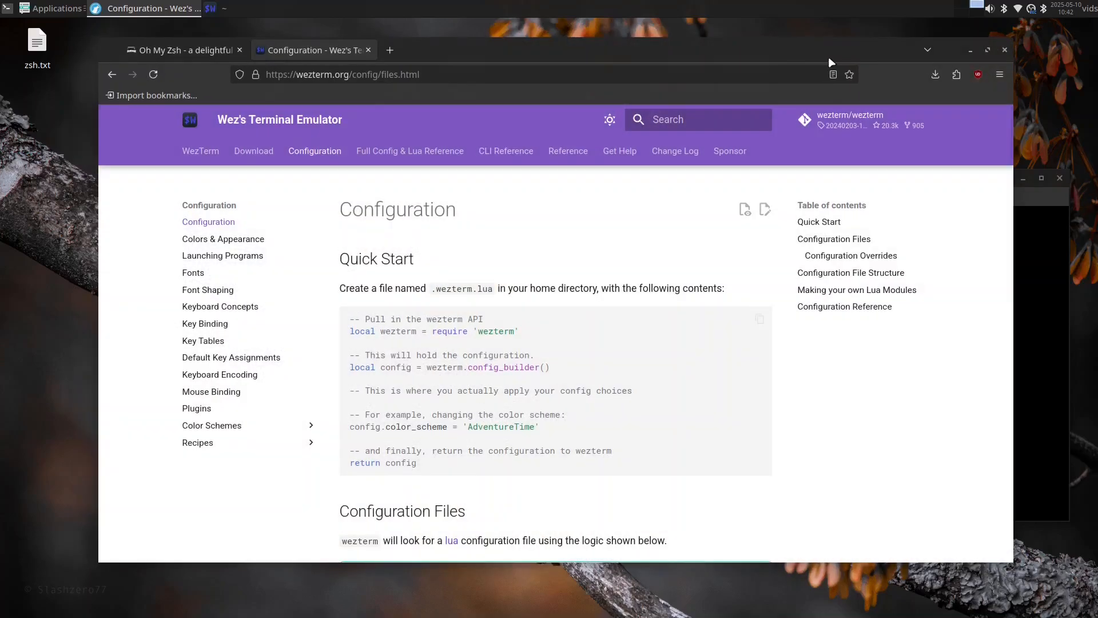
{"action": "mouse_move", "coordinate": [710, 275]}
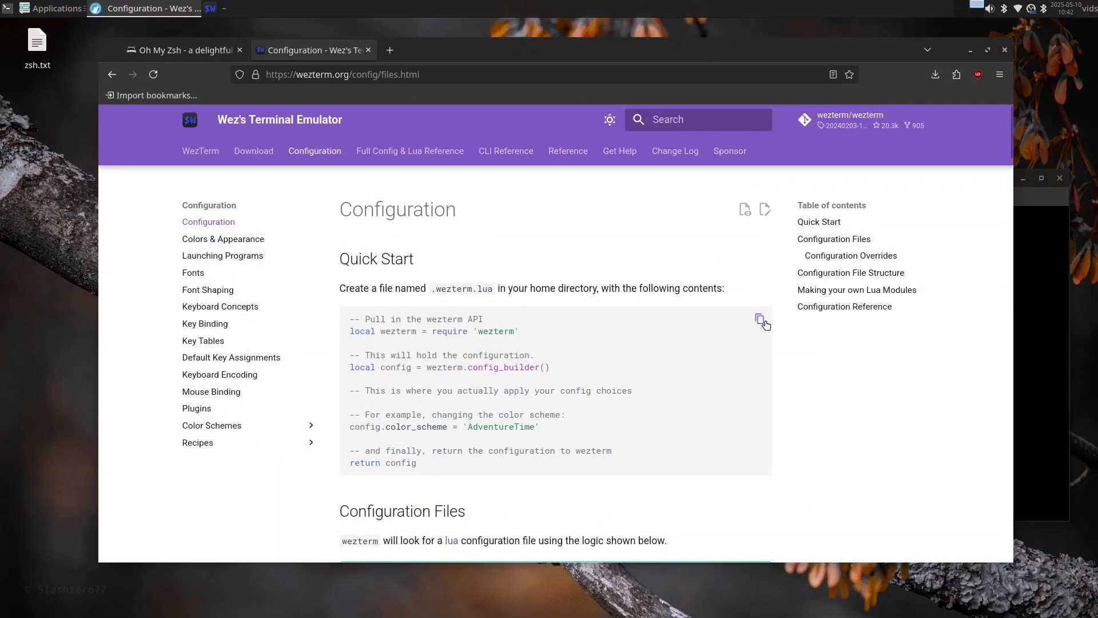
{"action": "left_click", "coordinate": [760, 320]}
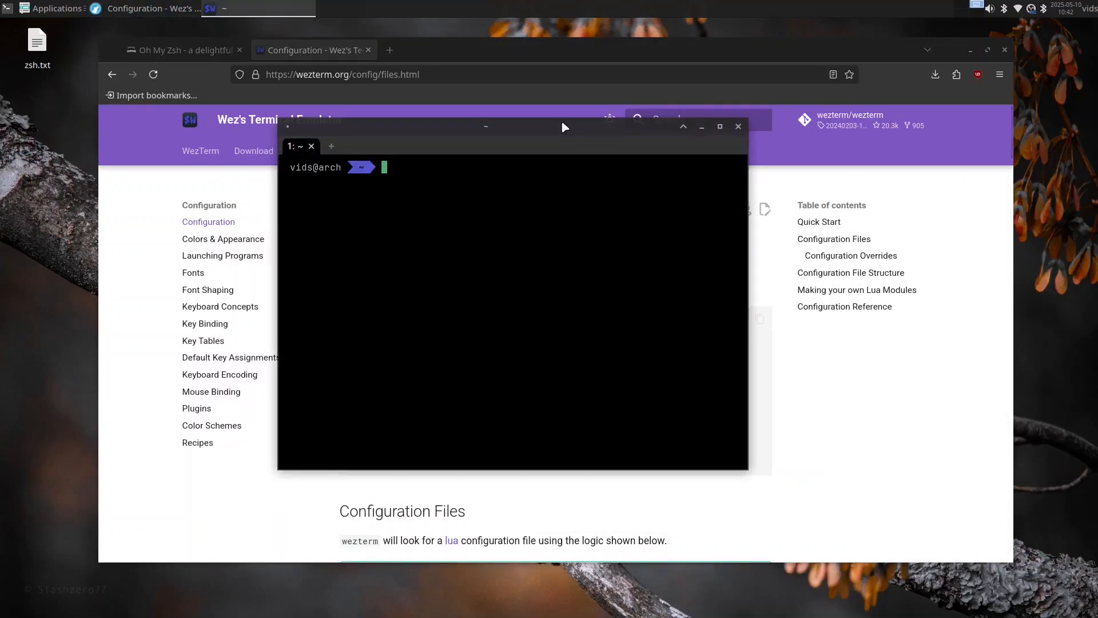
Paste the Quick Start snippet into a new ~/.wezterm.lua in vim and save it with :wq
{"action": "type", "text": "vim .wezt"}
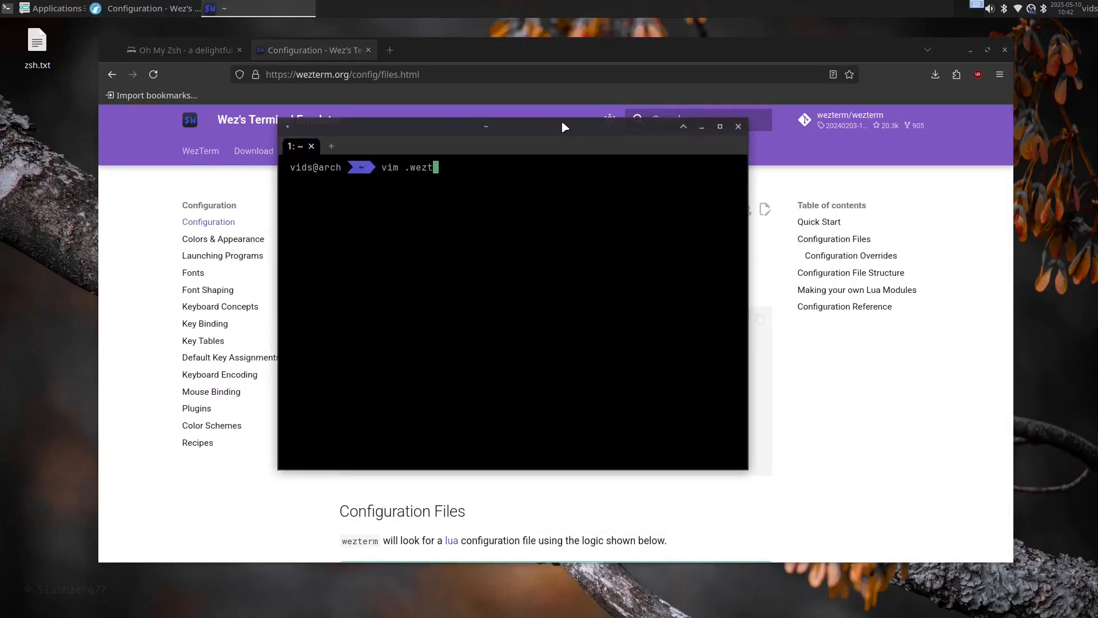
{"action": "type", "text": "erm.l"}
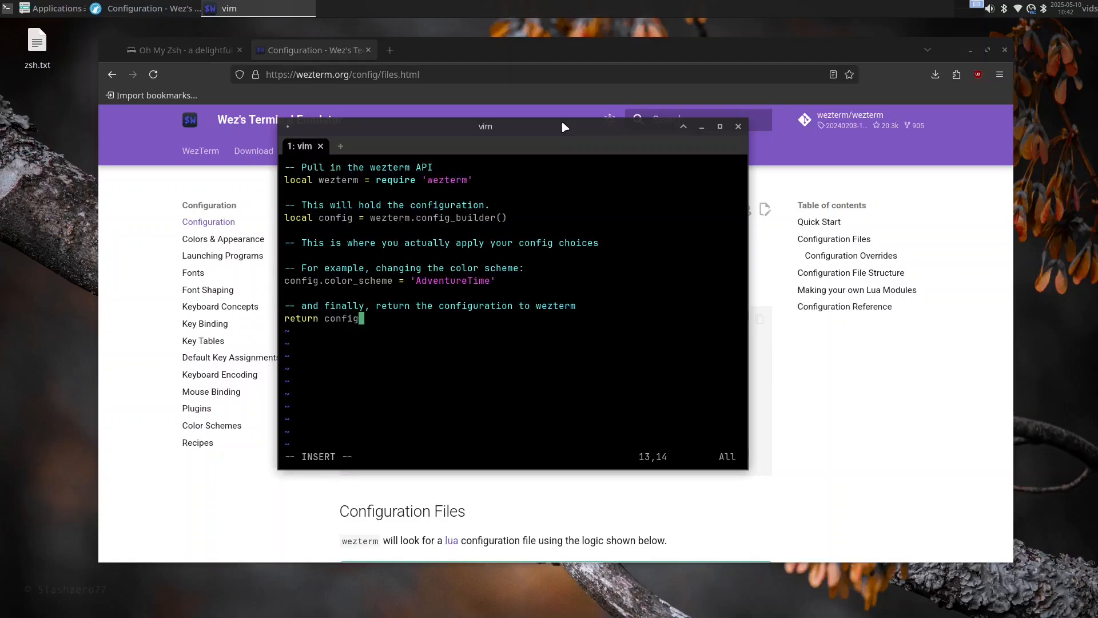
{"action": "key", "text": "Escape"}
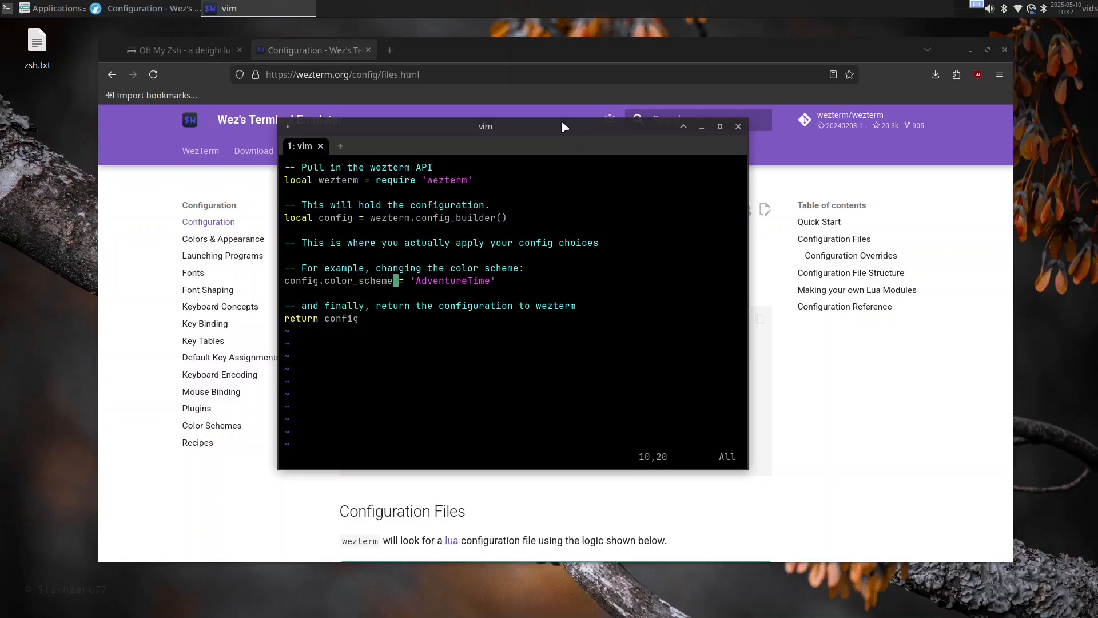
{"action": "type", "text": ":wq"}
{"action": "type", "text": "l"}
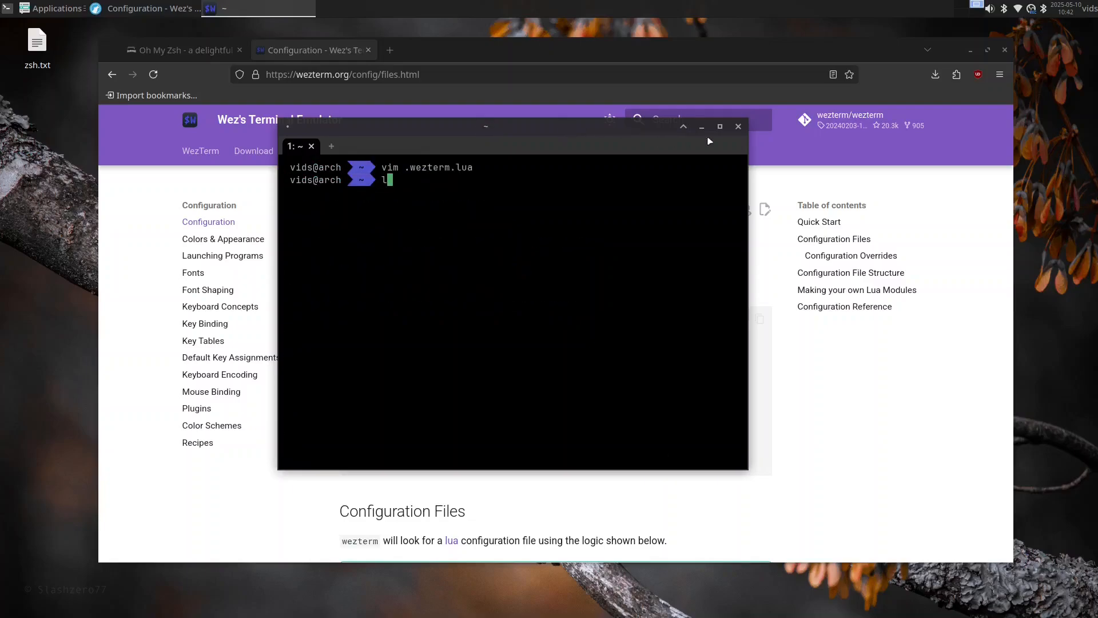
Close WezTerm and relaunch it from the Applications menu with the AdventureTime colours
{"action": "left_click", "coordinate": [56, 8]}
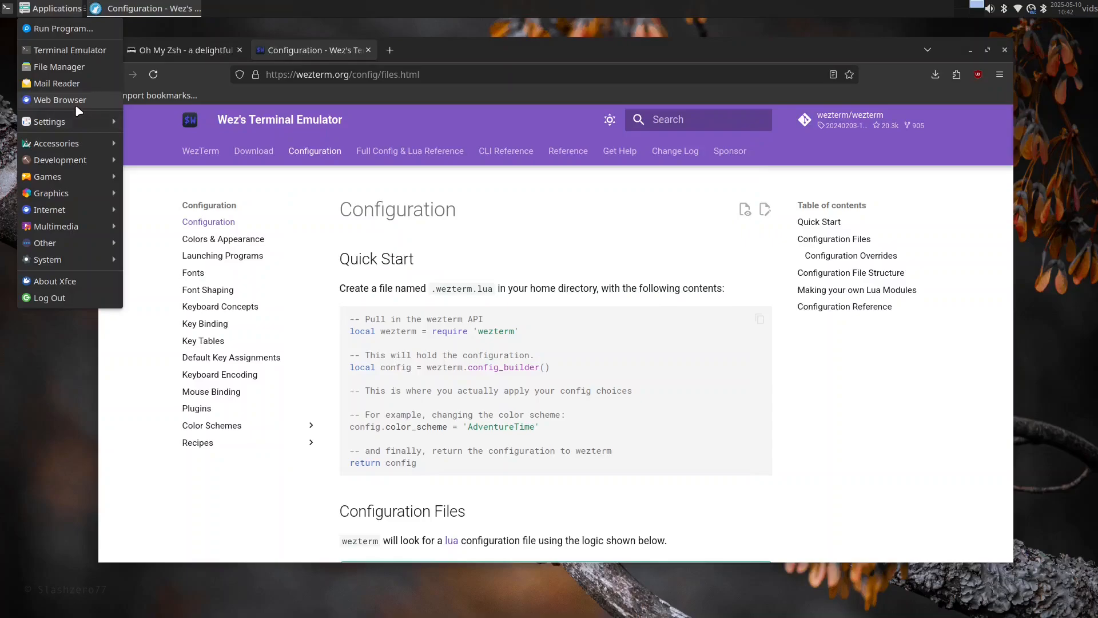
{"action": "left_click", "coordinate": [70, 50]}
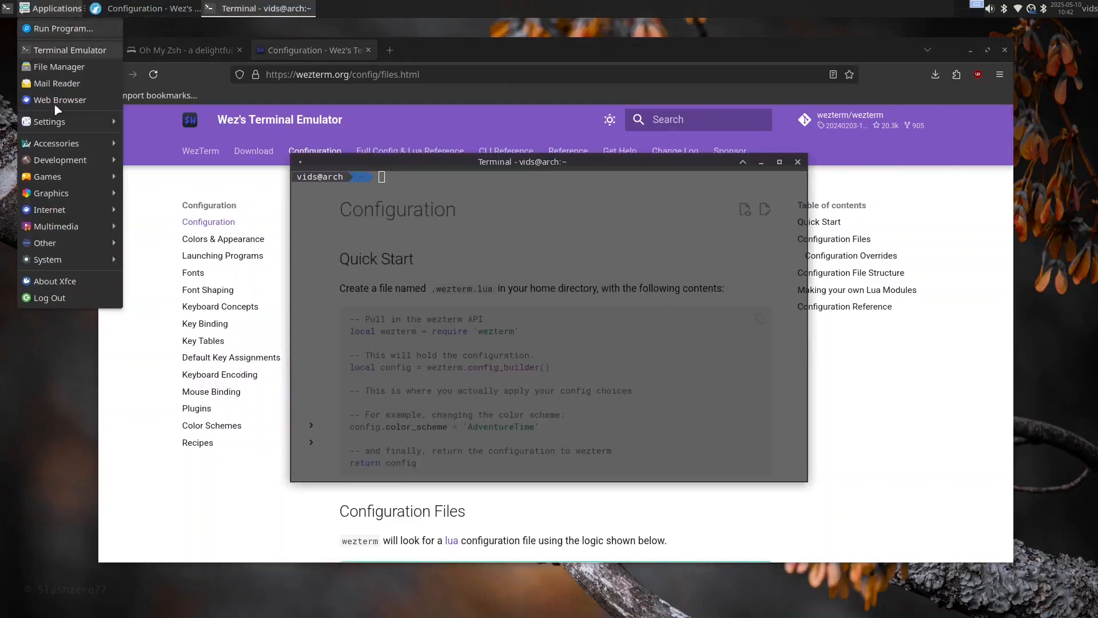
{"action": "left_click", "coordinate": [49, 121]}
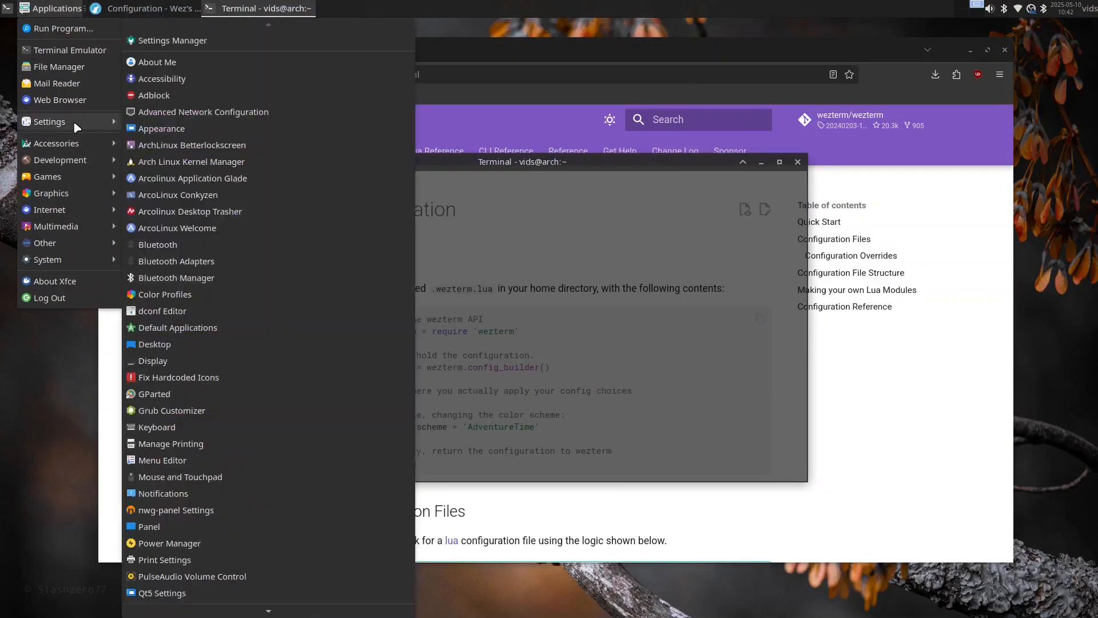
{"action": "left_click", "coordinate": [56, 143]}
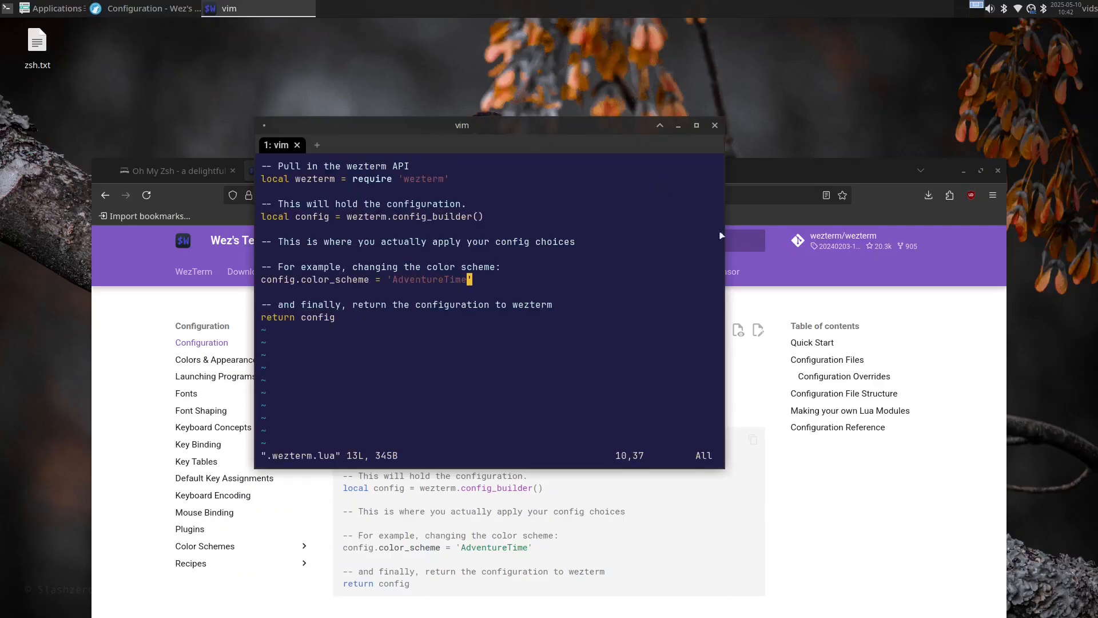
Find Molokai in WezTerm's 'm' colour schemes and copy its config.color_scheme = 'Molokai' line
{"action": "left_click", "coordinate": [154, 8]}
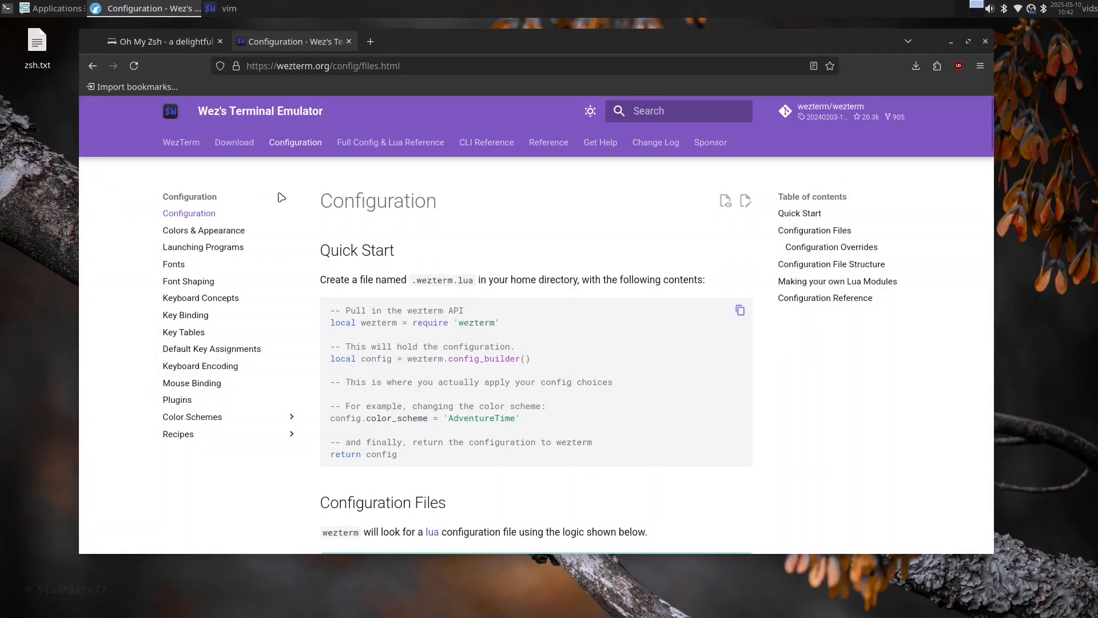
{"action": "mouse_move", "coordinate": [295, 143]}
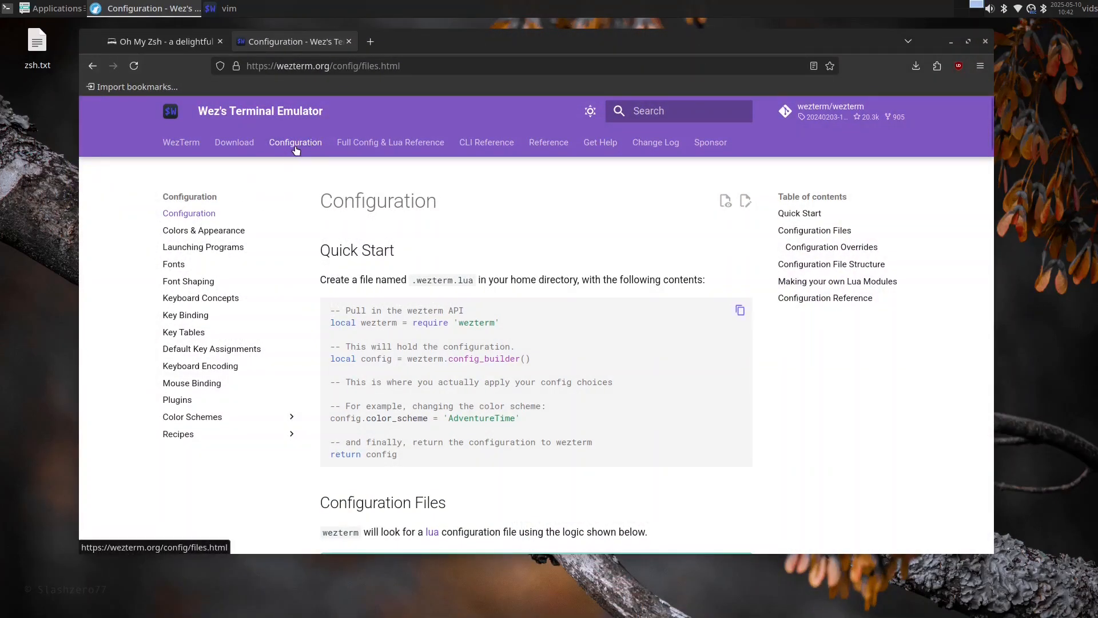
{"action": "mouse_move", "coordinate": [193, 391]}
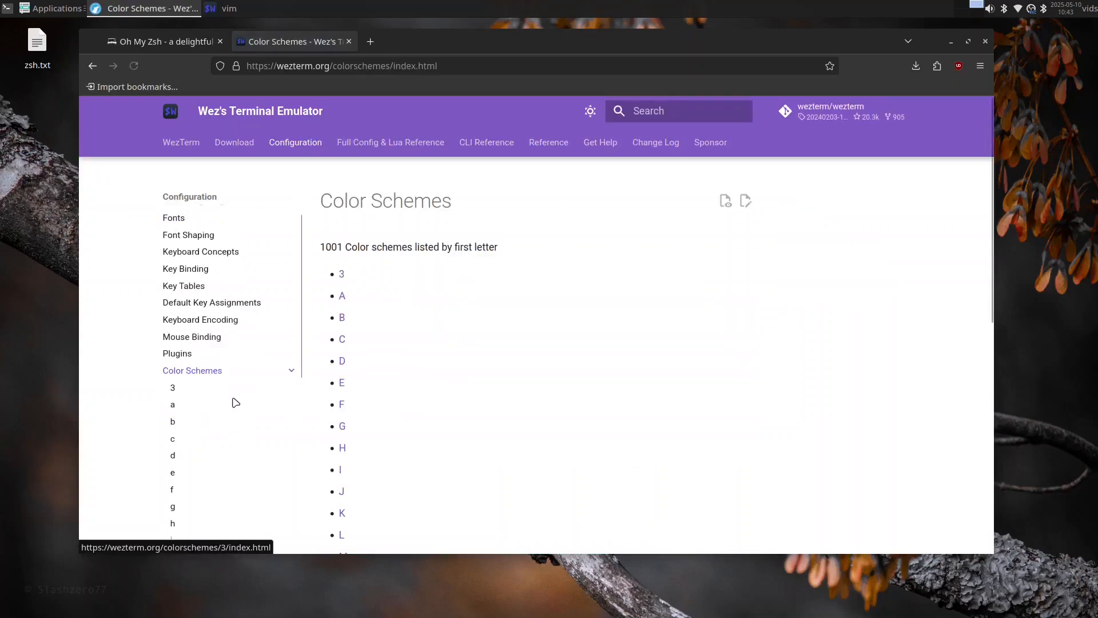
{"action": "scroll", "scroll_direction": "down", "scroll_amount": 3}
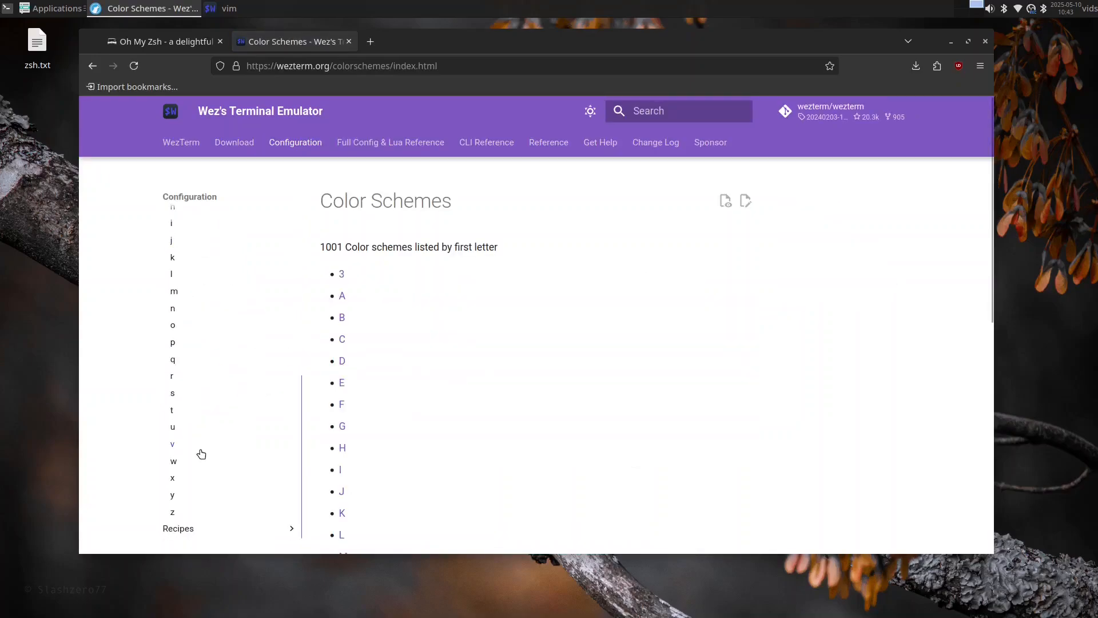
{"action": "mouse_move", "coordinate": [174, 291]}
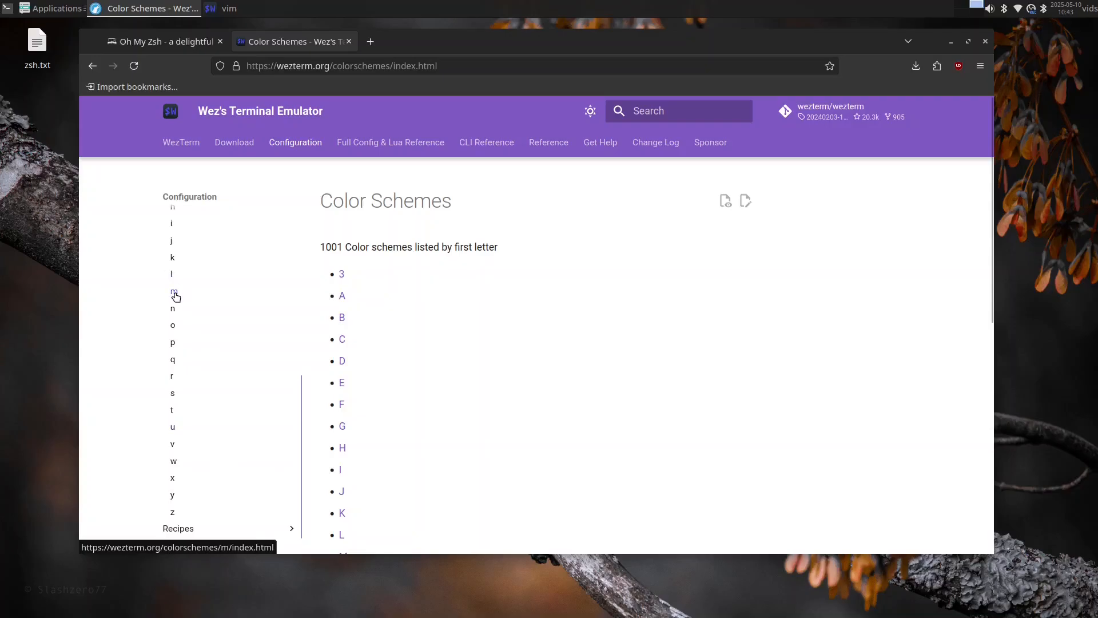
{"action": "left_click", "coordinate": [173, 292]}
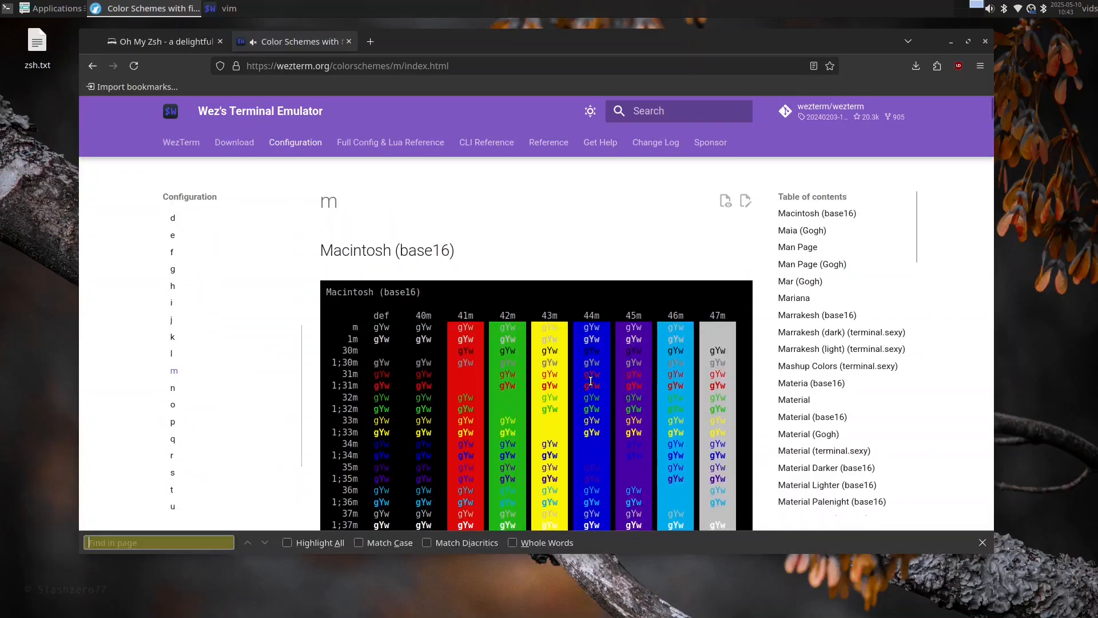
{"action": "type", "text": "molokai"}
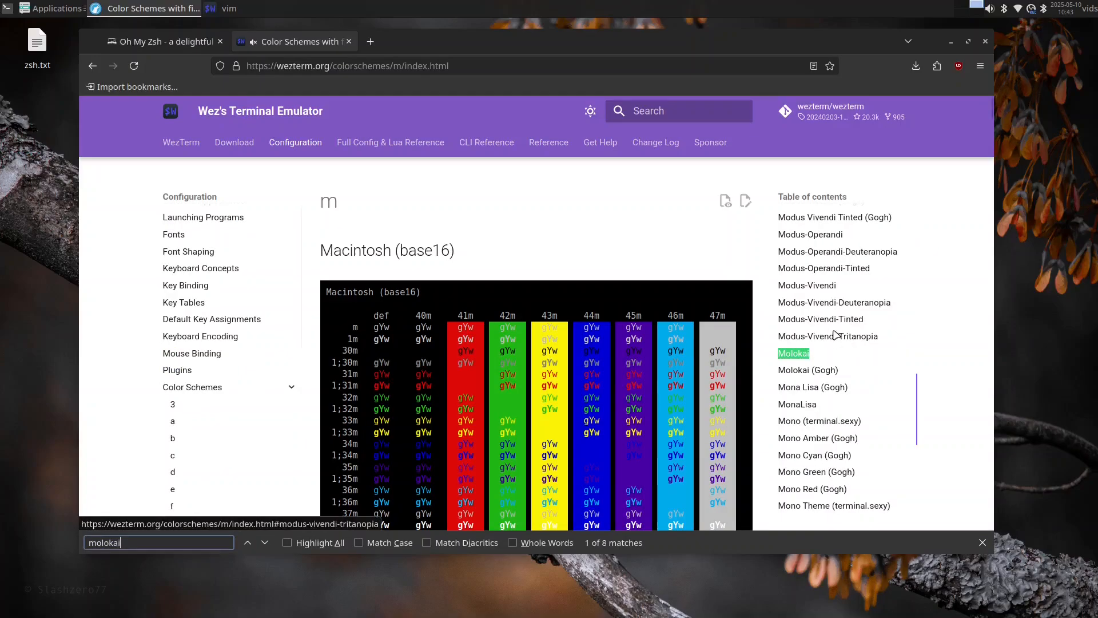
{"action": "left_click", "coordinate": [793, 353]}
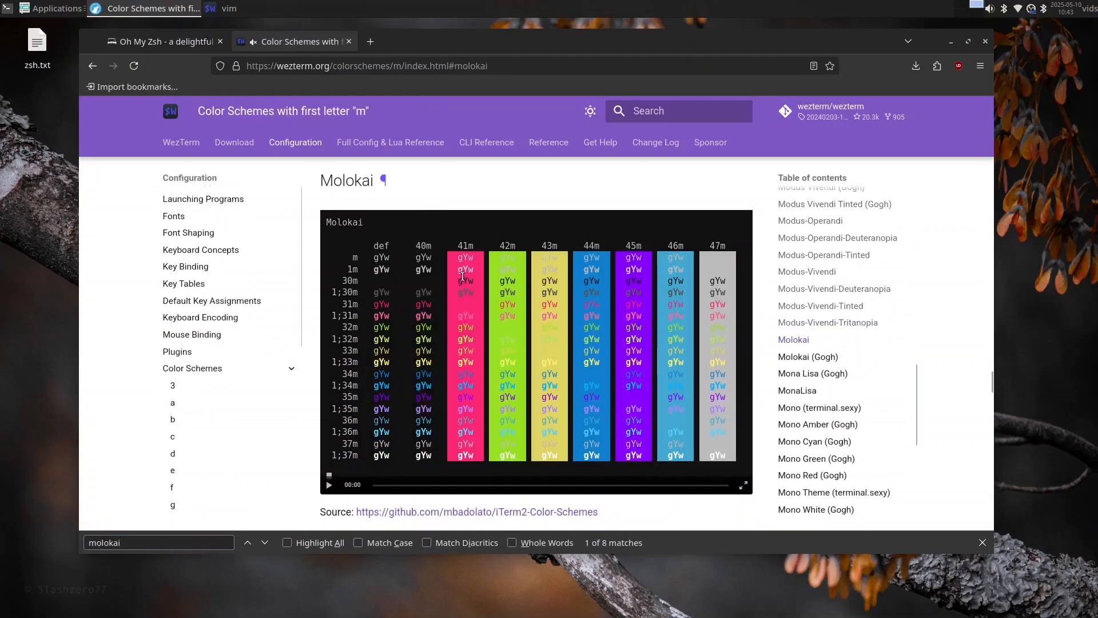
{"action": "left_click", "coordinate": [742, 241]}
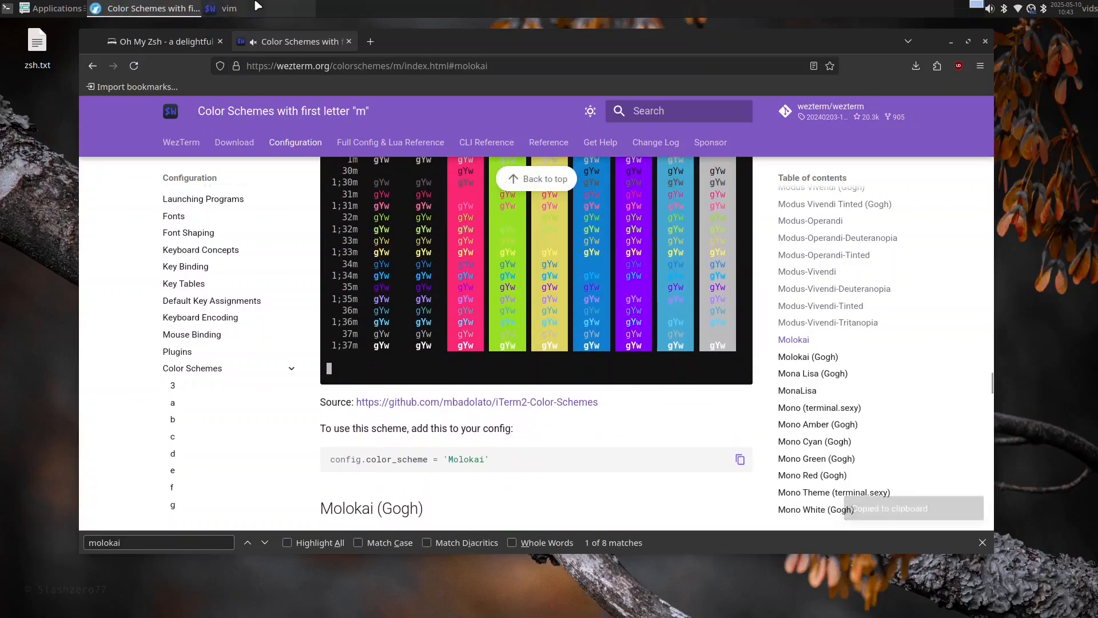
In .wezterm.lua, add a '-- Colorscheme' comment, delete the AdventureTime line, and save
{"action": "left_click", "coordinate": [229, 8]}
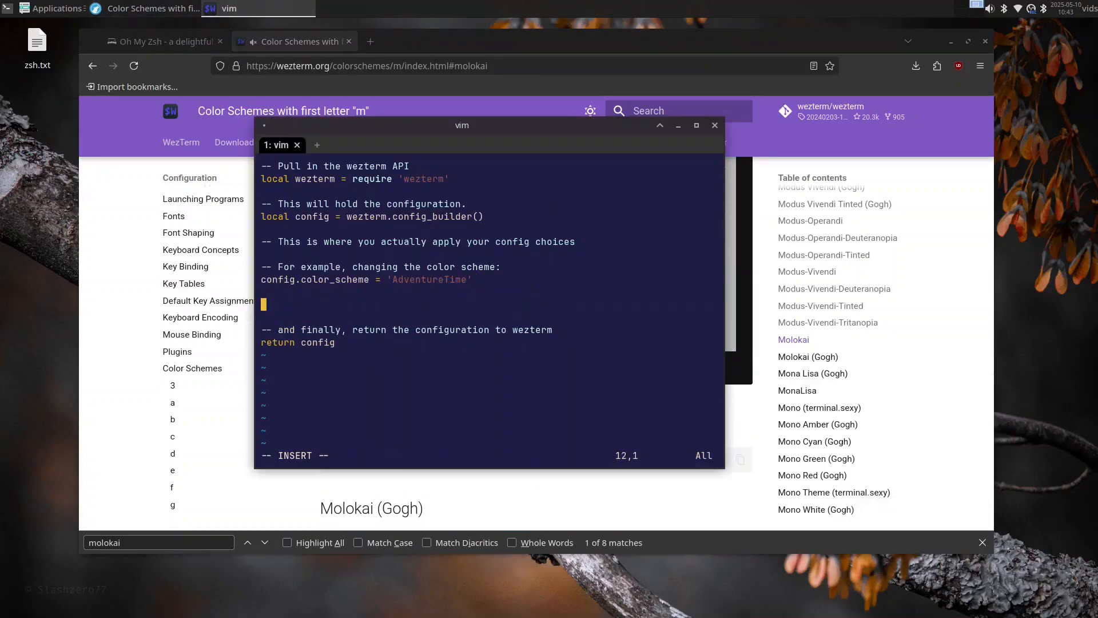
{"action": "type", "text": "-- Colorschem"}
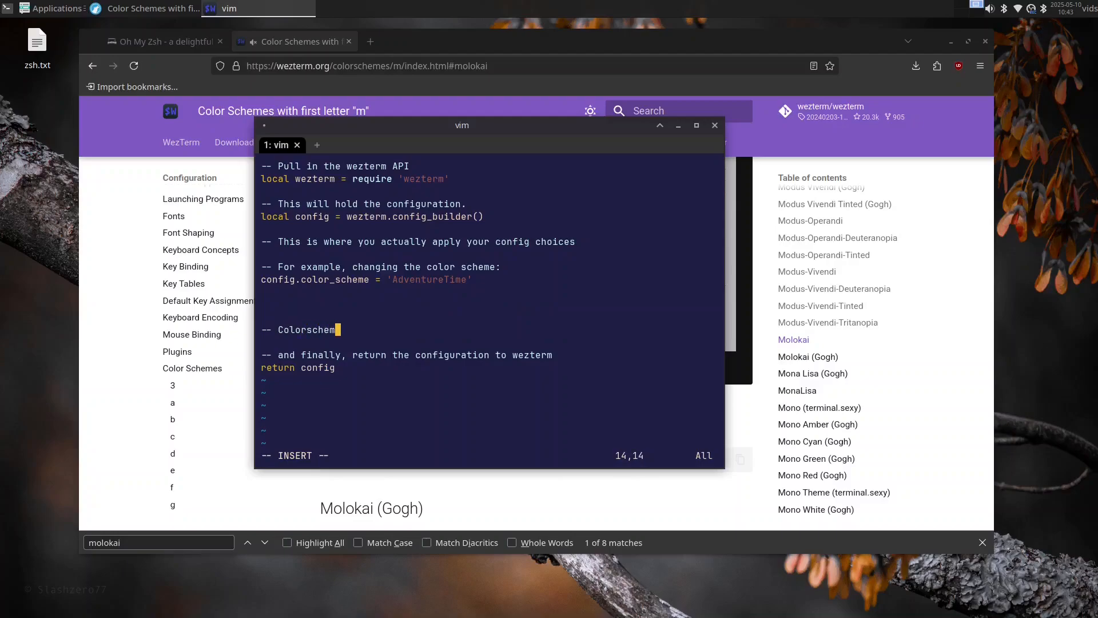
{"action": "key", "text": "Escape"}
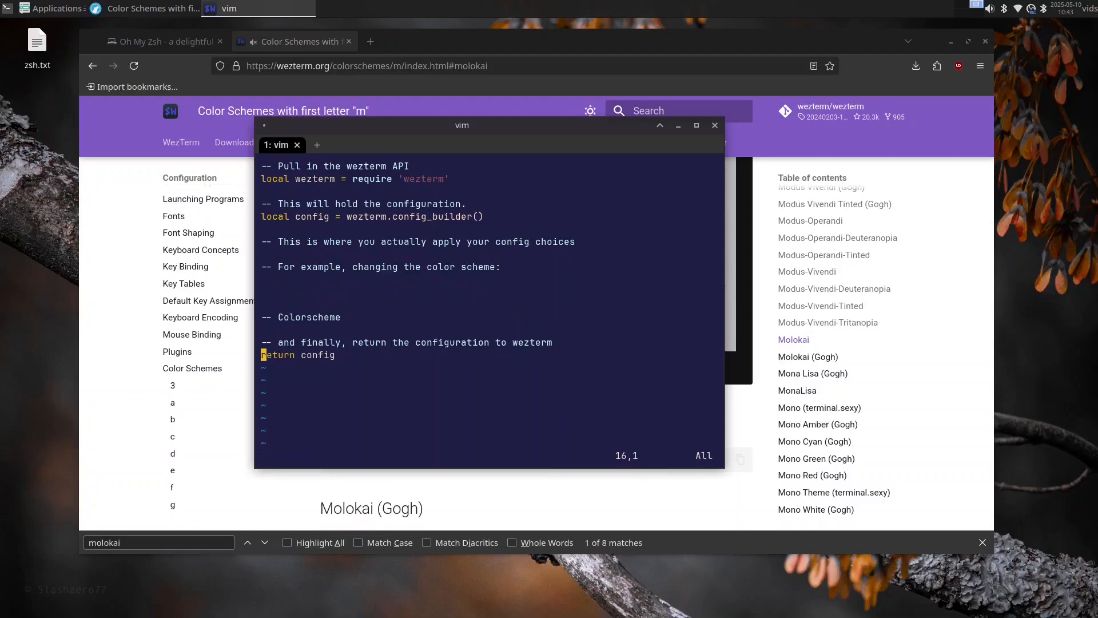
{"action": "key", "text": "O"}
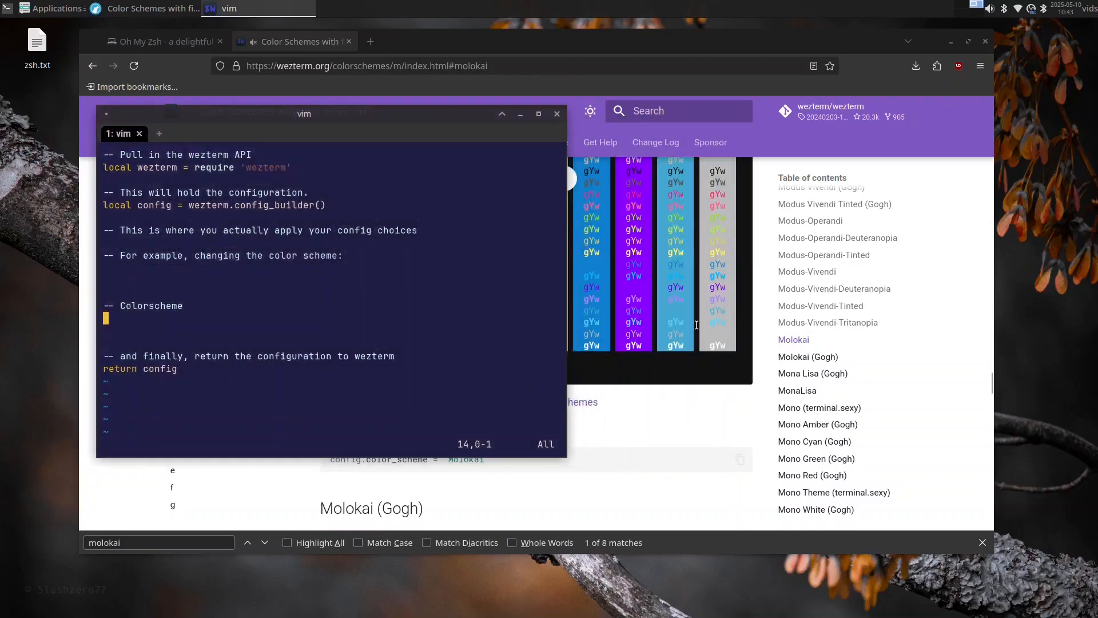
{"action": "key", "text": "i"}
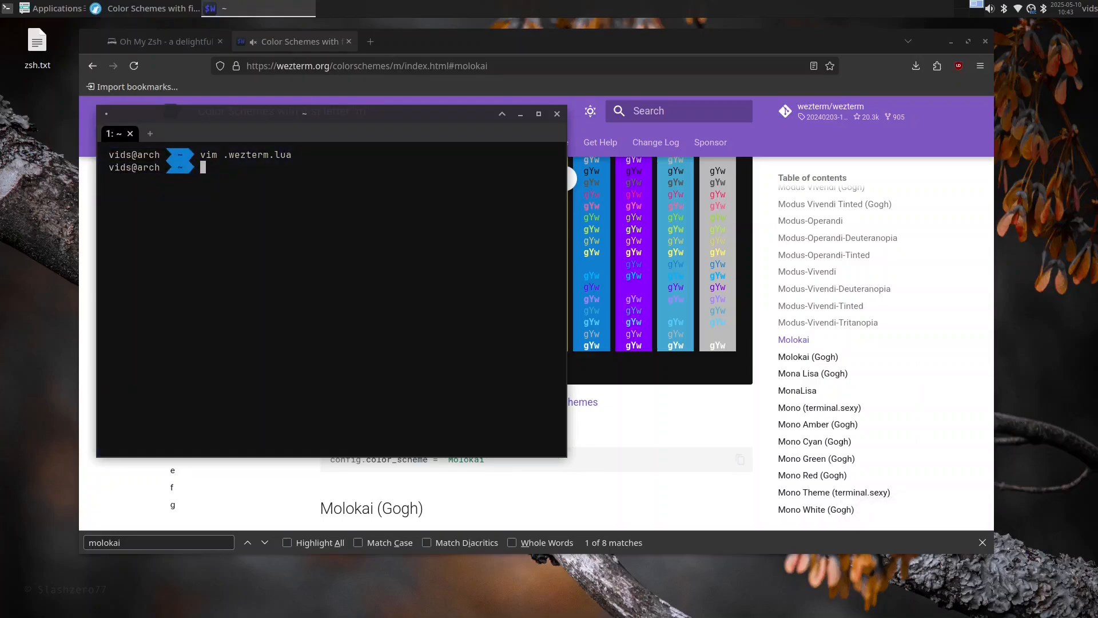
{"action": "type", "text": "ls"}
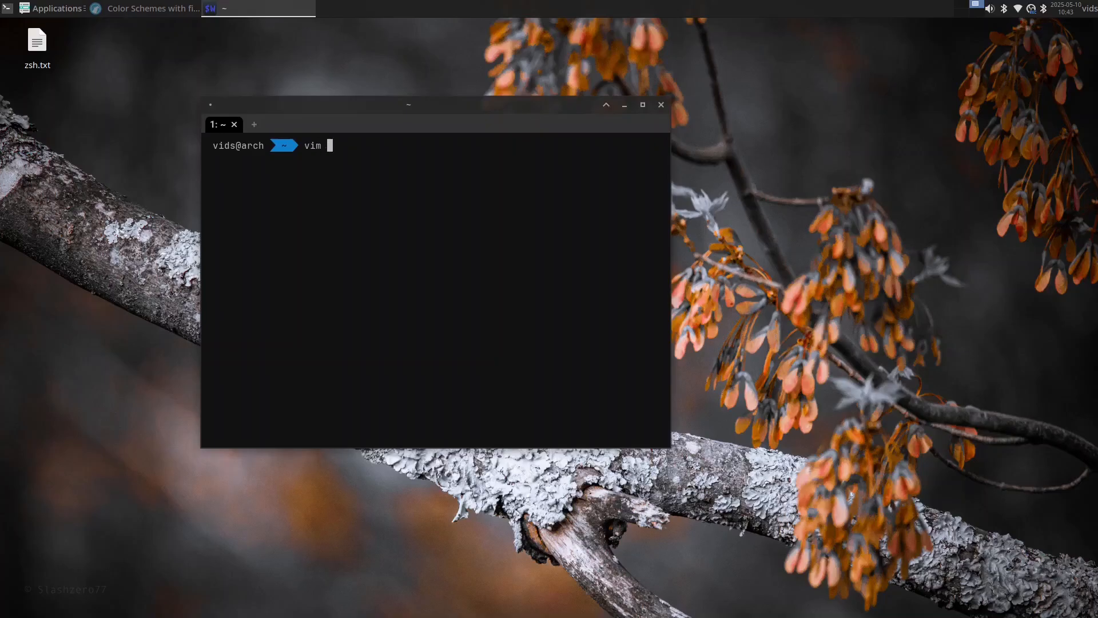
Reopen .wezterm.lua, set color_scheme 'Molokai' and add a '-- Tab Bar' section hiding single tabs
{"action": "type", "text": ".wezter"}
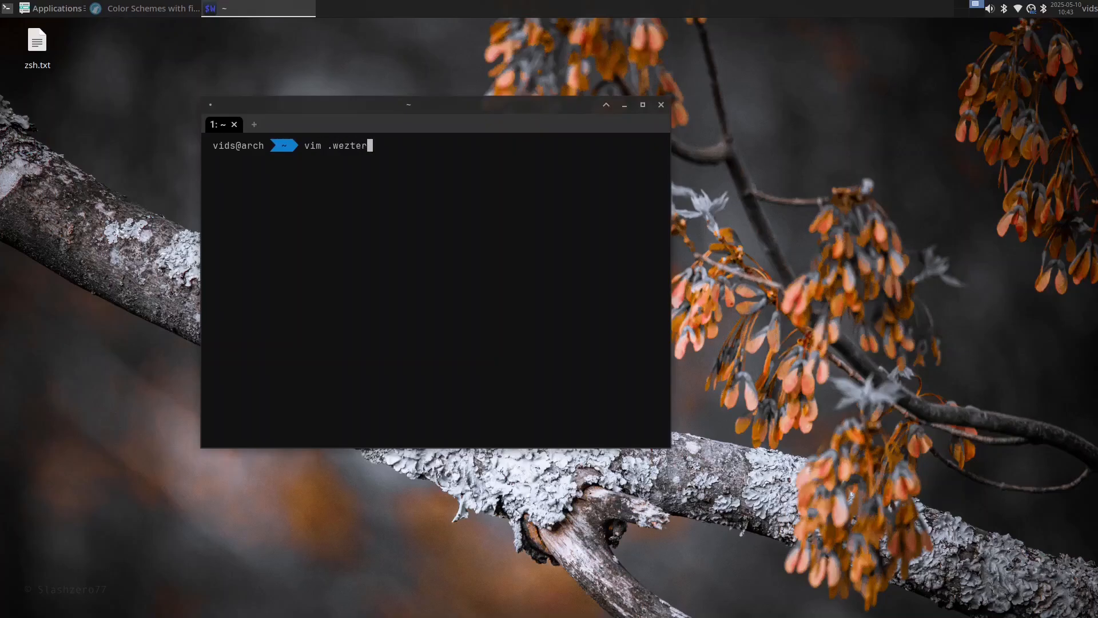
{"action": "key", "text": "Return"}
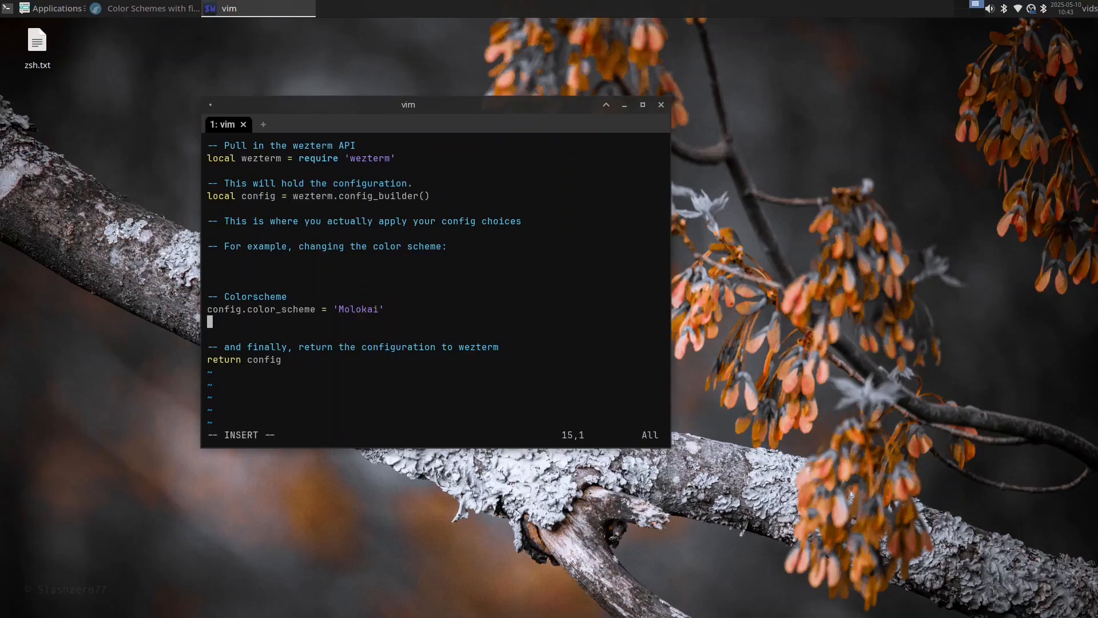
{"action": "type", "text": "--"}
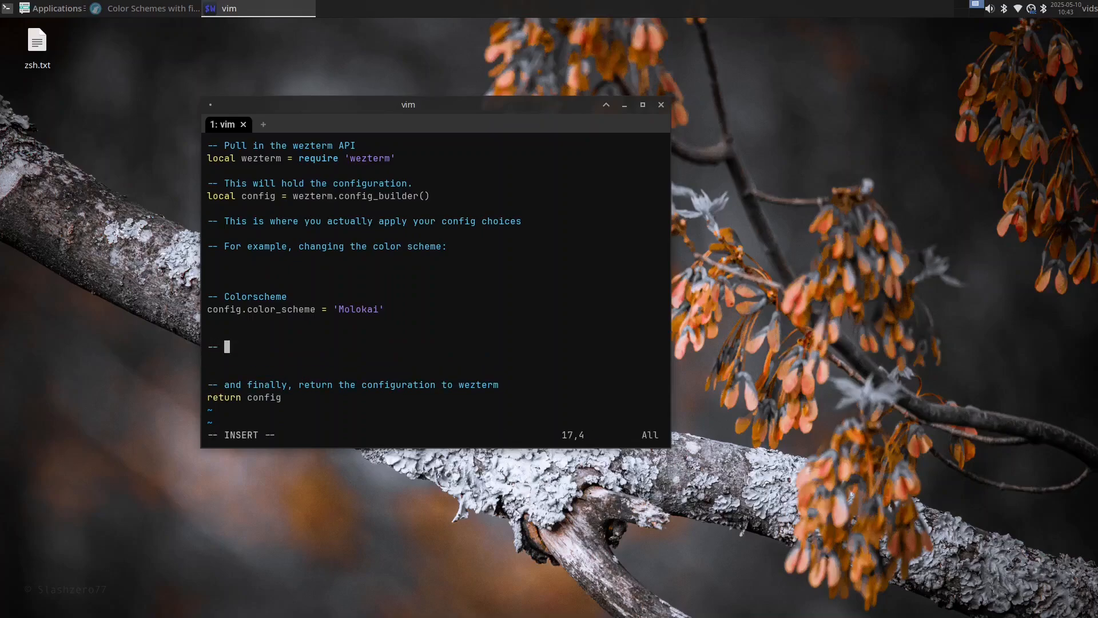
{"action": "type", "text": "Tab Bar"}
{"action": "type", "text": "co"}
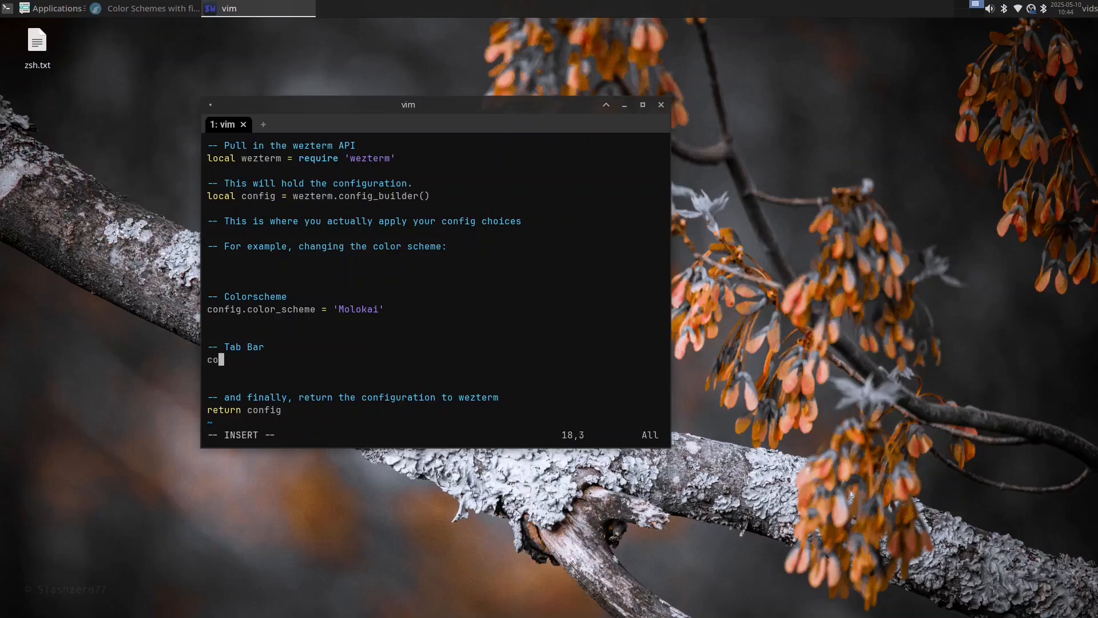
{"action": "type", "text": "nfig.tab_"}
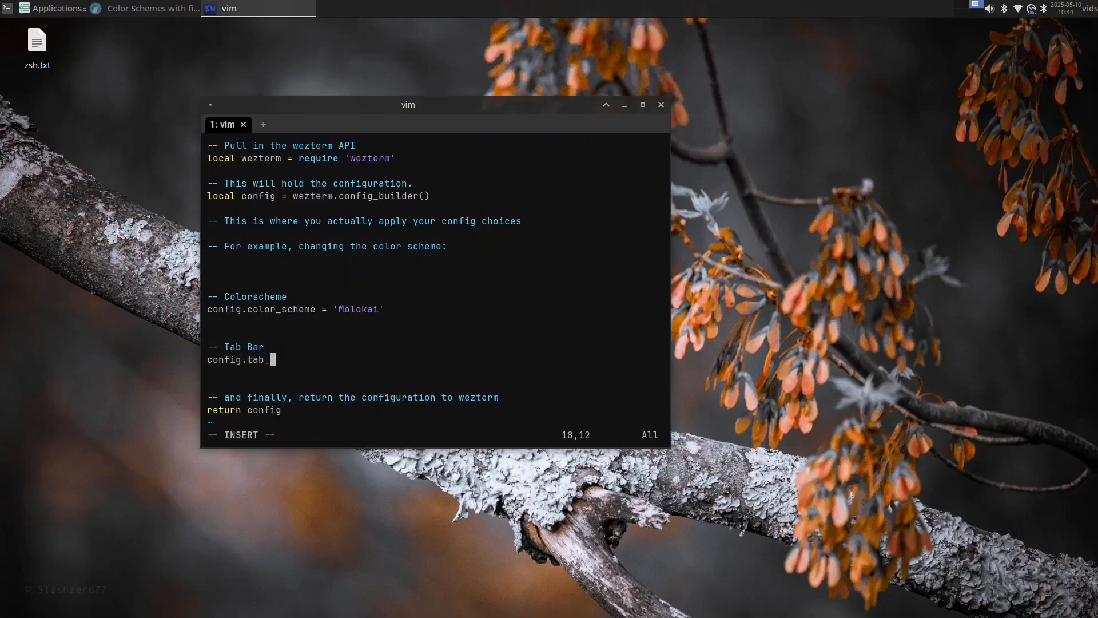
{"action": "type", "text": "bar ="}
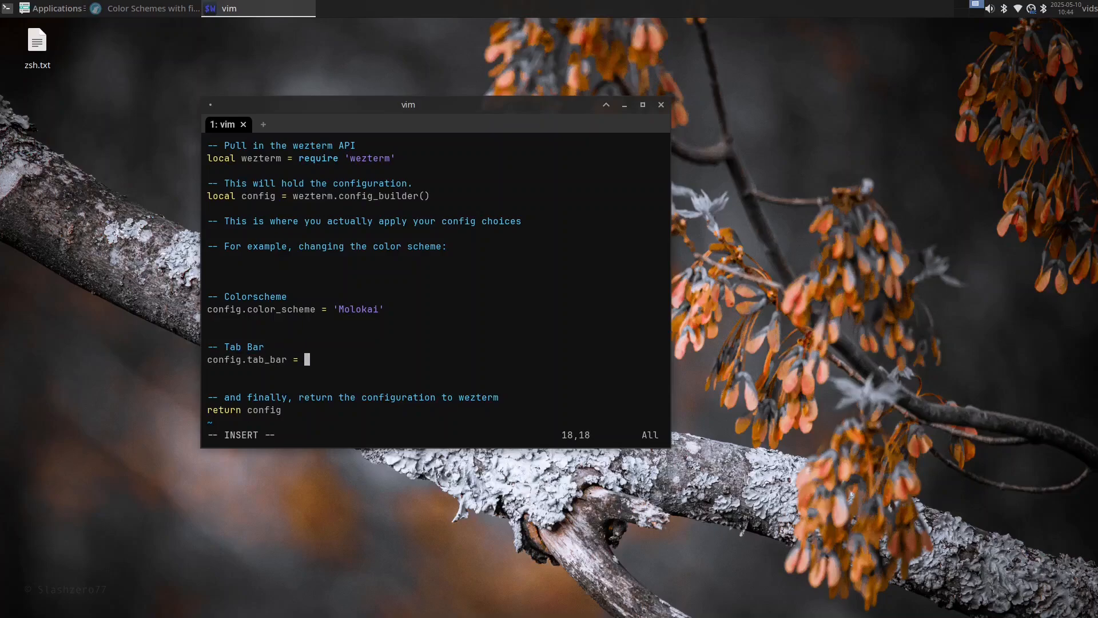
{"action": "type", "text": "False"}
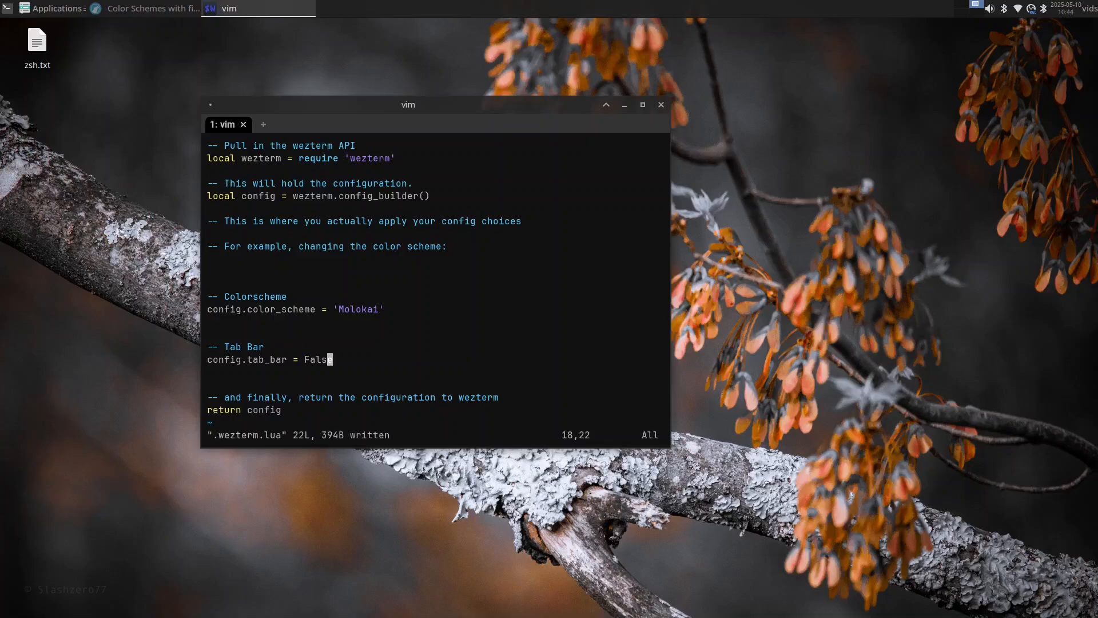
{"action": "left_click", "coordinate": [52, 8]}
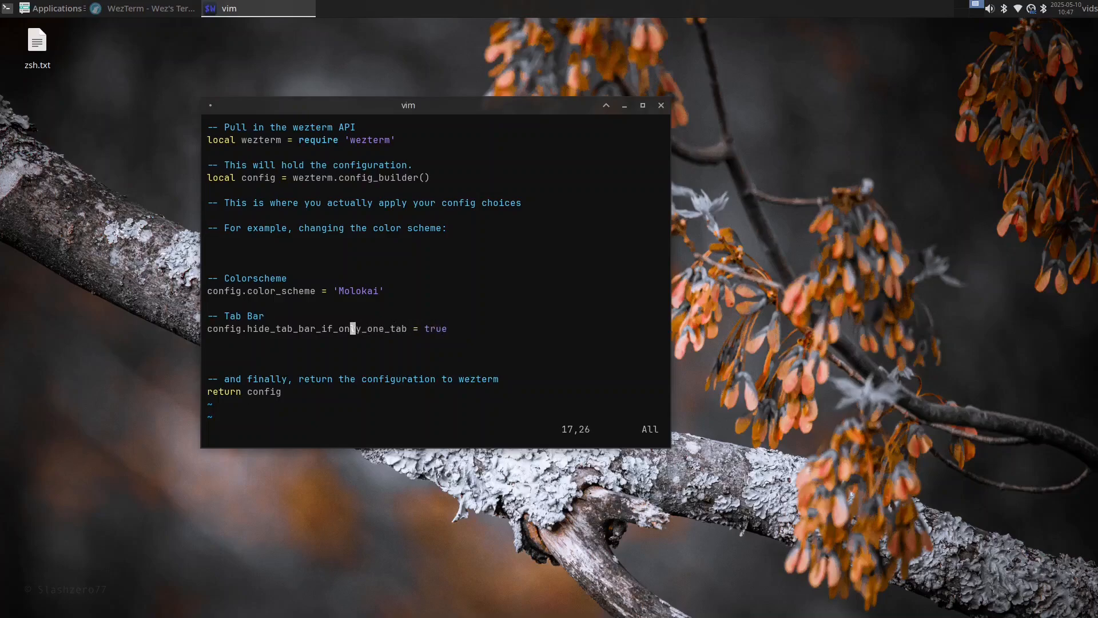
Quit vim and restart WezTerm to a clean prompt with no tab bar
{"action": "left_click", "coordinate": [661, 104]}
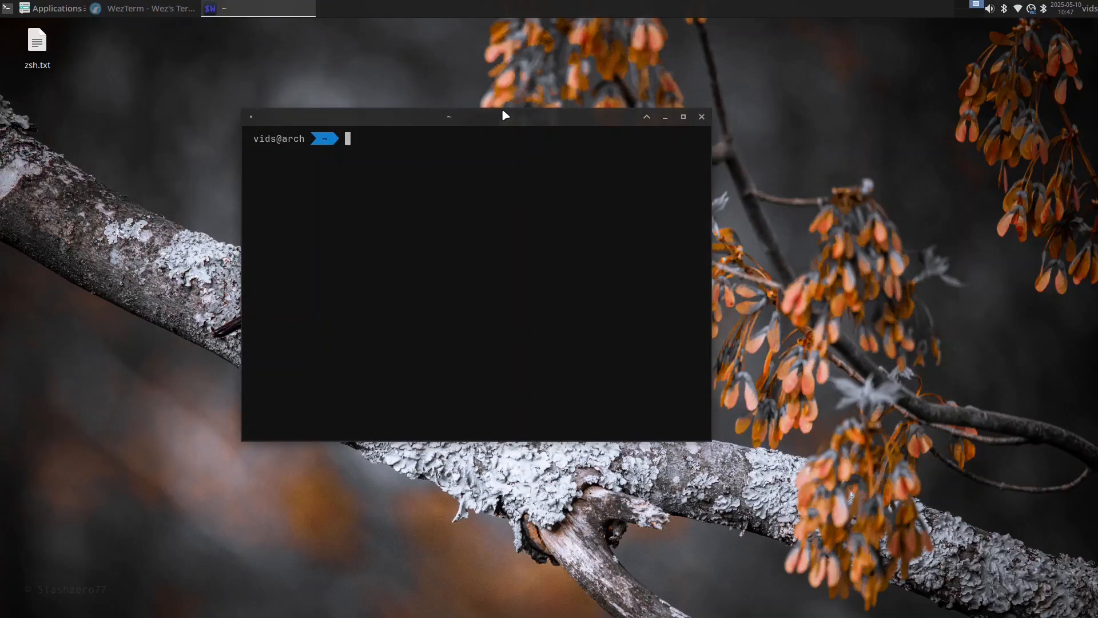
{"action": "type", "text": "cd"}
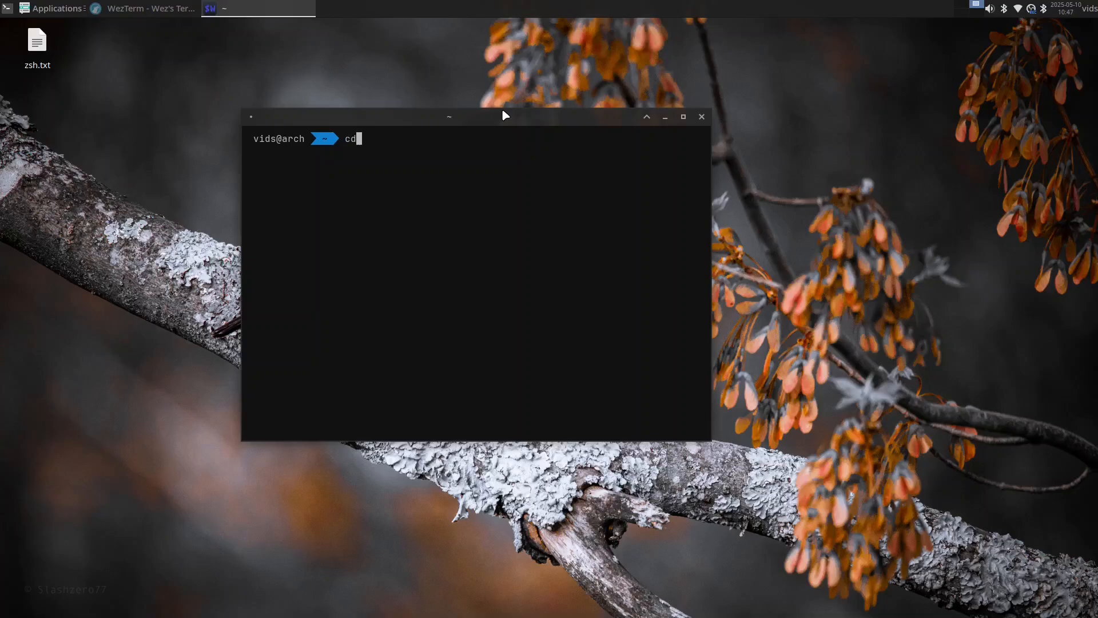
Run fastfetch --gen-config and open .config/fastfetch/config.jsonc in vim
{"action": "type", "text": "fastfetch"}
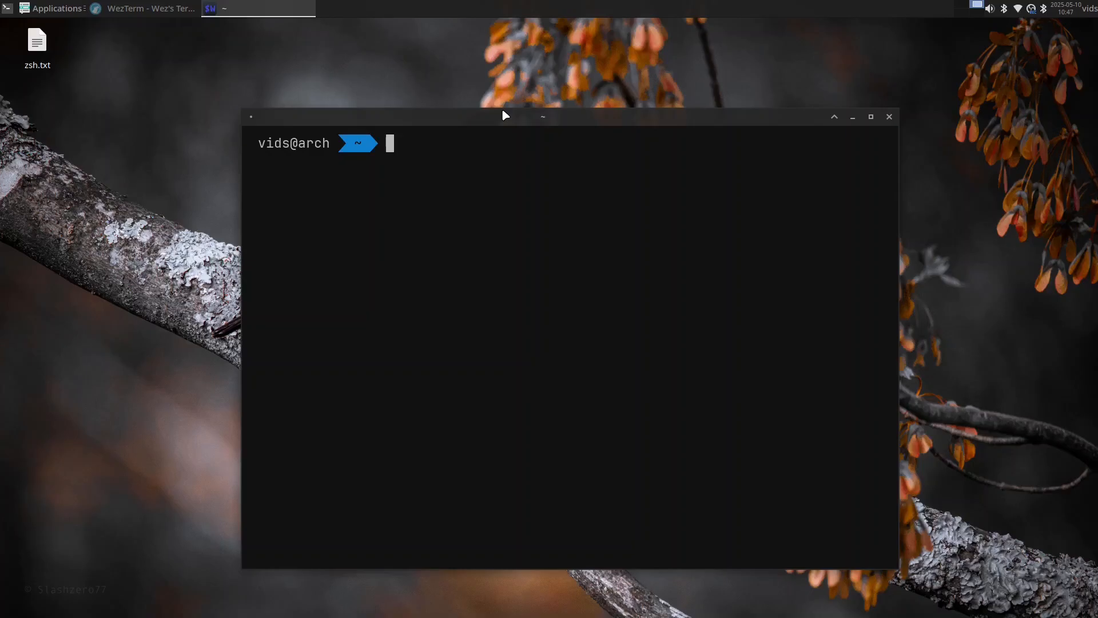
{"action": "type", "text": "fastfetch ---"}
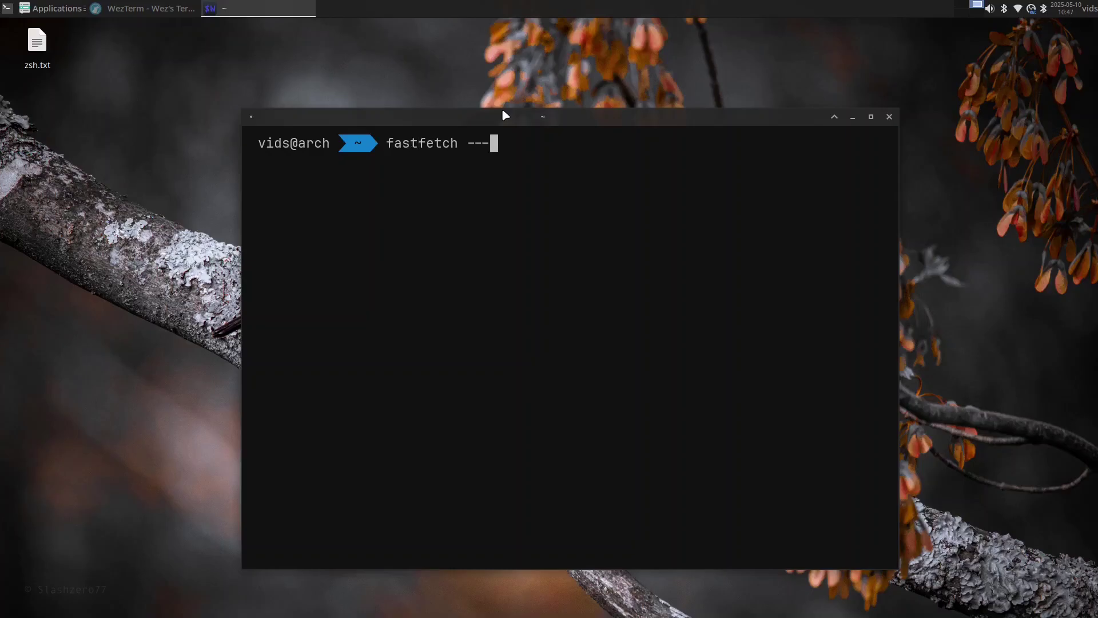
{"action": "type", "text": "gen-config"}
{"action": "type", "text": "vim"}
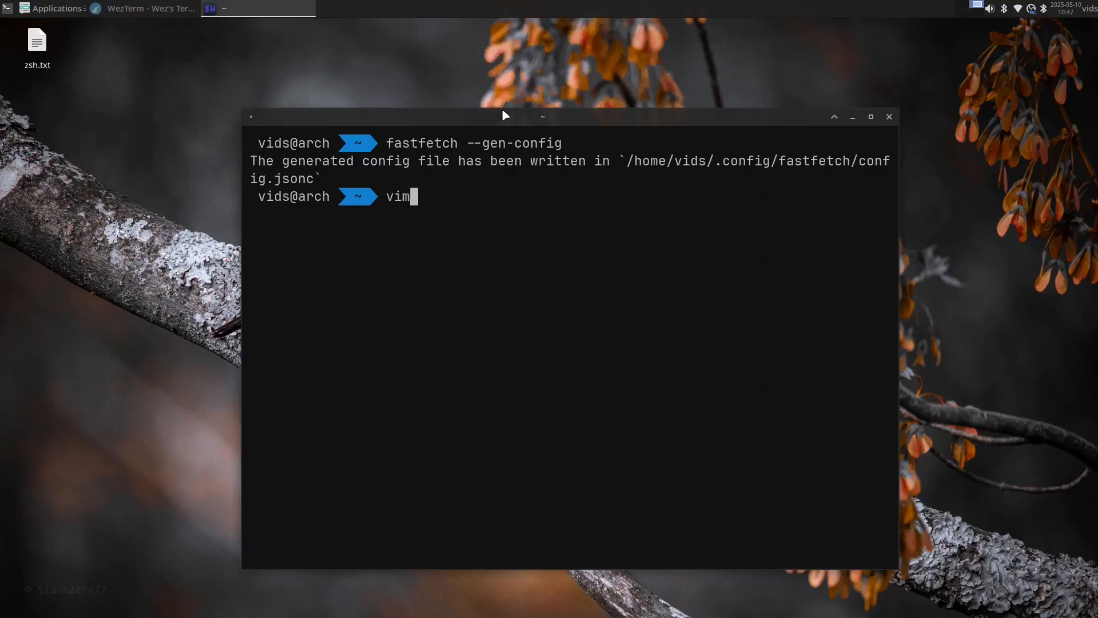
{"action": "type", "text": ".config/fastfe"}
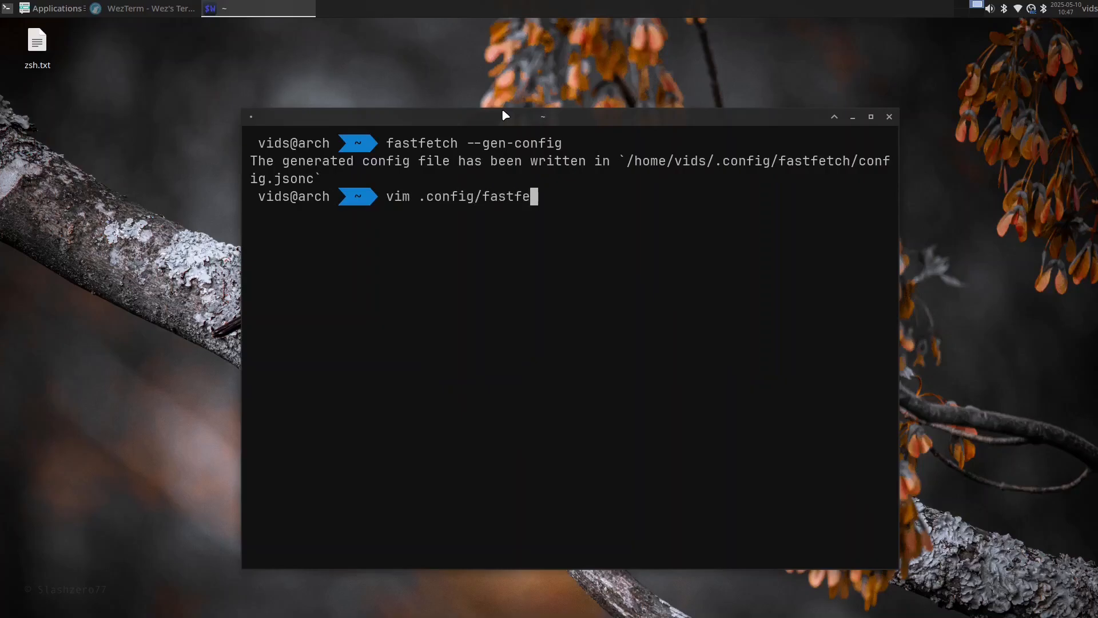
{"action": "key", "text": "Enter"}
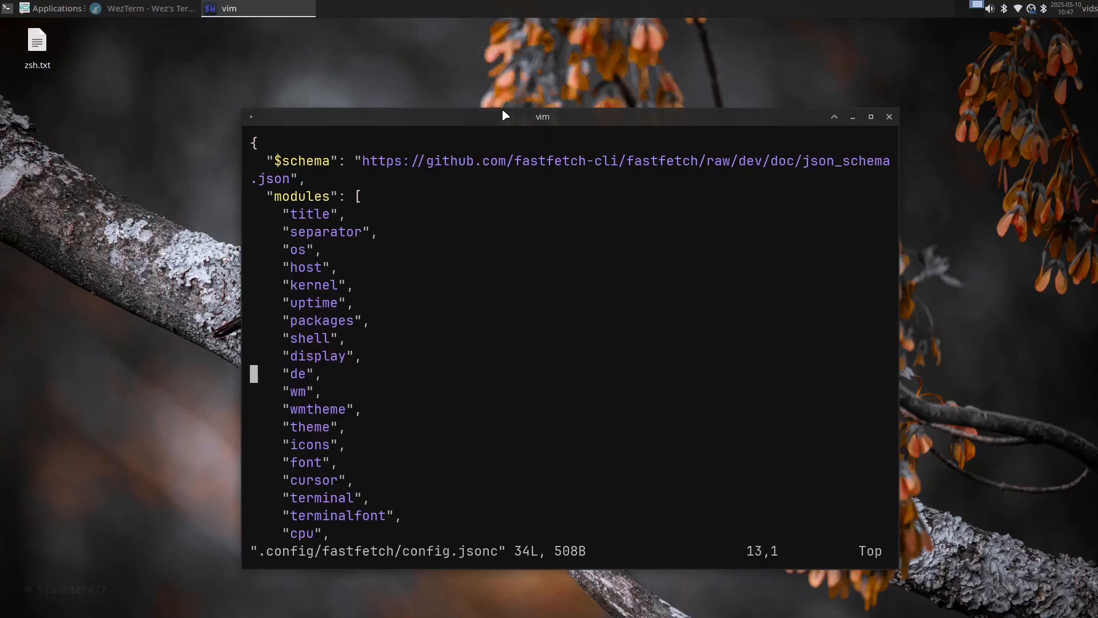
Delete the WM, theme, font and swap module lines from config.jsonc
{"action": "key", "text": "j"}
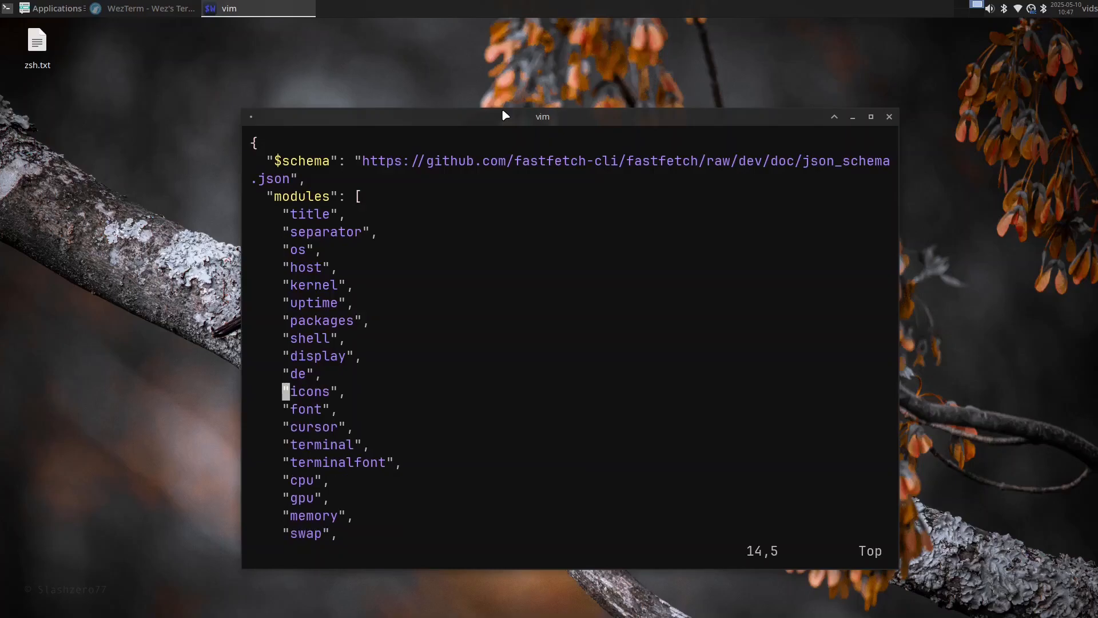
{"action": "key", "text": "j"}
{"action": "type", "text": "fastfetch"}
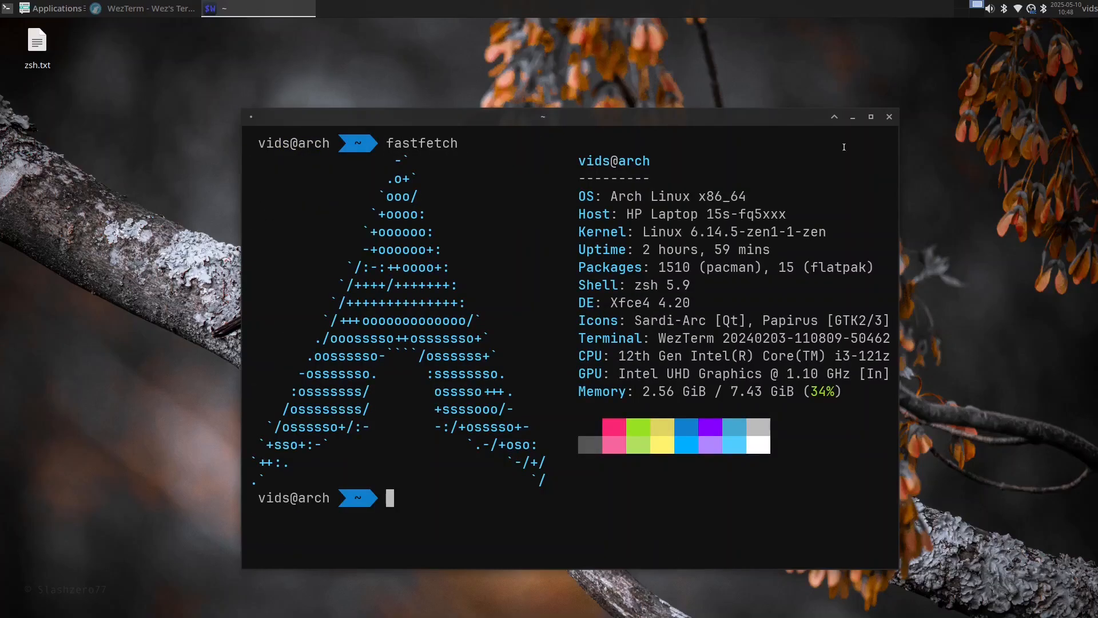
Open .config/fastfetch/config.jsonc in vim, begin a "logo" block with a type entry, and save
{"action": "type", "text": "vim .config/fastfetch/config.jsonc"}
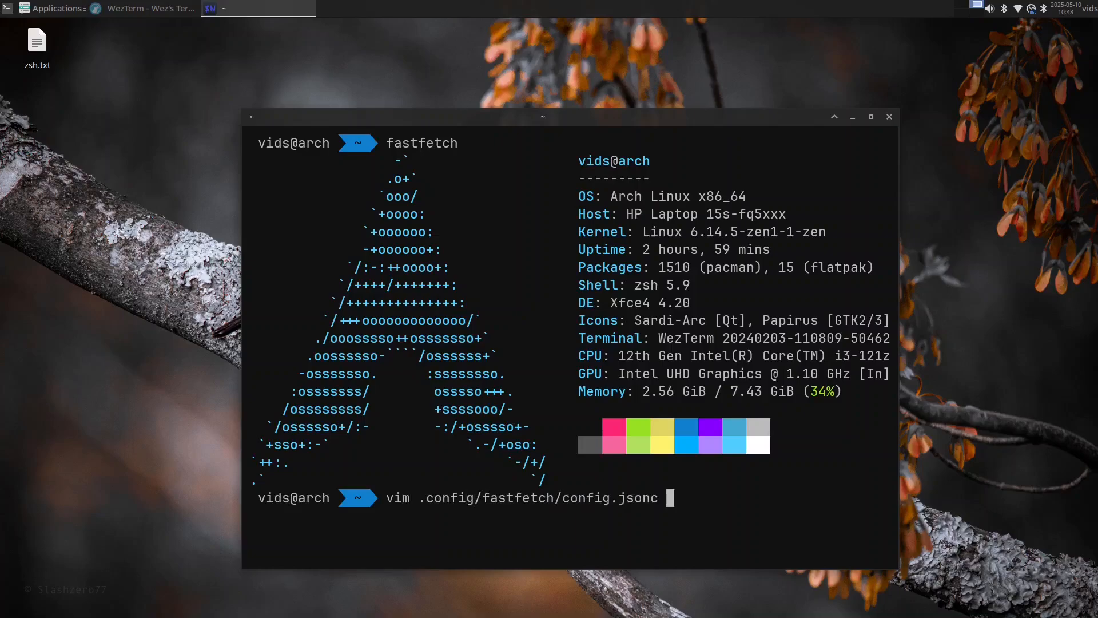
{"action": "key", "text": "Return"}
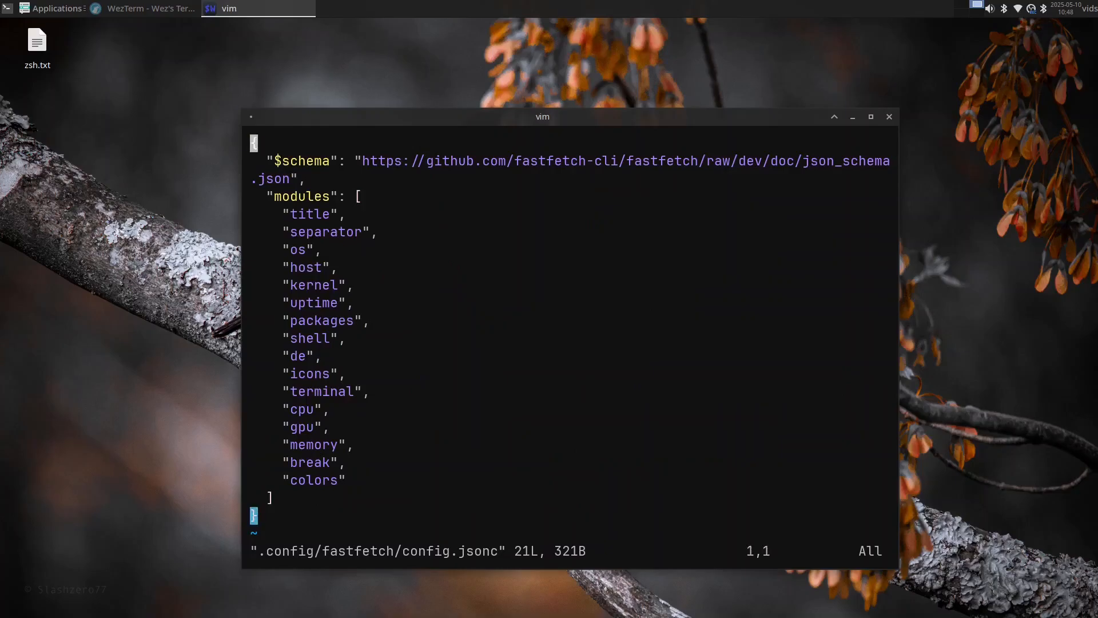
{"action": "key", "text": "i"}
{"action": "type", "text": "\"logo\": {"}
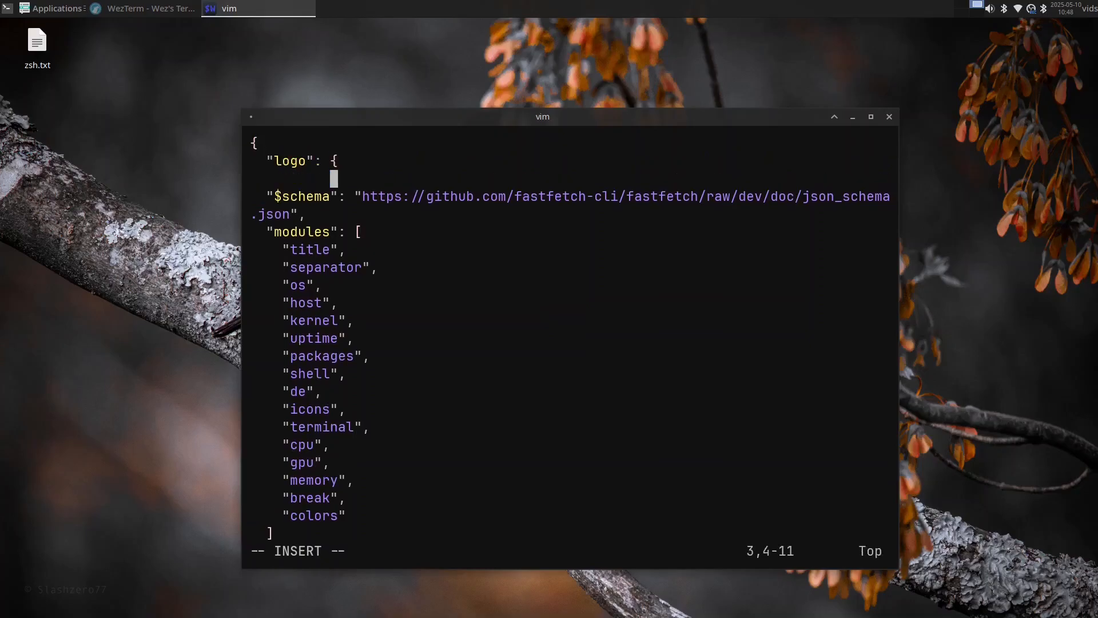
{"action": "type", "text": "source"}
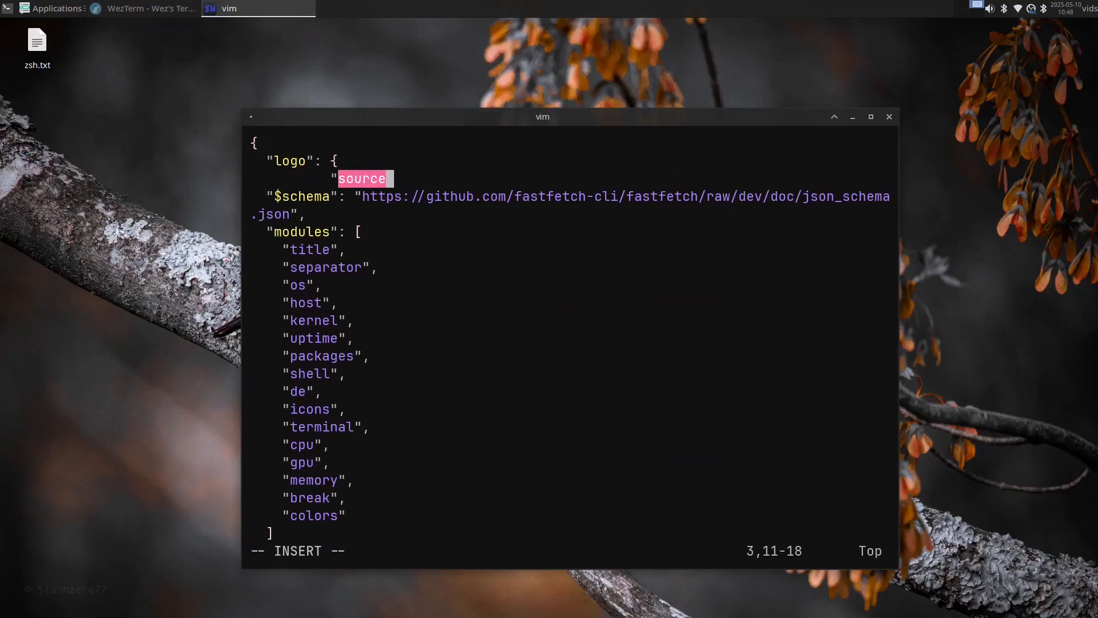
{"action": "type", "text": "type\":"}
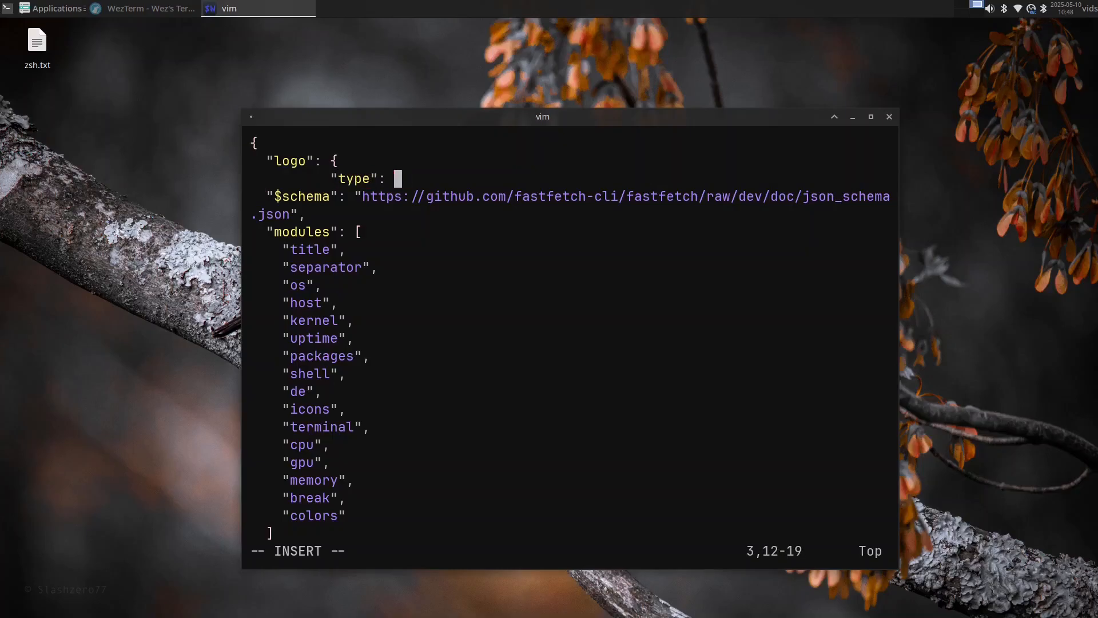
{"action": "type", "text": "\"d"}
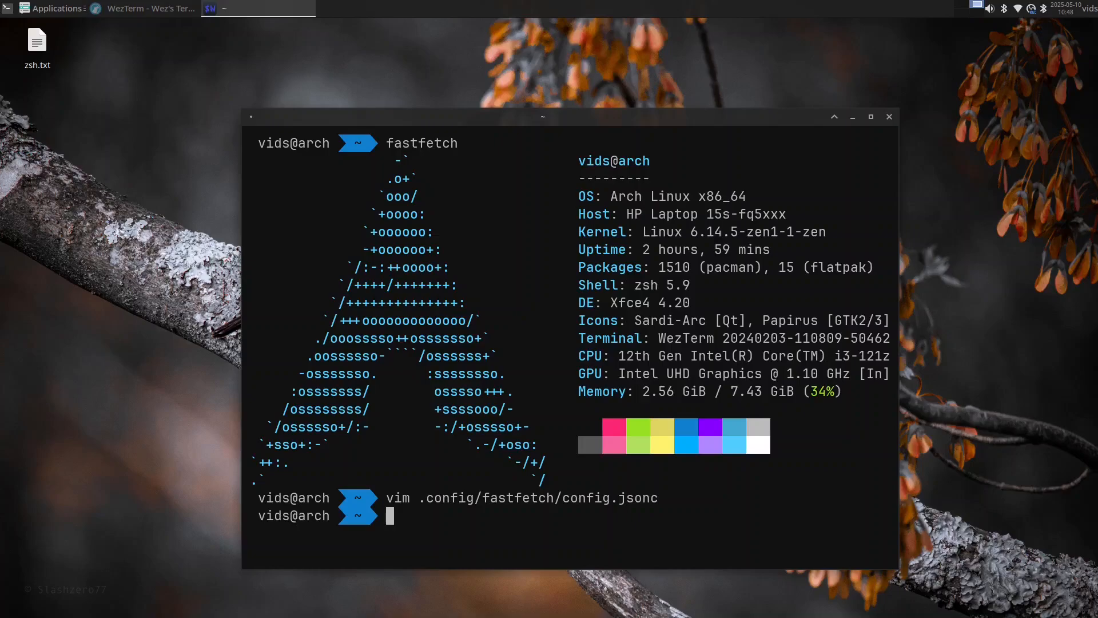
Trim config.jsonc to OS, shell, DE, terminal, CPU and memory, then rerun fastfetch
{"action": "type", "text": "fastfetch"}
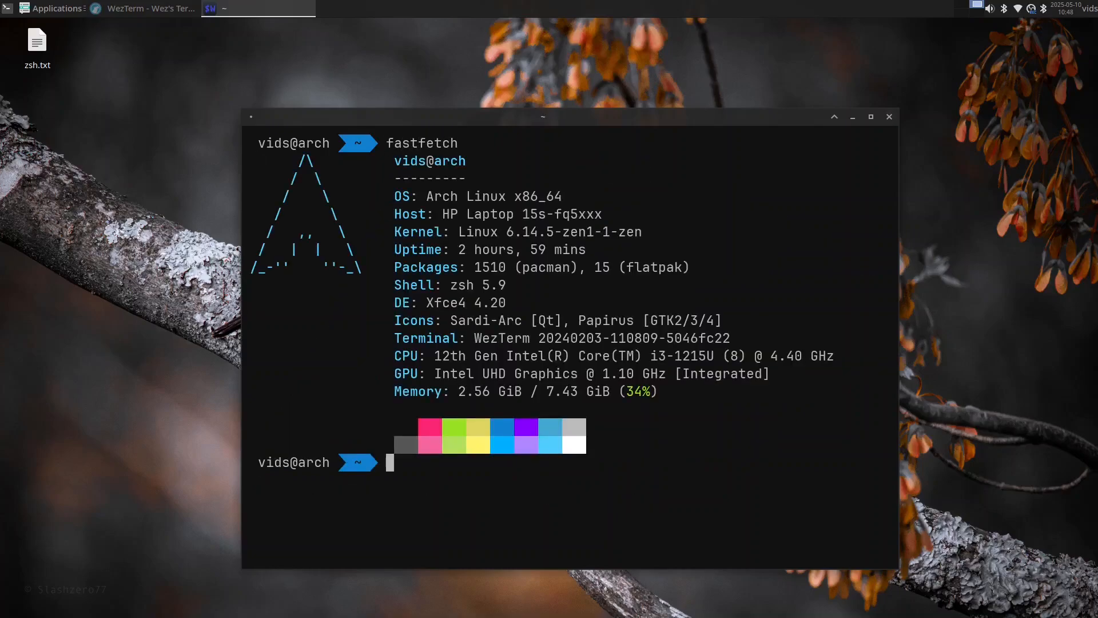
{"action": "type", "text": "vim .config/"}
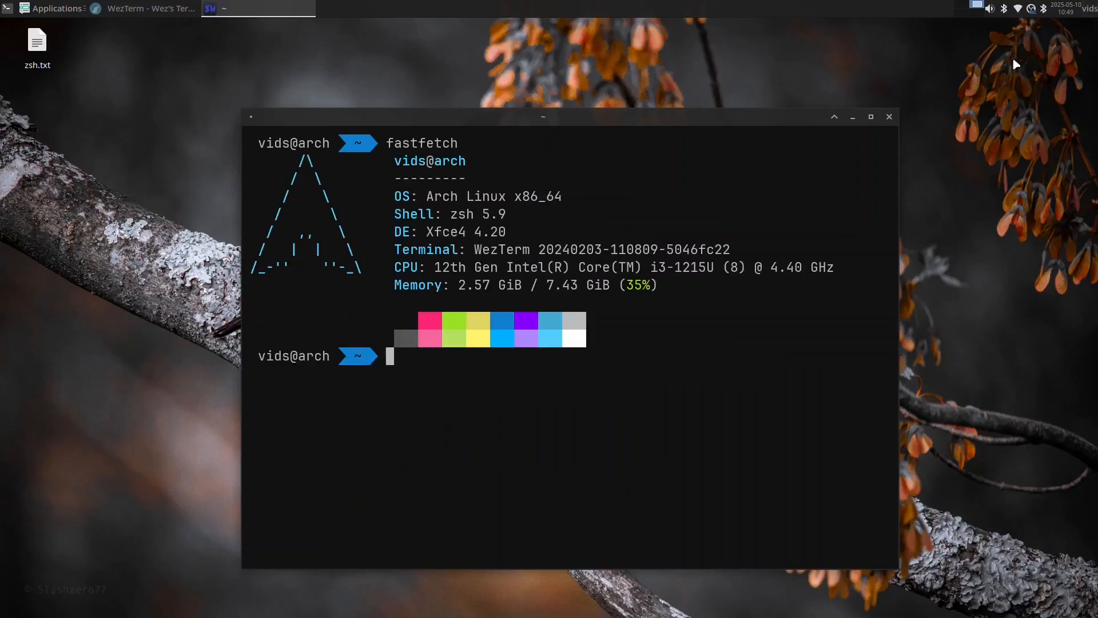
{"action": "mouse_move", "coordinate": [760, 296]}
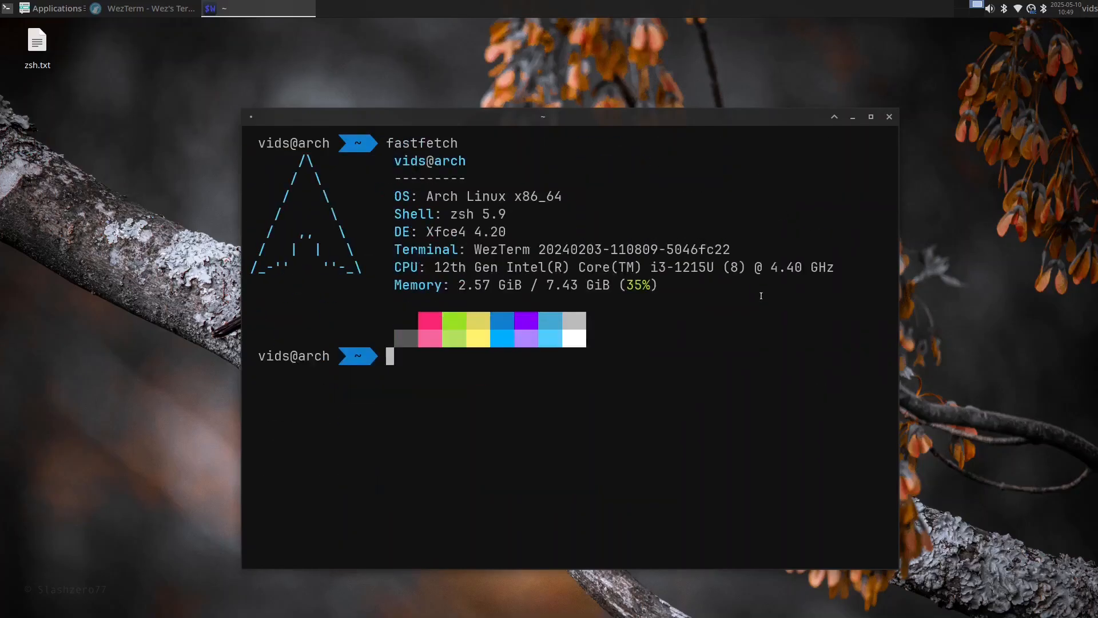
{"action": "left_click_drag", "start_coordinate": [543, 117], "coordinate": [457, 56]}
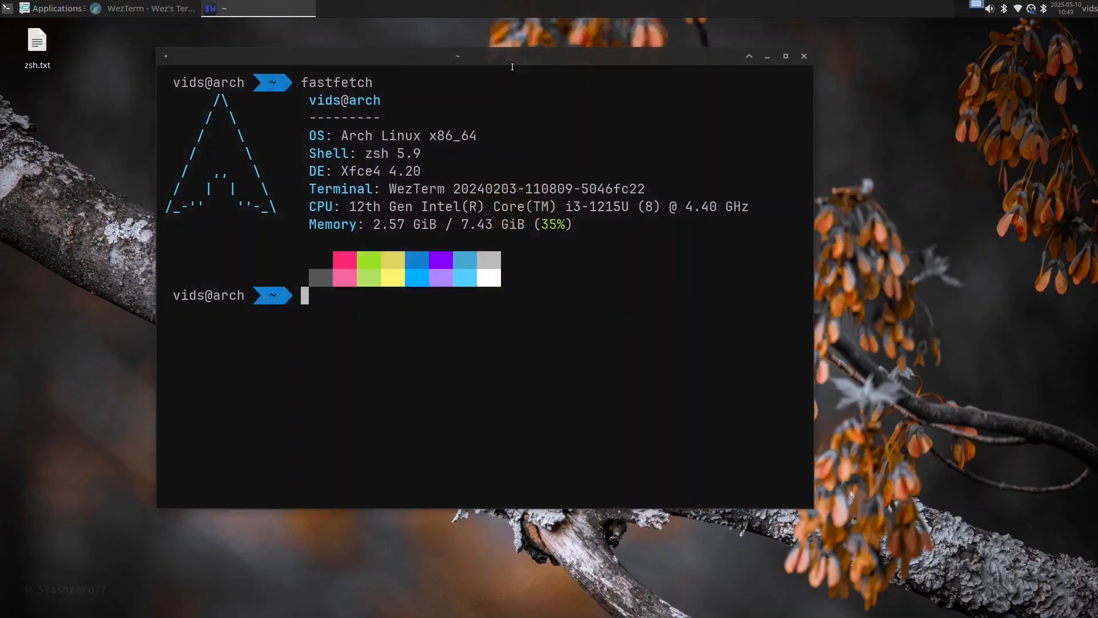
{"action": "mouse_move", "coordinate": [638, 227]}
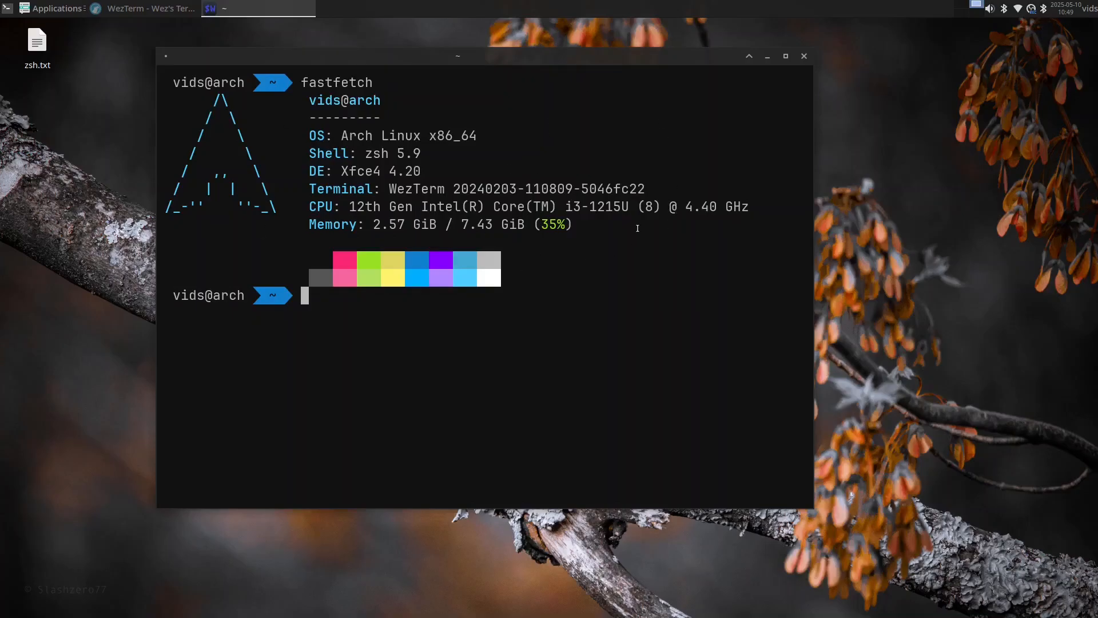
{"action": "mouse_move", "coordinate": [477, 5]}
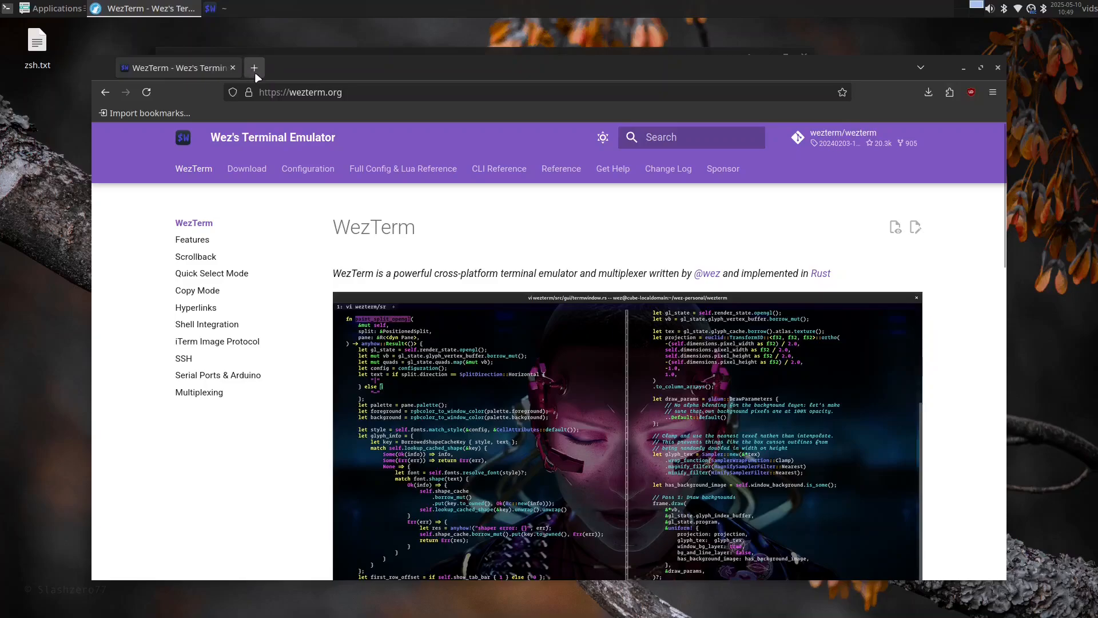
Go to github.com/zsh-users/zsh-autosuggestions in a new browser tab
{"action": "type", "text": "github.com/zsh-us"}
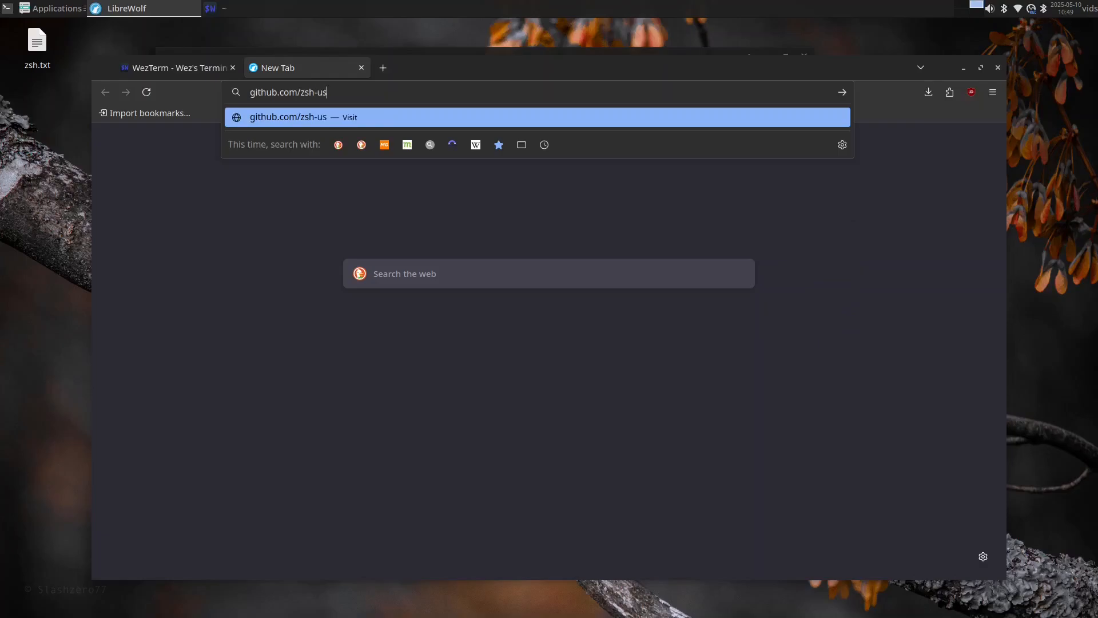
{"action": "type", "text": "ers/zsh-autos"}
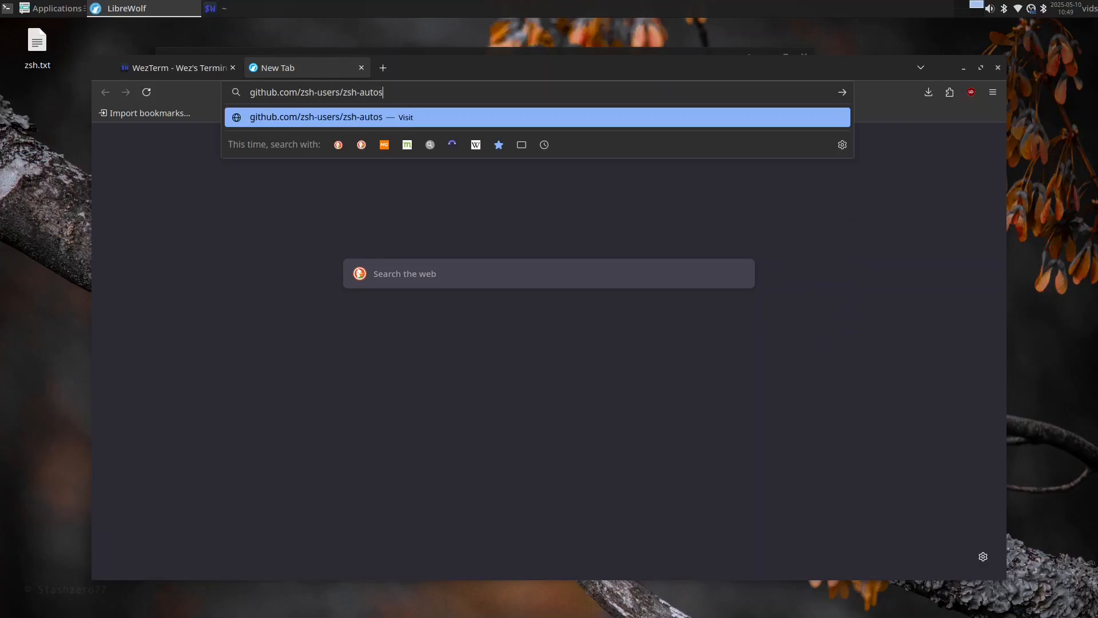
{"action": "type", "text": "ggestions"}
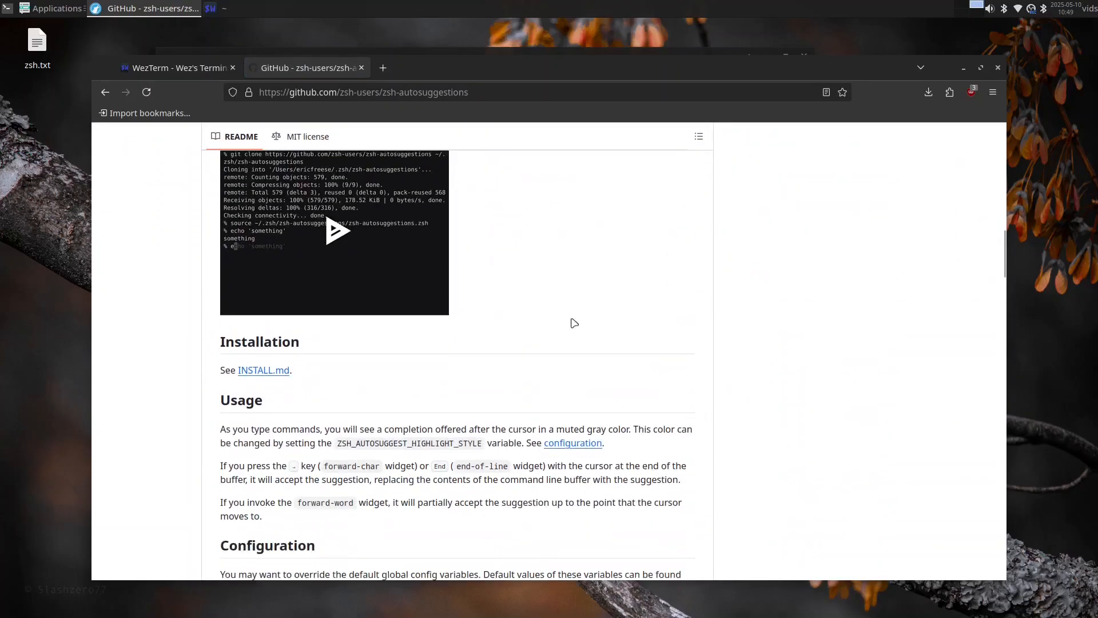
Copy the git clone command from INSTALL.md's Oh My Zsh section
{"action": "left_click", "coordinate": [263, 370]}
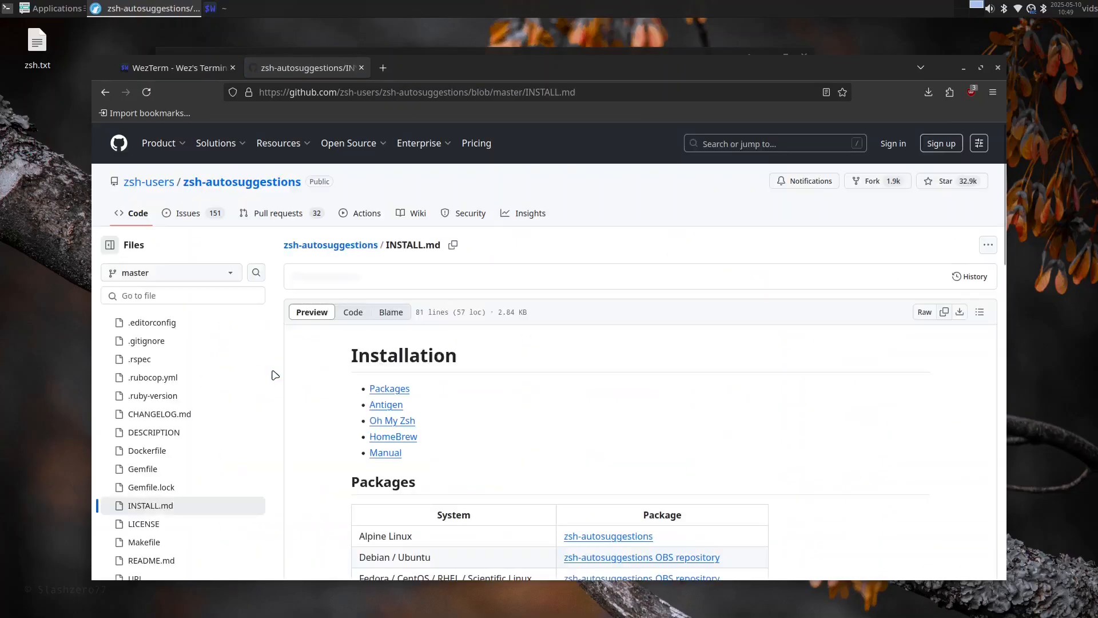
{"action": "left_click", "coordinate": [392, 421]}
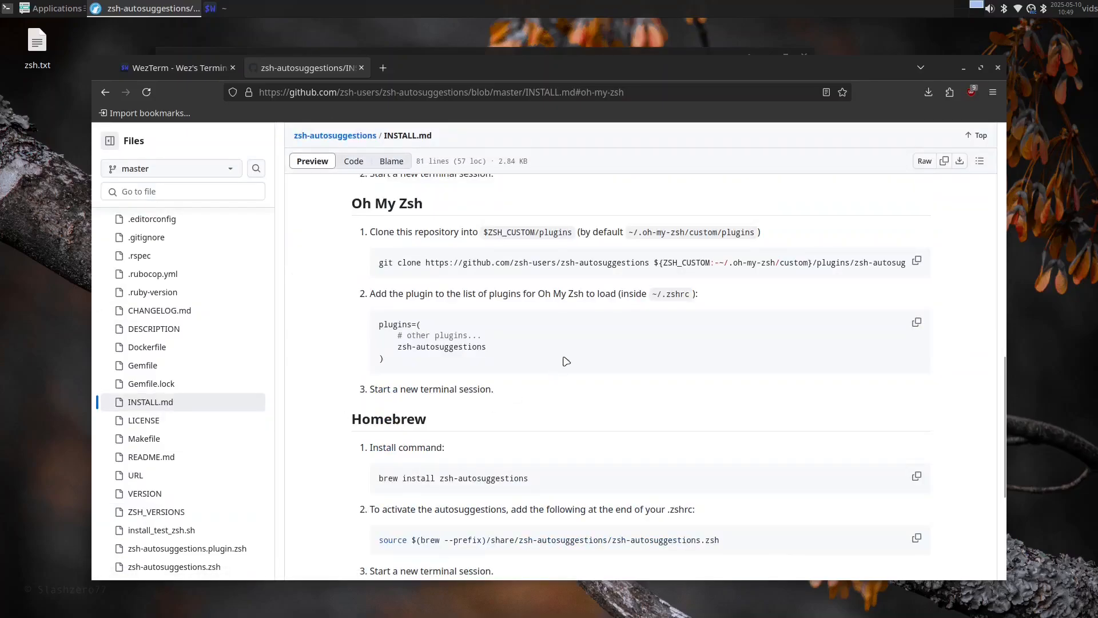
{"action": "left_click", "coordinate": [917, 260]}
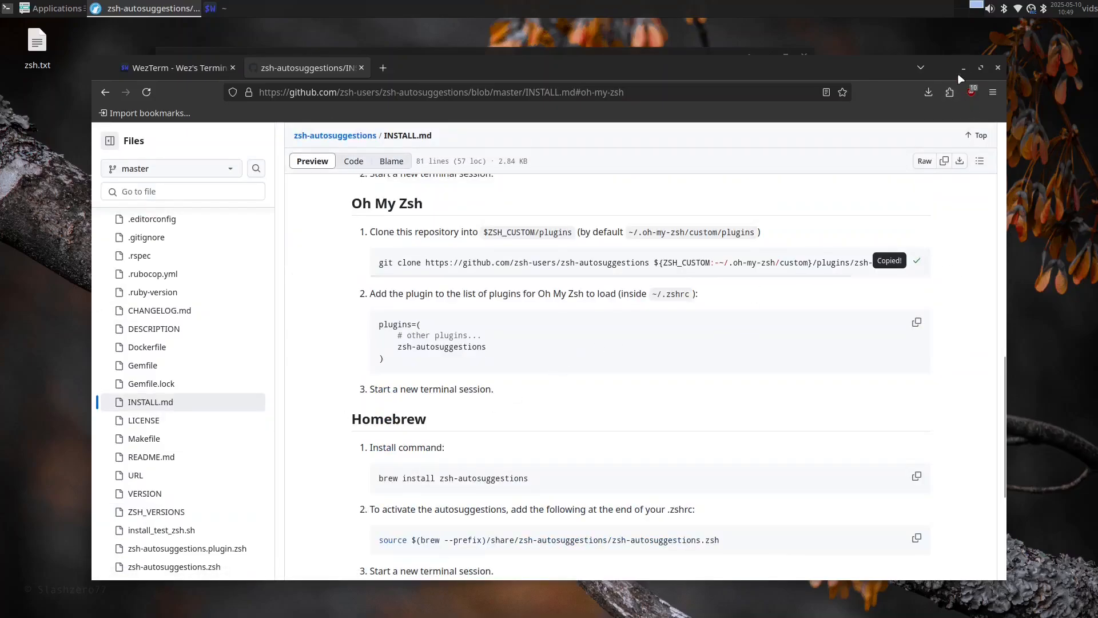
{"action": "left_click", "coordinate": [222, 9]}
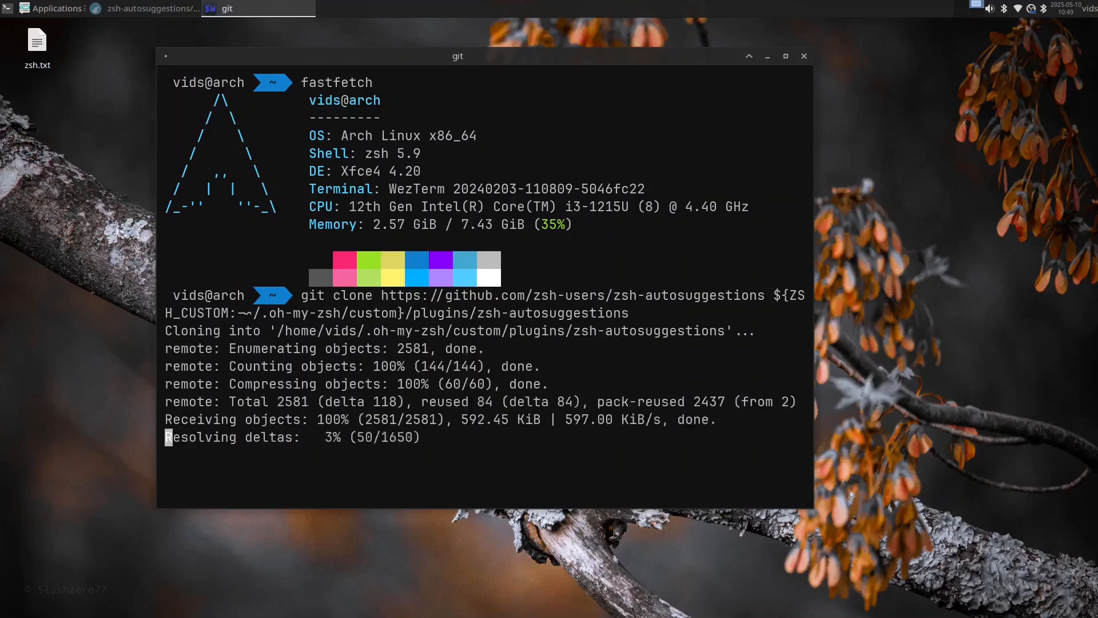
Open ~/.zshrc in vim and set plugins=(git zsh-autosuggestions), then save
{"action": "type", "text": "vim .sz"}
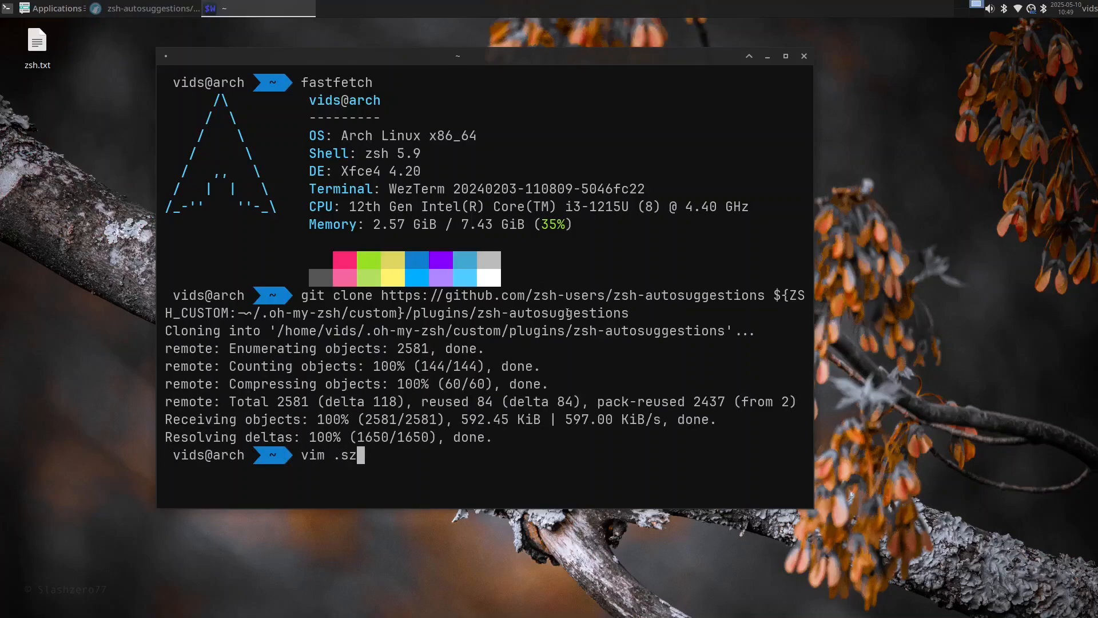
{"action": "key", "text": "Return"}
{"action": "type", "text": "/"}
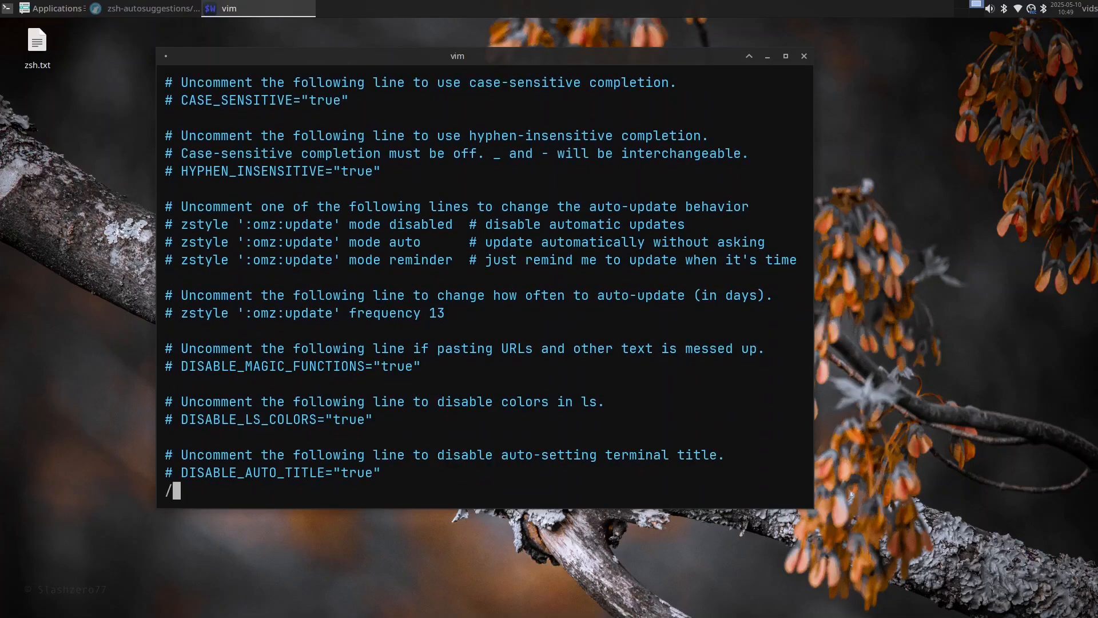
{"action": "type", "text": "plgu"}
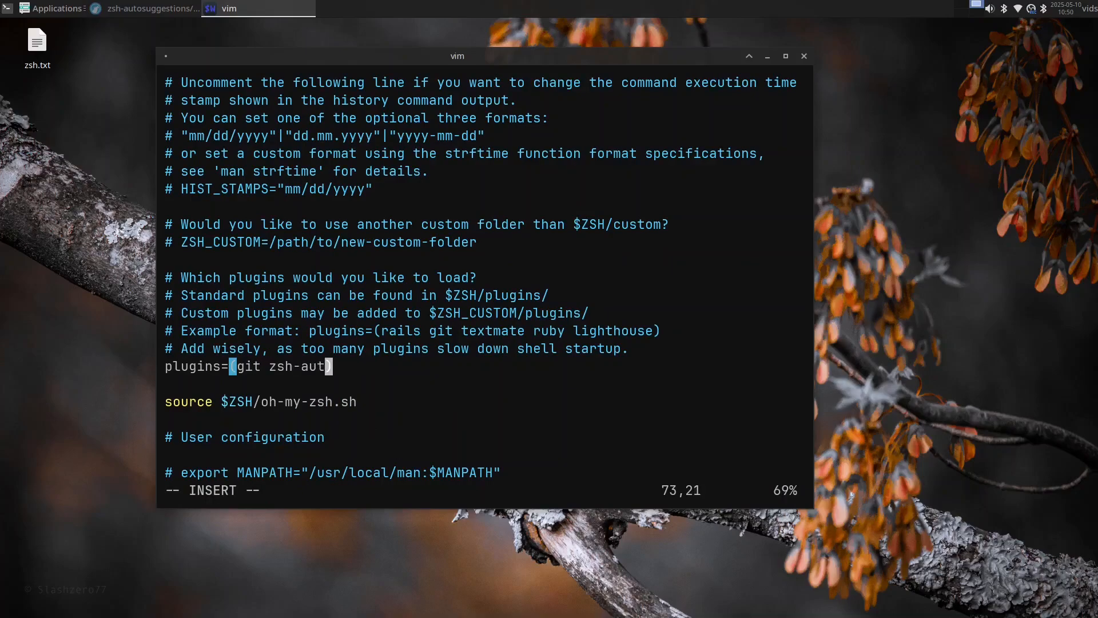
{"action": "type", "text": "osuggestions"}
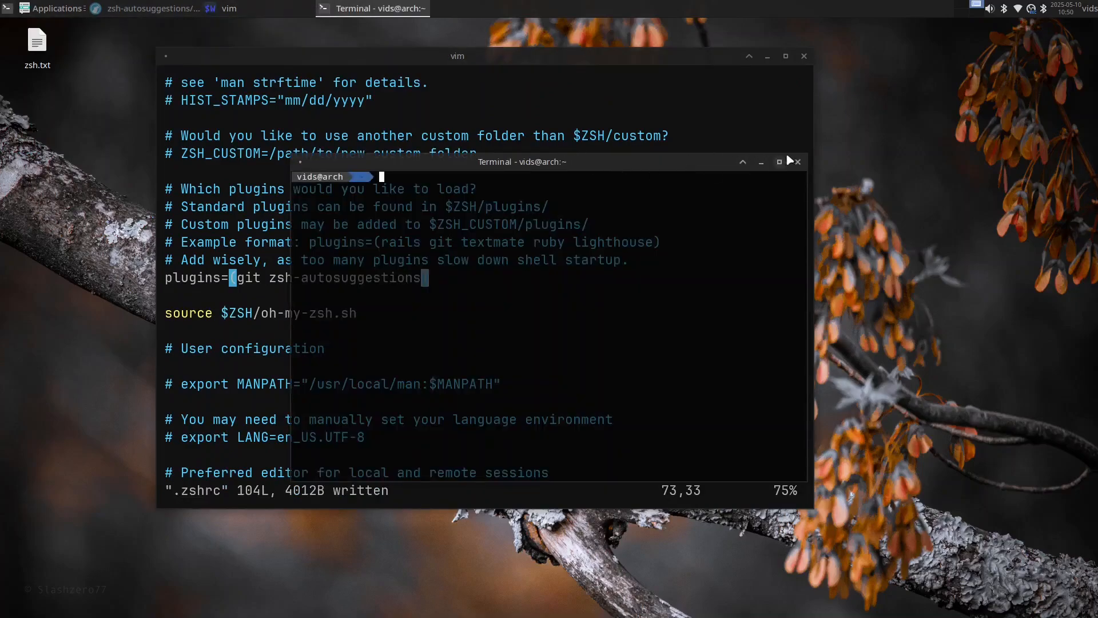
Close the Xfce Terminal, launch WezTerm from Application Finder, test with pwd, then close it
{"action": "left_click", "coordinate": [55, 8]}
{"action": "type", "text": "wezter"}
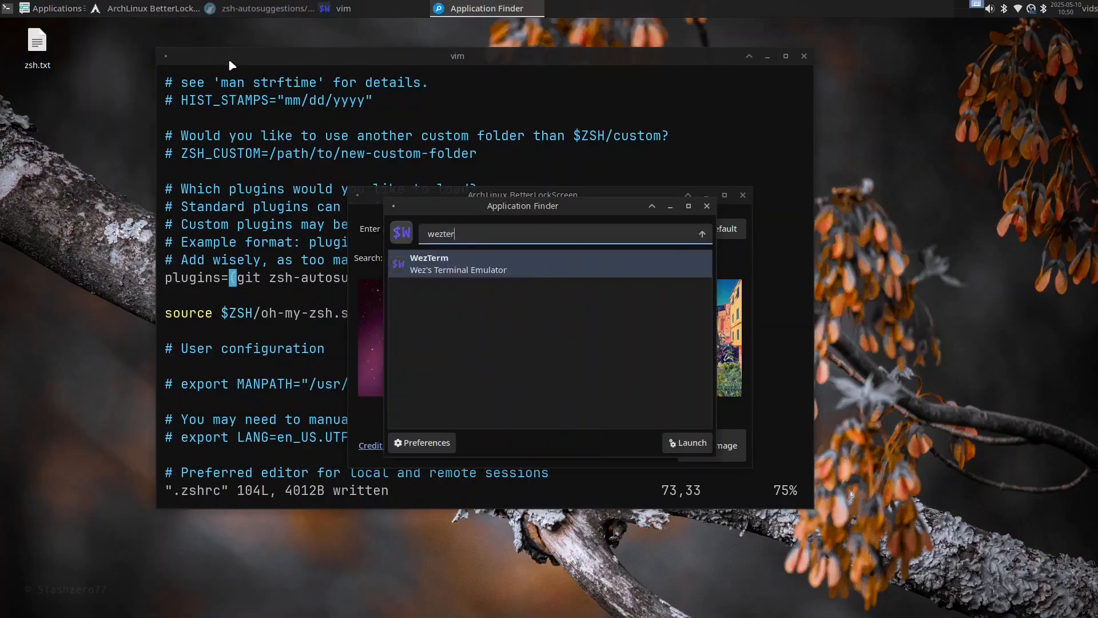
{"action": "left_click", "coordinate": [687, 442]}
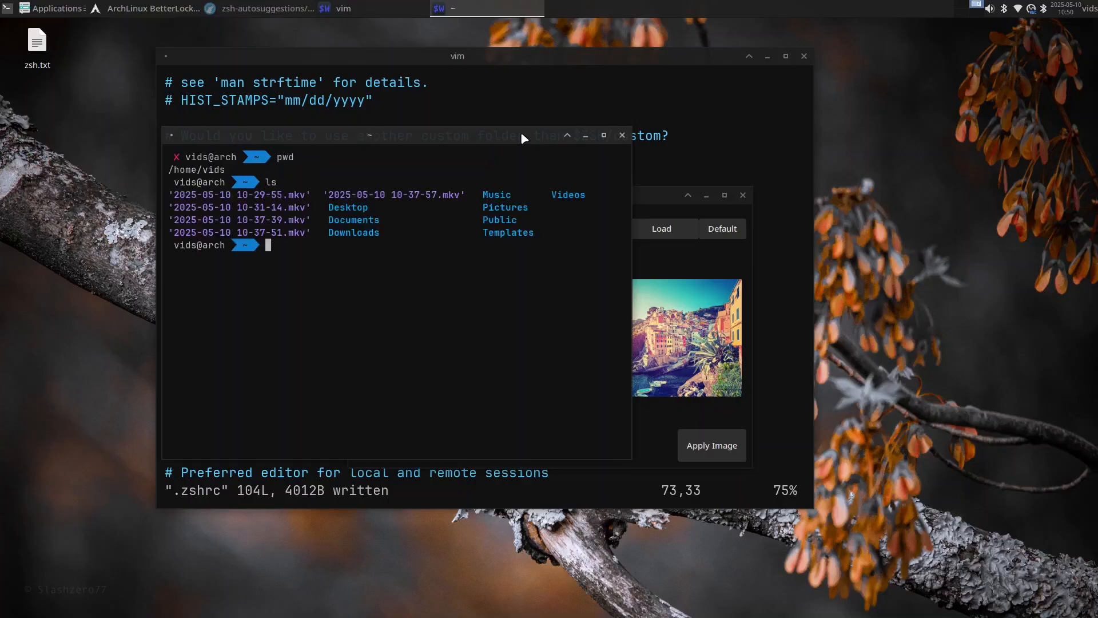
{"action": "type", "text": "pwd"}
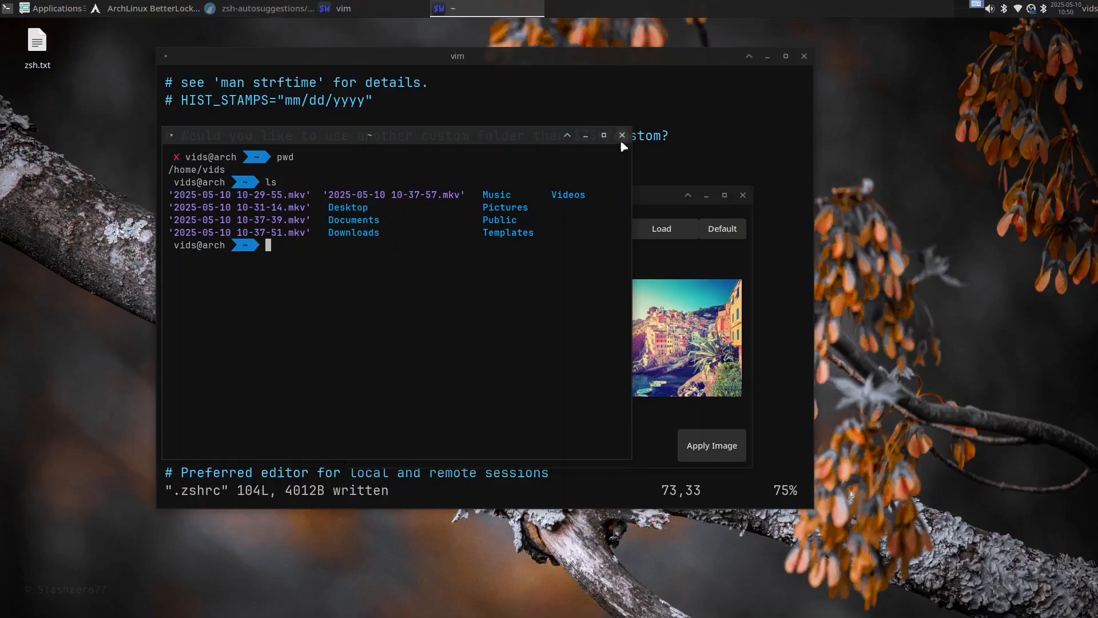
{"action": "left_click", "coordinate": [622, 135]}
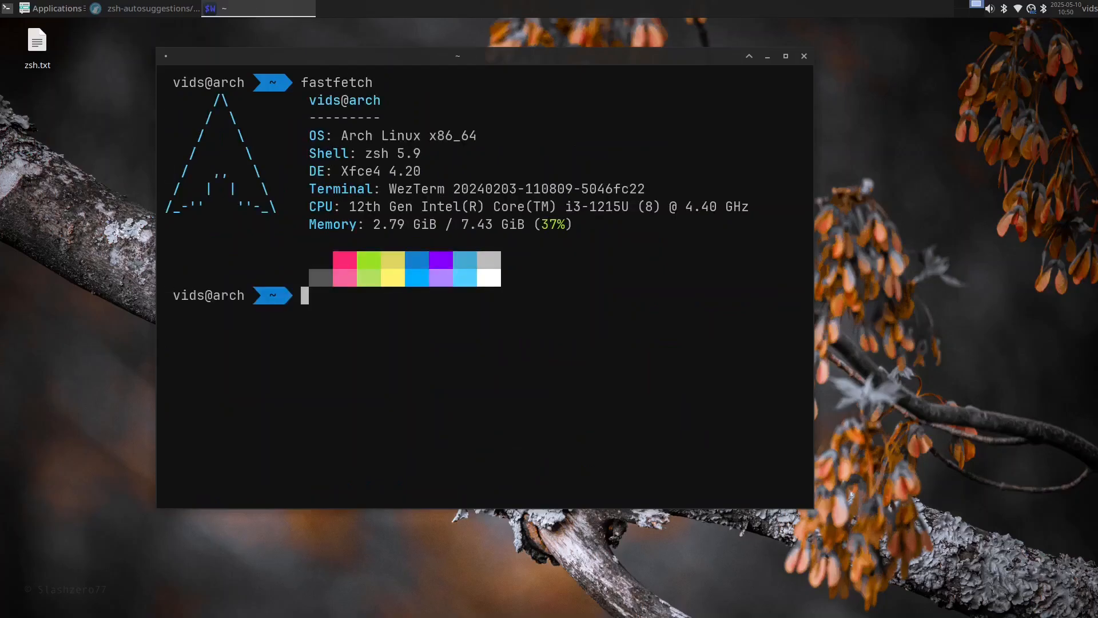
{"action": "mouse_move", "coordinate": [709, 67]}
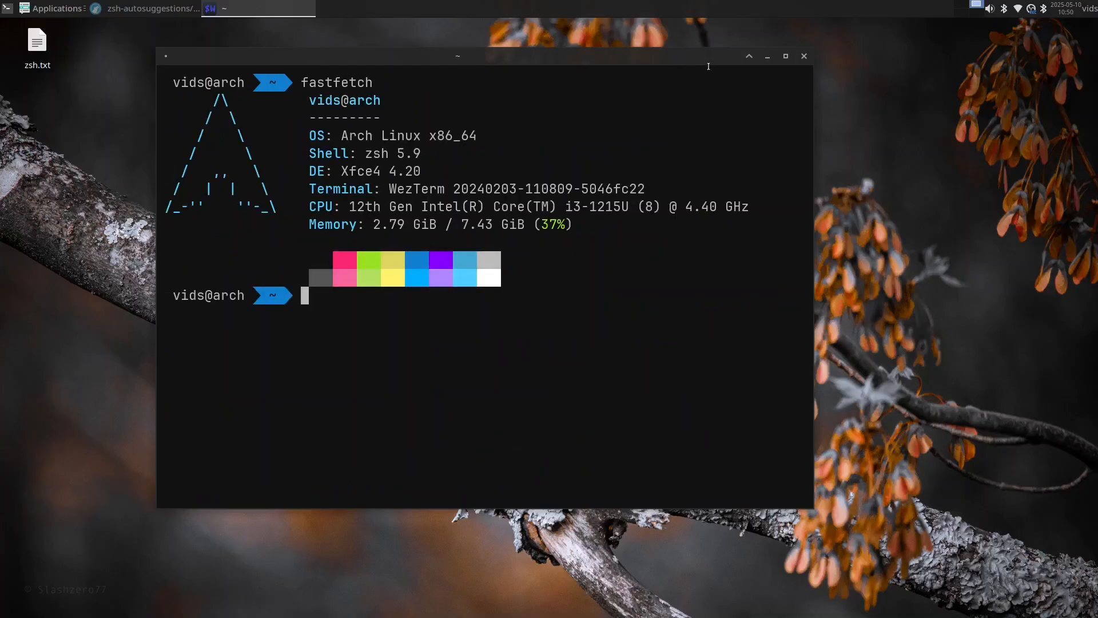